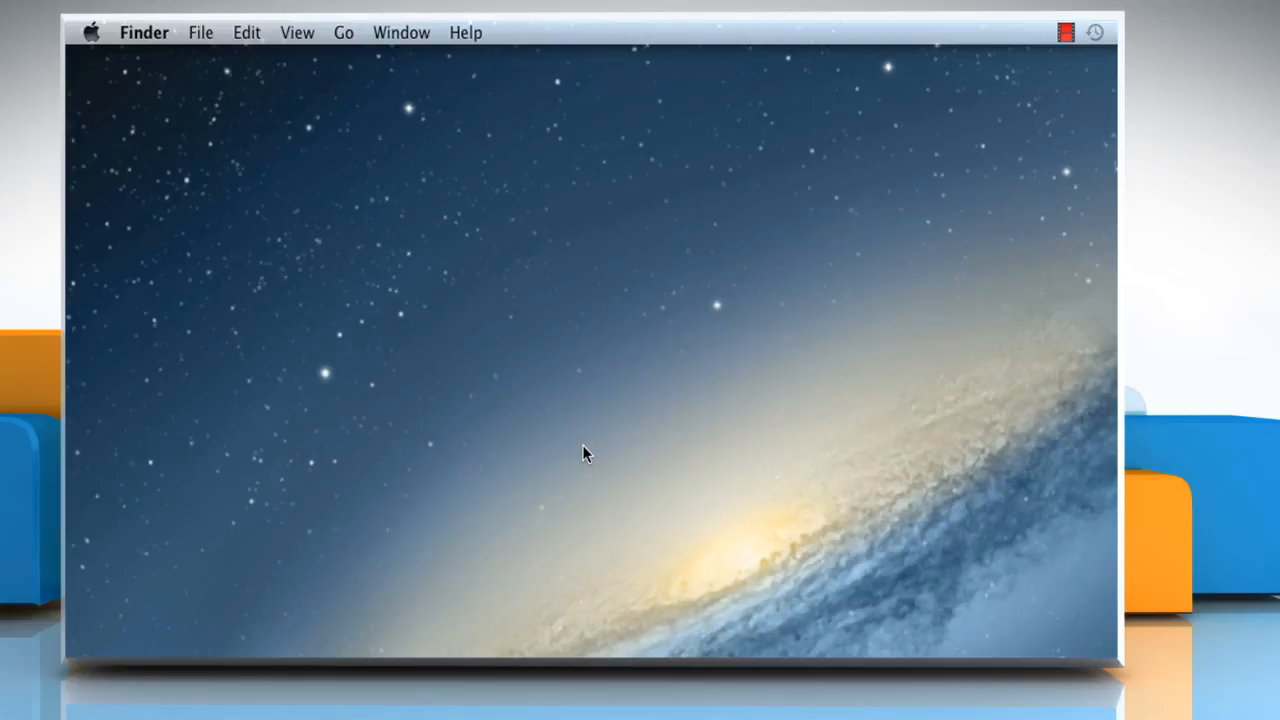
{"action": "mouse_move", "coordinate": [510, 402]}
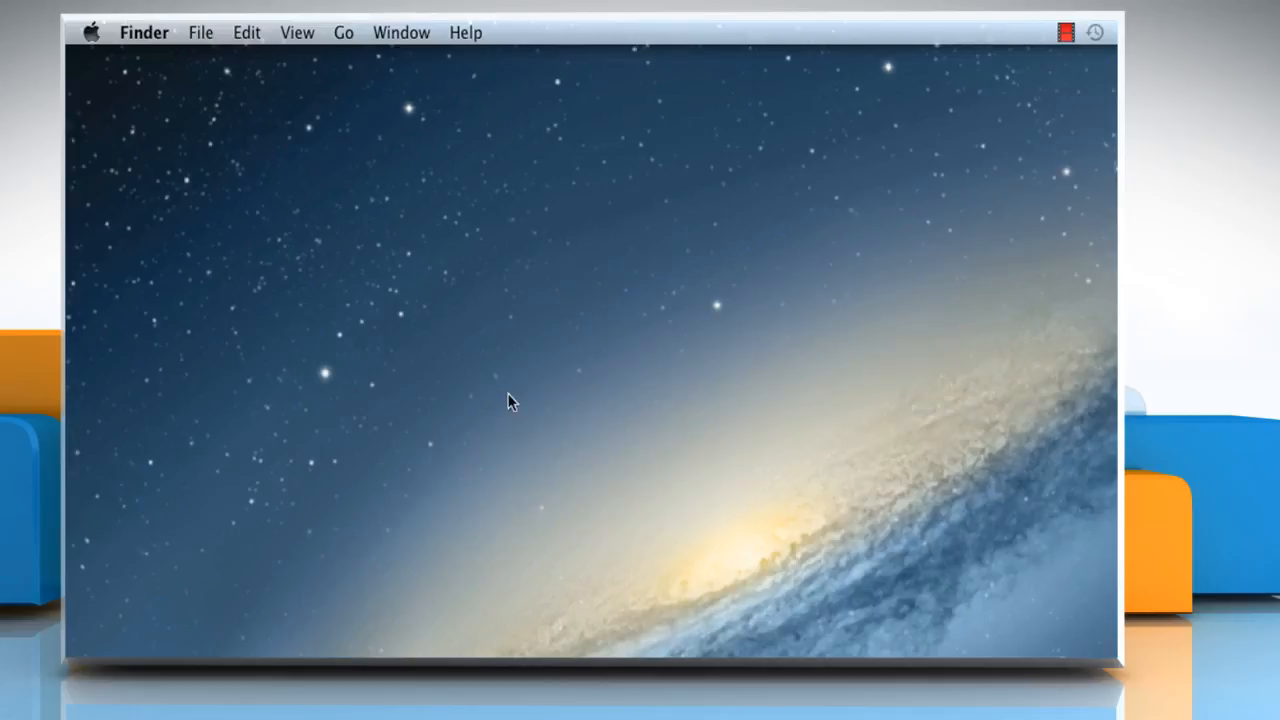
{"action": "mouse_move", "coordinate": [108, 65]}
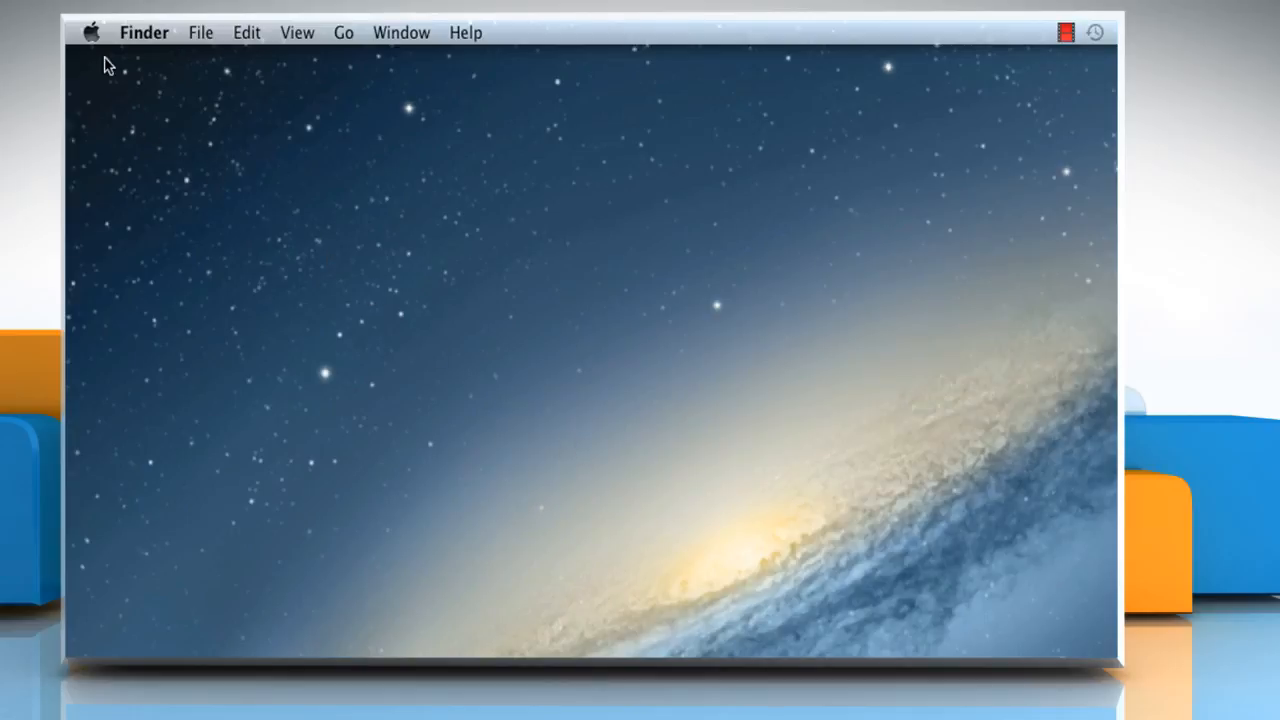
Open Security & Privacy's FileVault tab in System Preferences, showing FileVault turned off.
{"action": "left_click", "coordinate": [91, 32]}
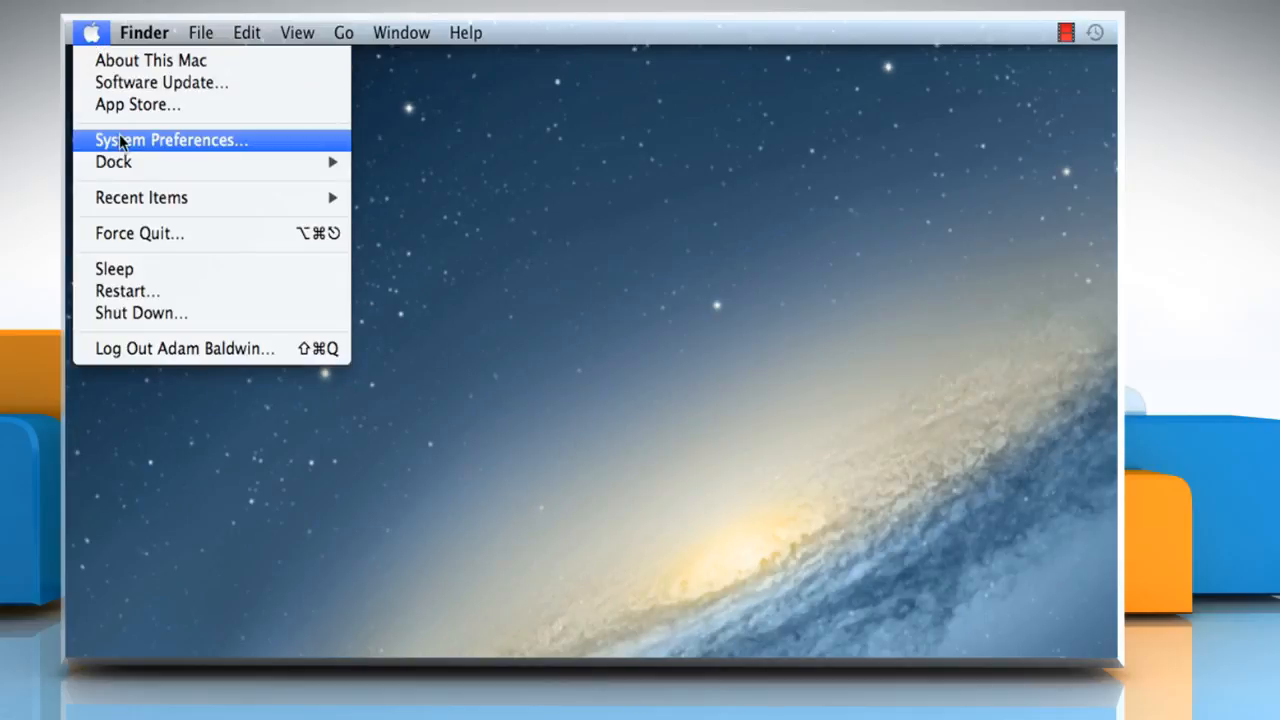
{"action": "left_click", "coordinate": [170, 139]}
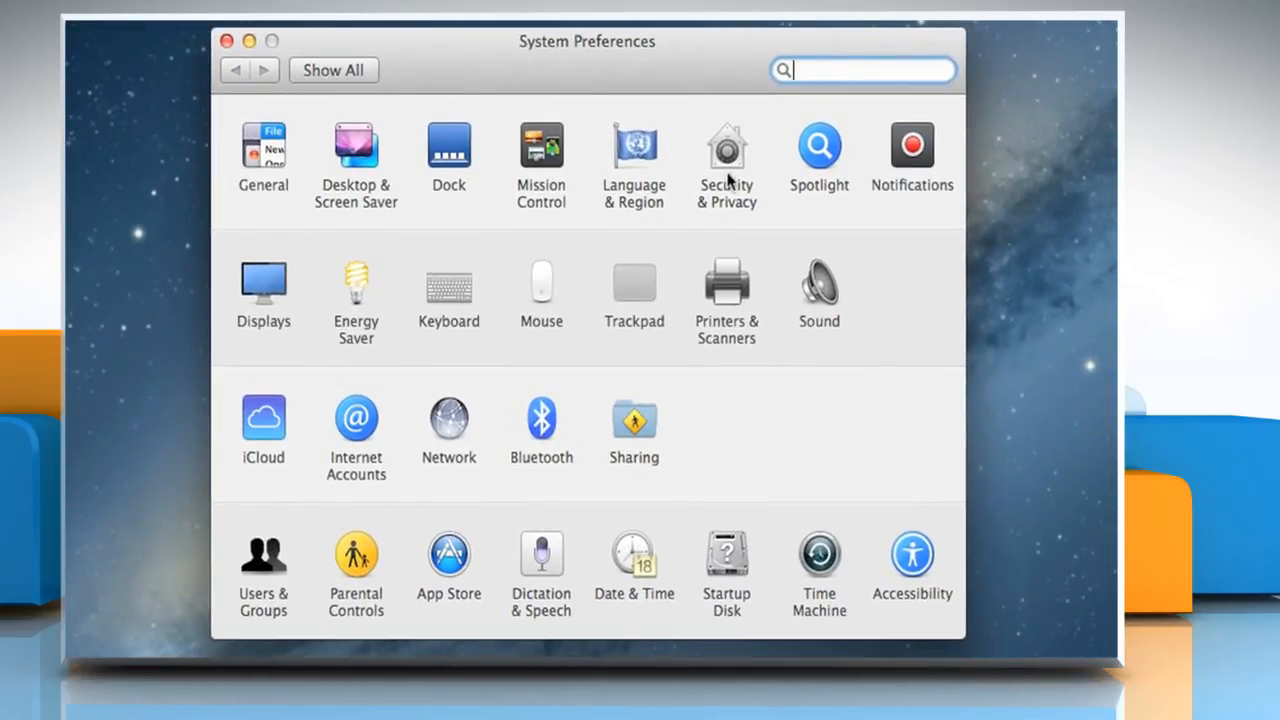
{"action": "left_click", "coordinate": [727, 147]}
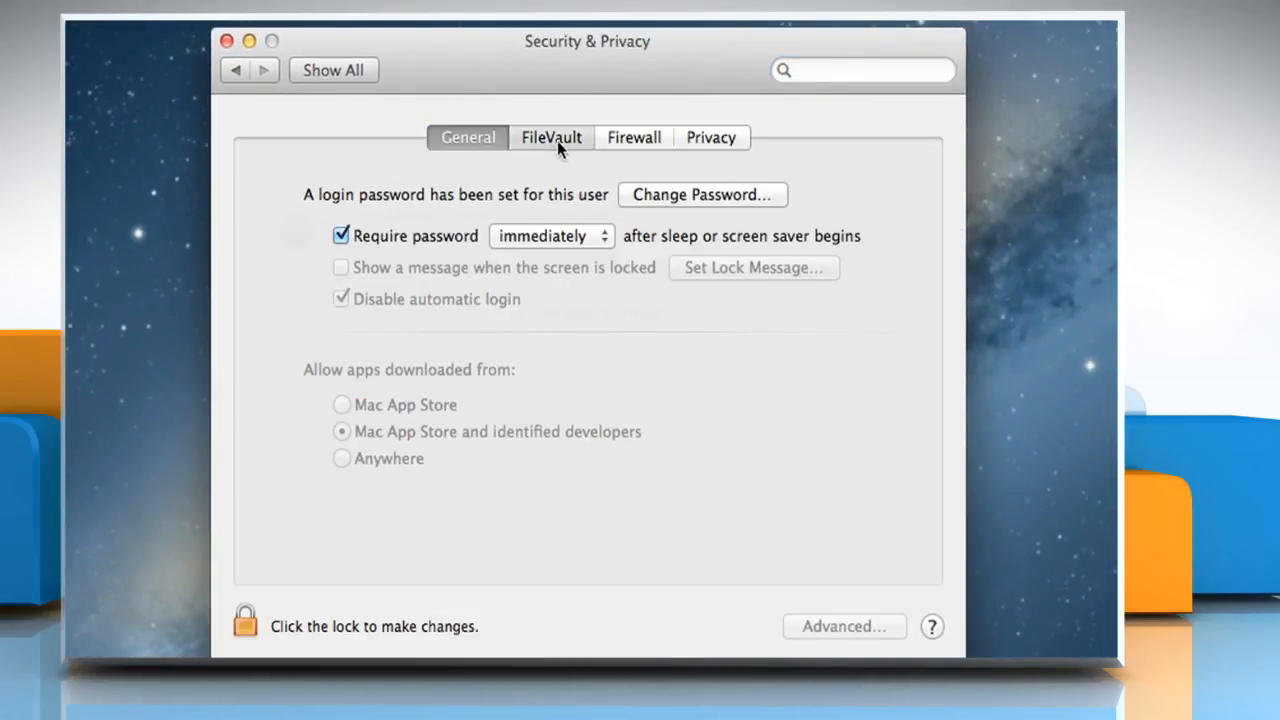
{"action": "left_click", "coordinate": [551, 137]}
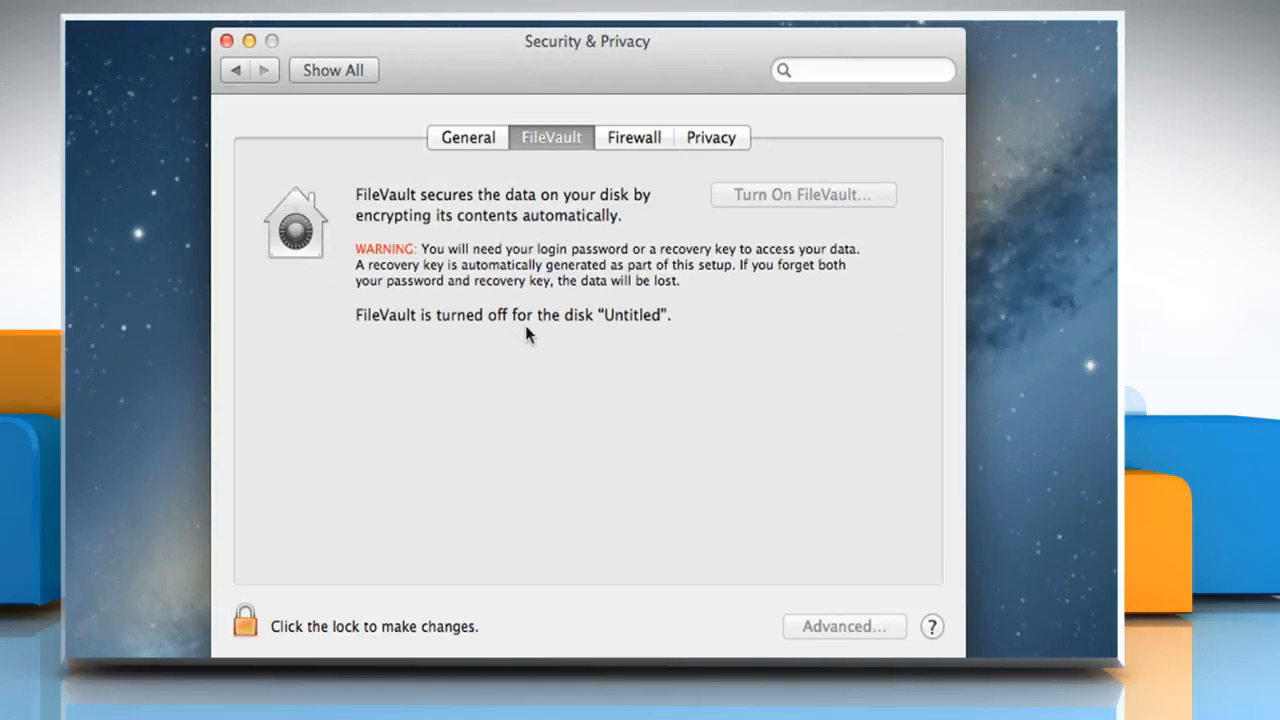
{"action": "mouse_move", "coordinate": [400, 197]}
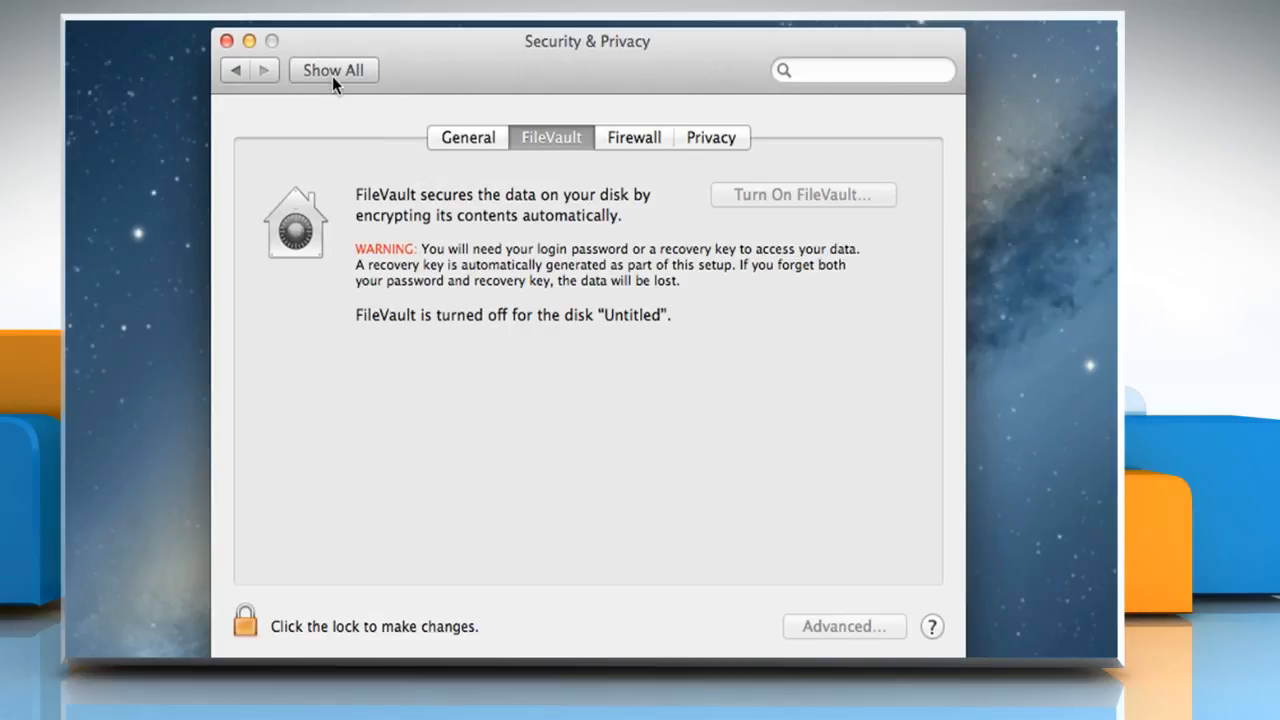
Open Users & Groups and unlock it with the administrator password.
{"action": "left_click", "coordinate": [333, 70]}
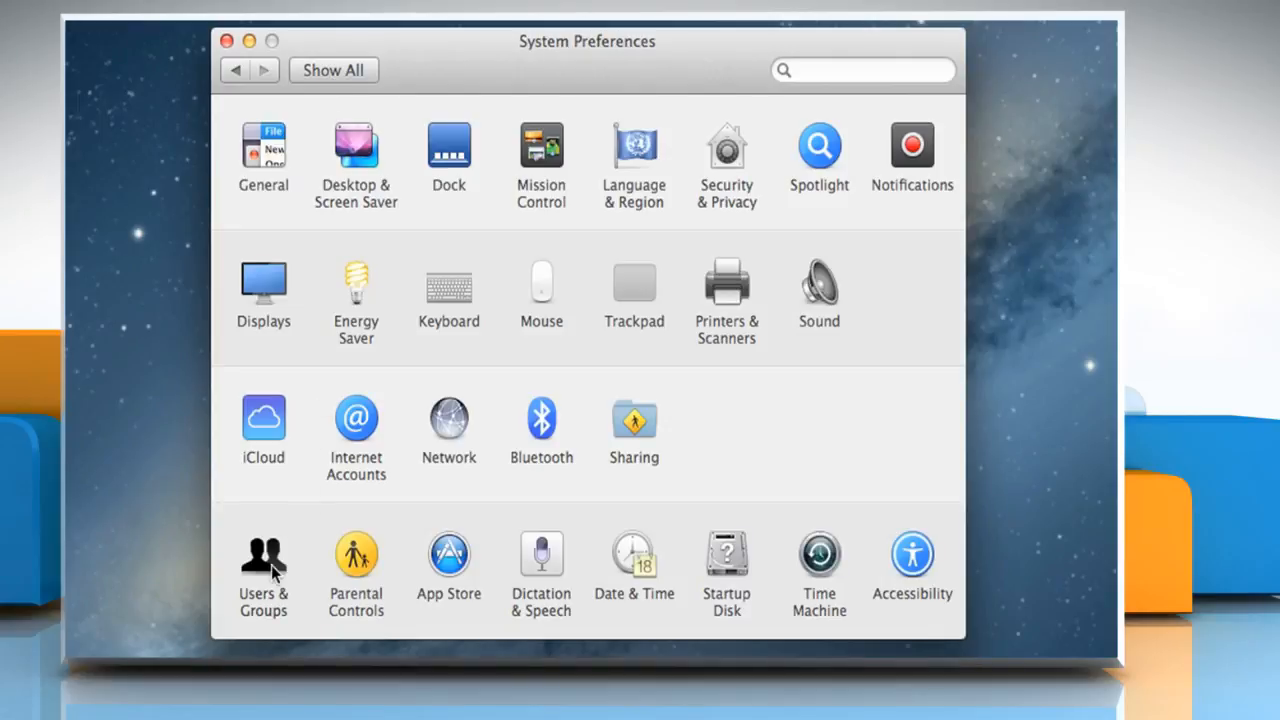
{"action": "left_click", "coordinate": [263, 555]}
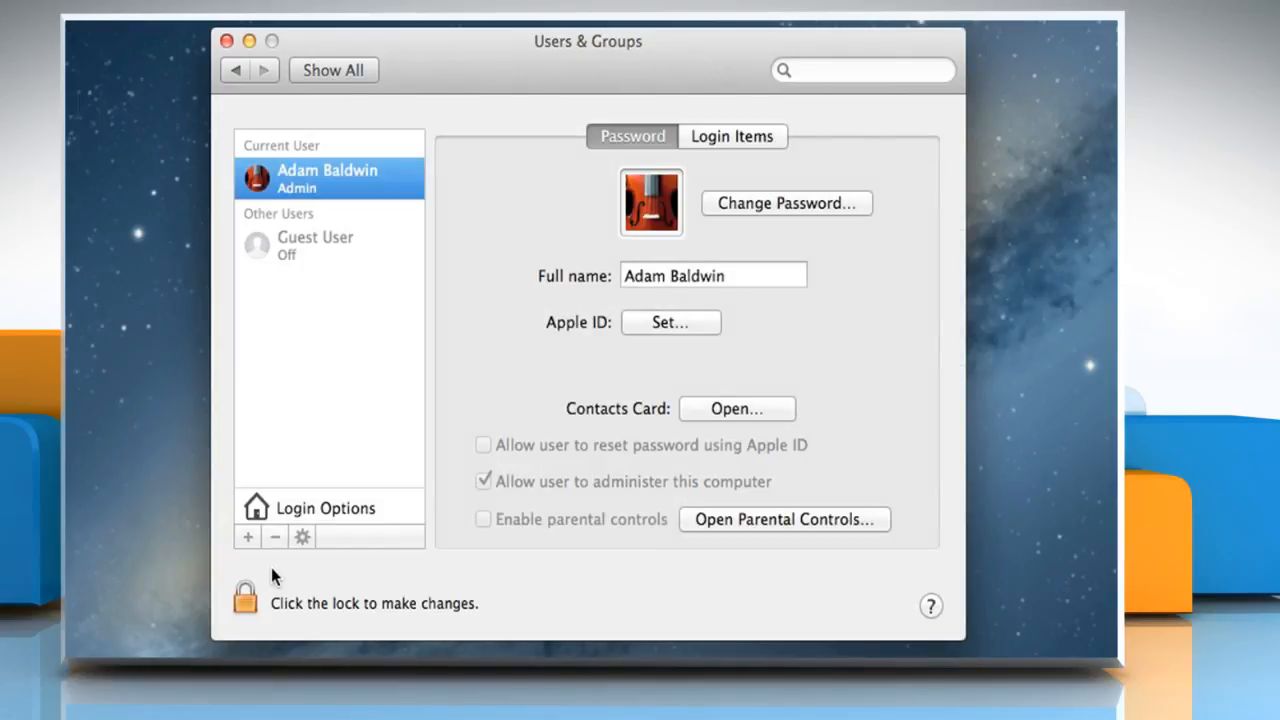
{"action": "mouse_move", "coordinate": [330, 462]}
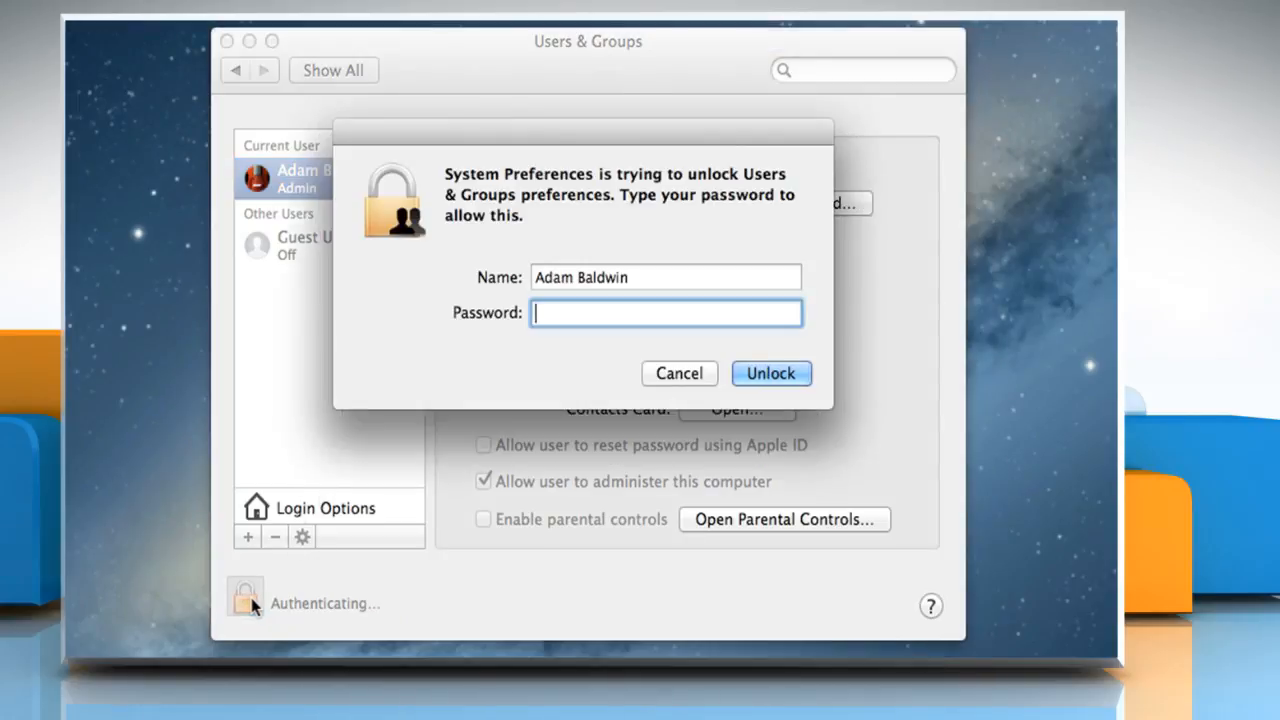
{"action": "type", "text": "•"}
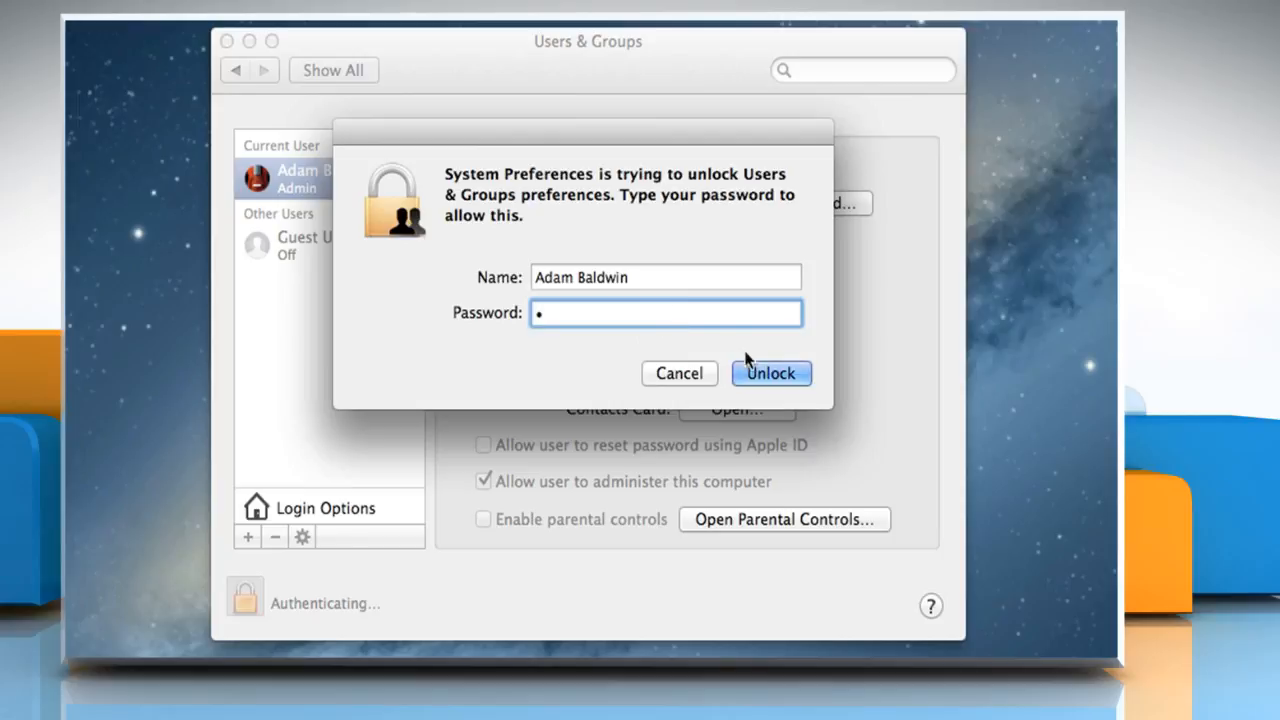
{"action": "left_click", "coordinate": [771, 373]}
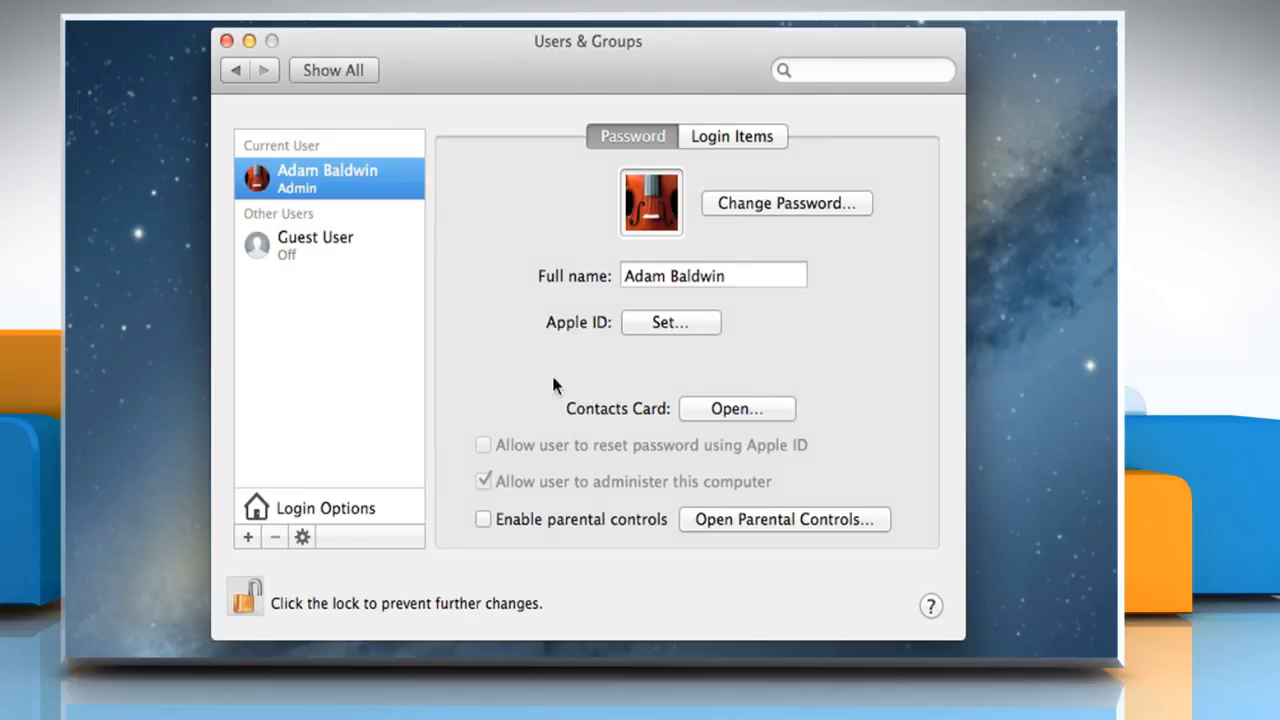
Select Guest User and allow guests to log in and connect to shared folders.
{"action": "left_click", "coordinate": [315, 245]}
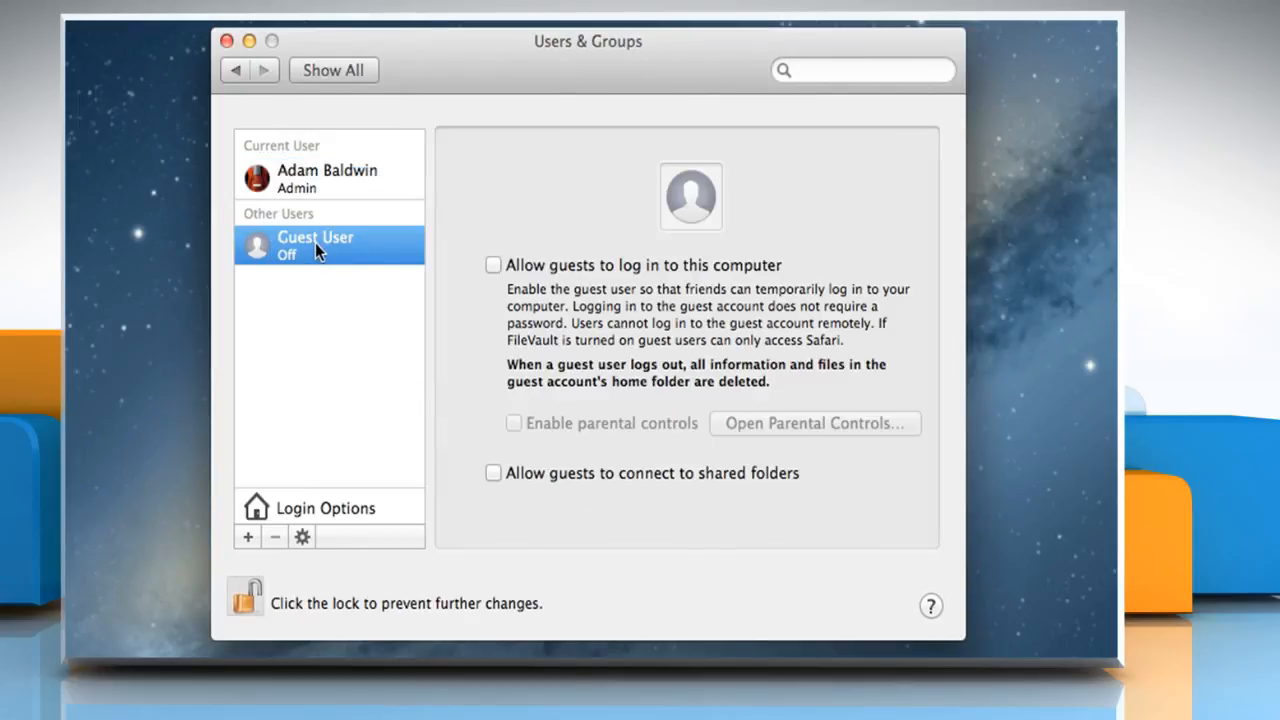
{"action": "mouse_move", "coordinate": [428, 272]}
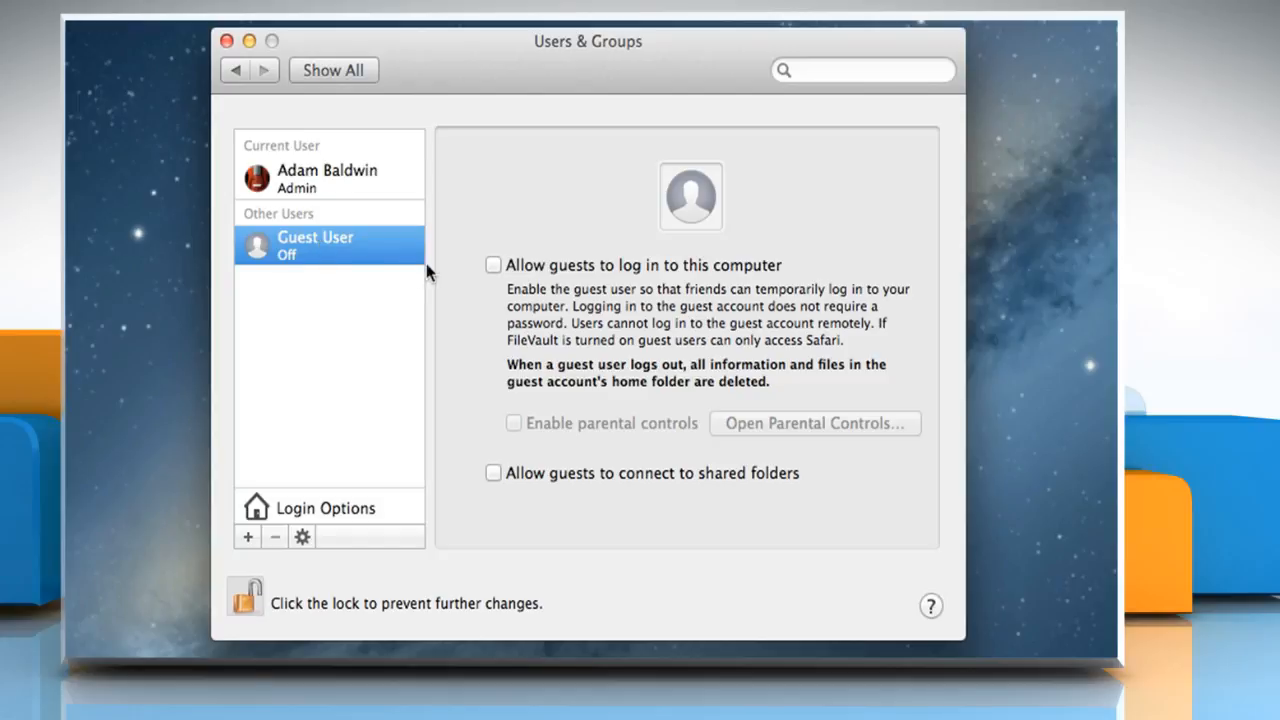
{"action": "left_click", "coordinate": [492, 264]}
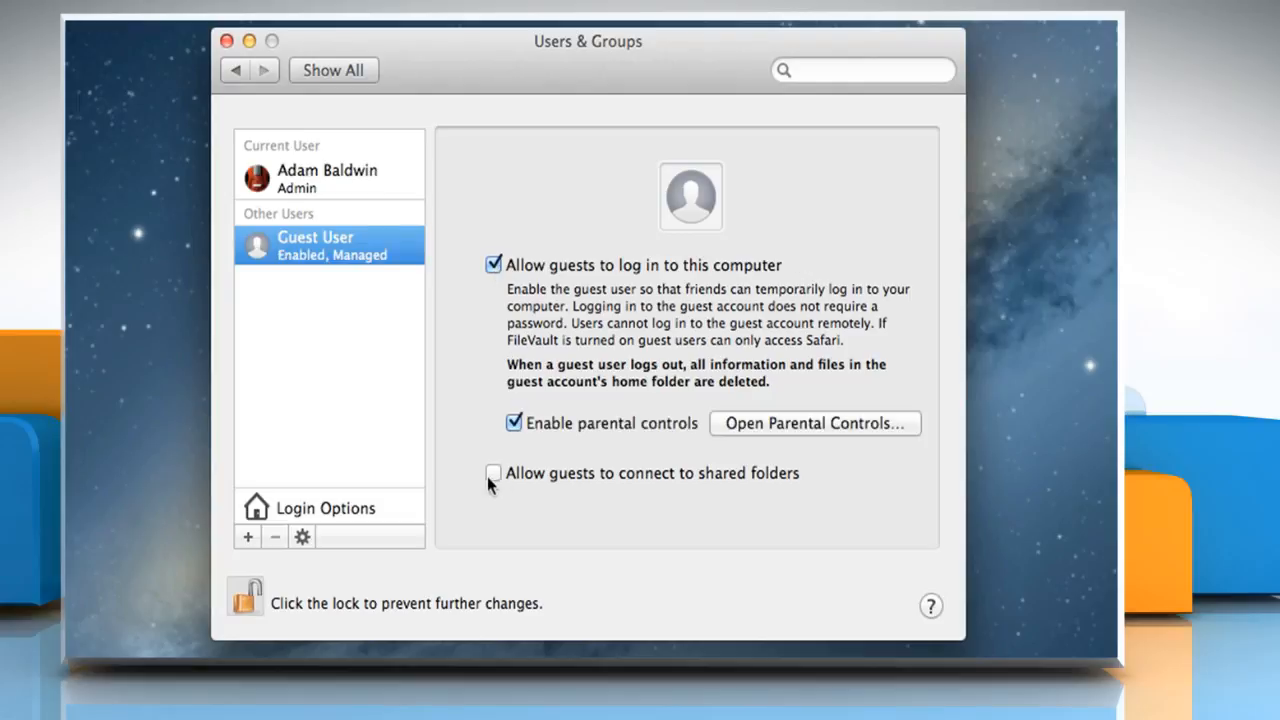
{"action": "left_click", "coordinate": [494, 473]}
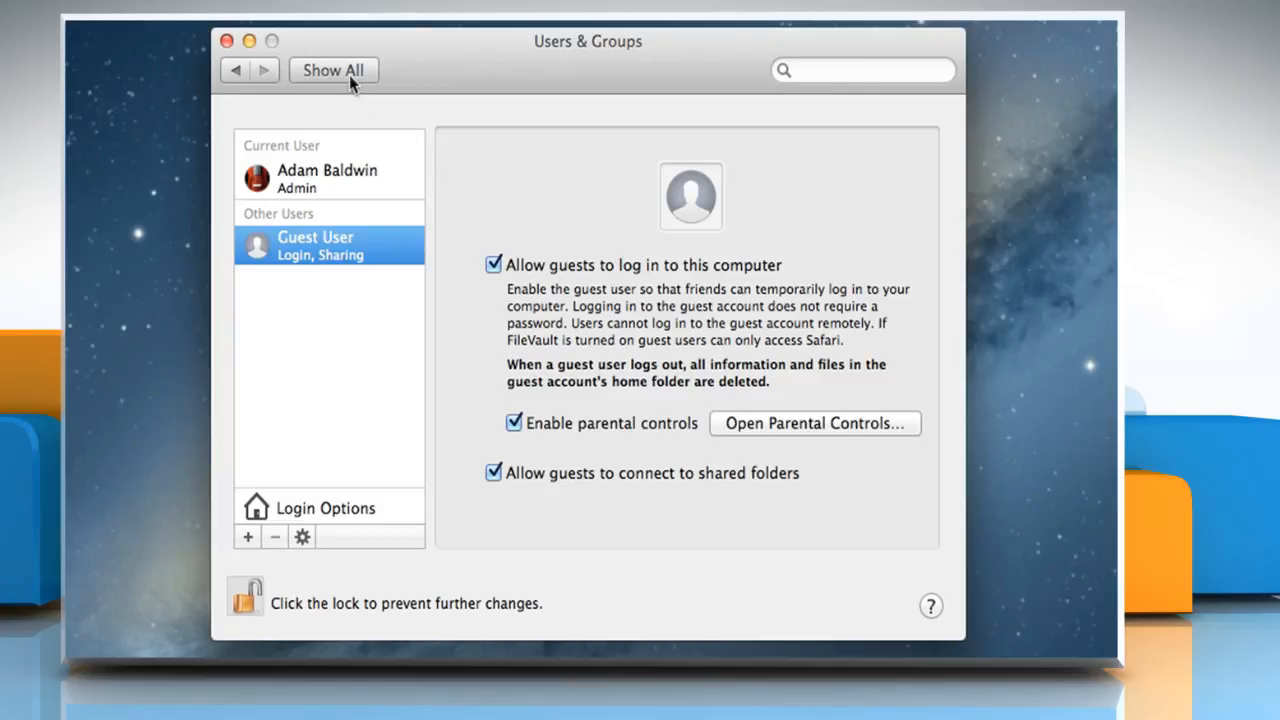
Unlock Security & Privacy's General tab with the password and close Advanced options unchanged.
{"action": "left_click", "coordinate": [333, 70]}
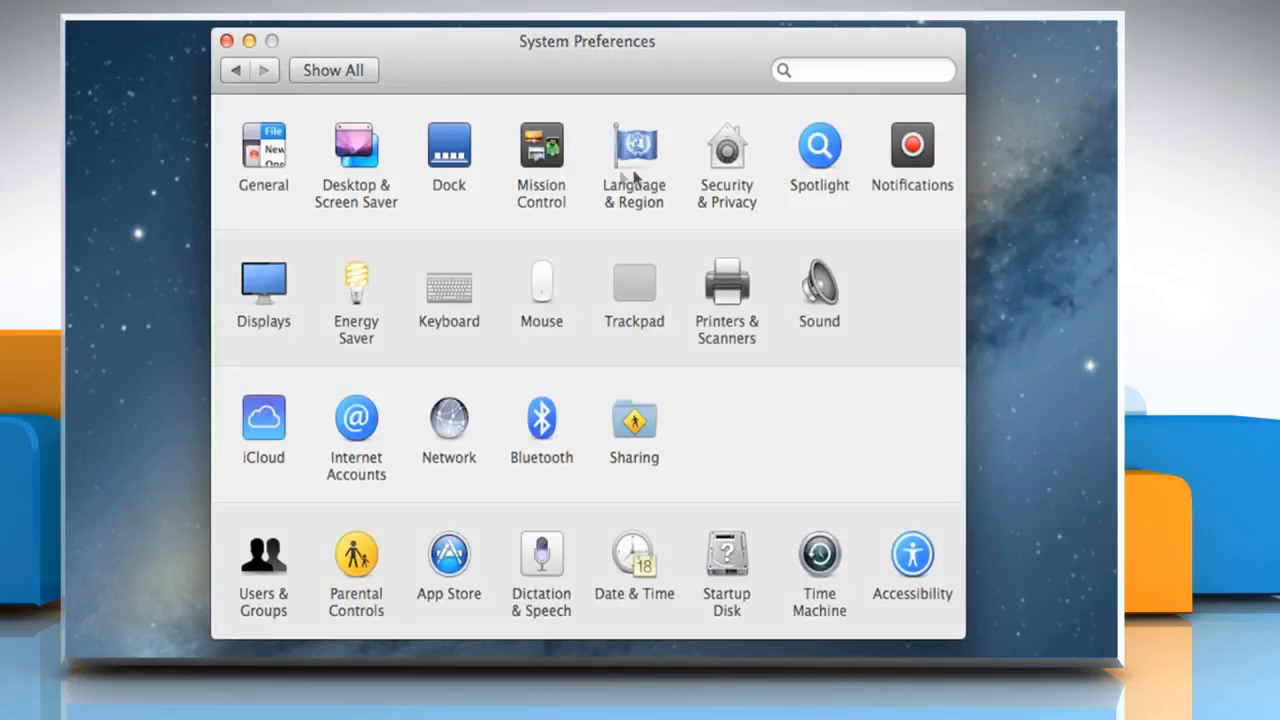
{"action": "left_click", "coordinate": [726, 147]}
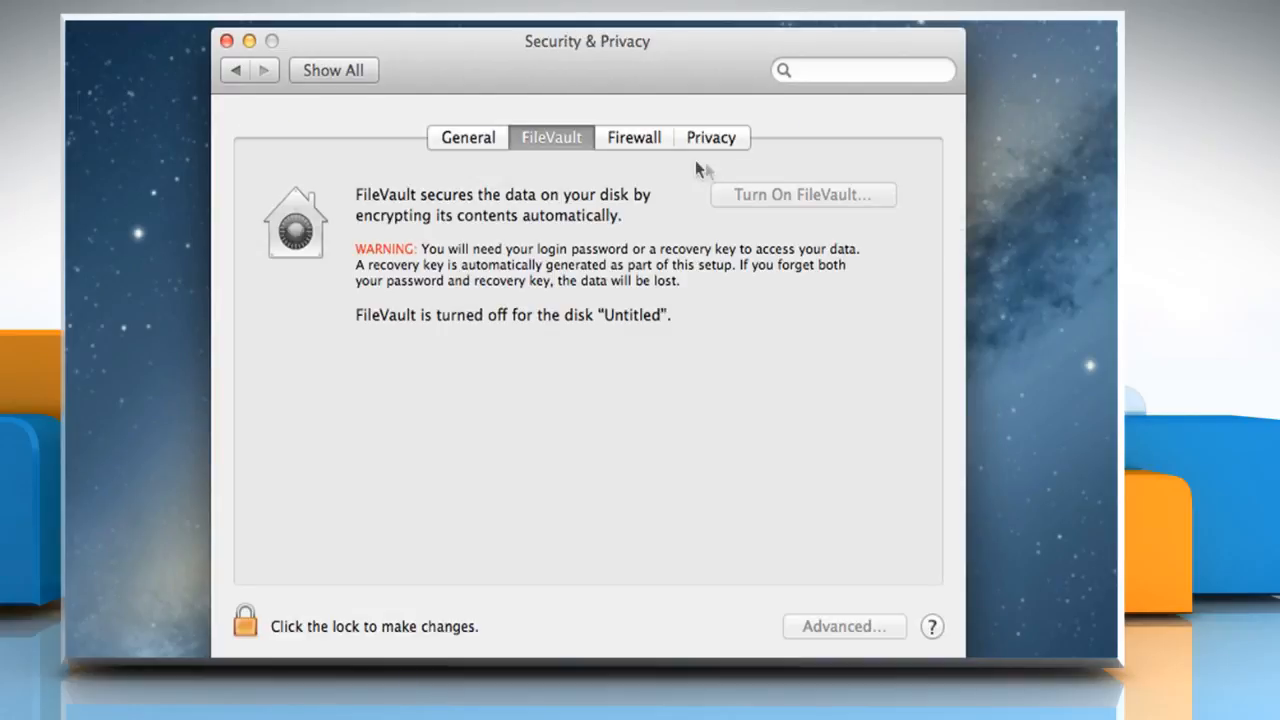
{"action": "left_click", "coordinate": [467, 137]}
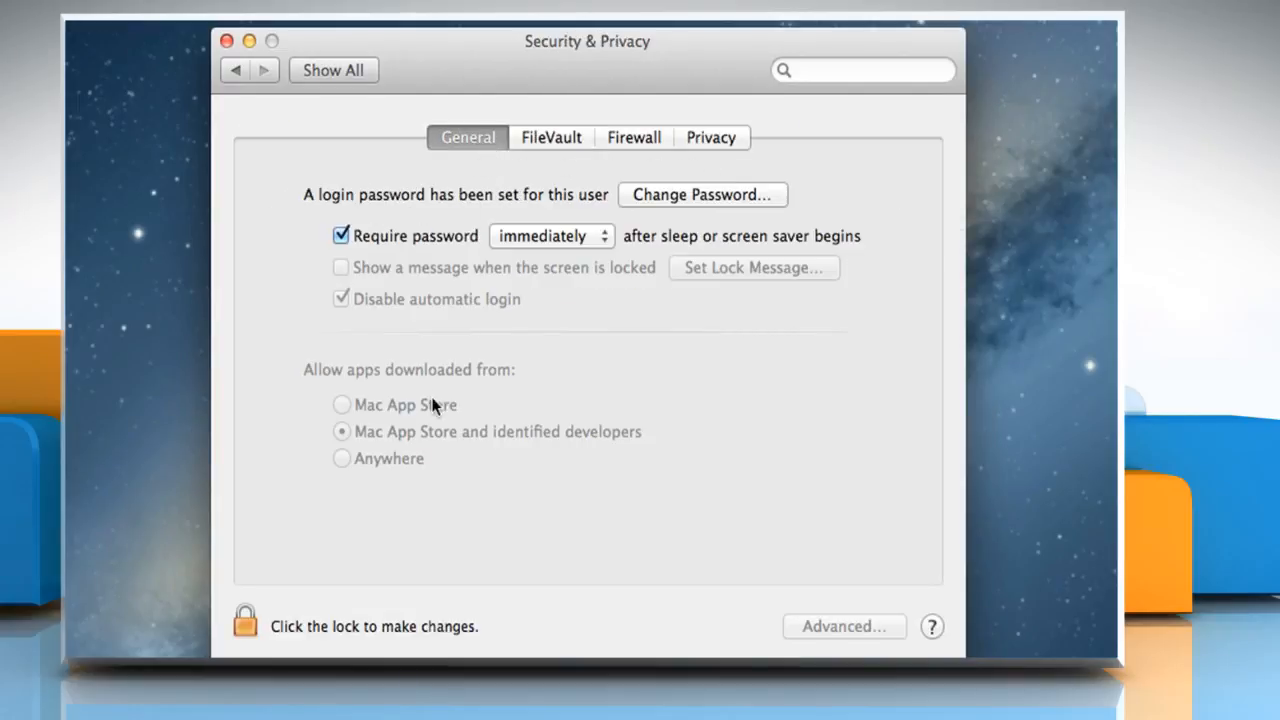
{"action": "left_click", "coordinate": [245, 620]}
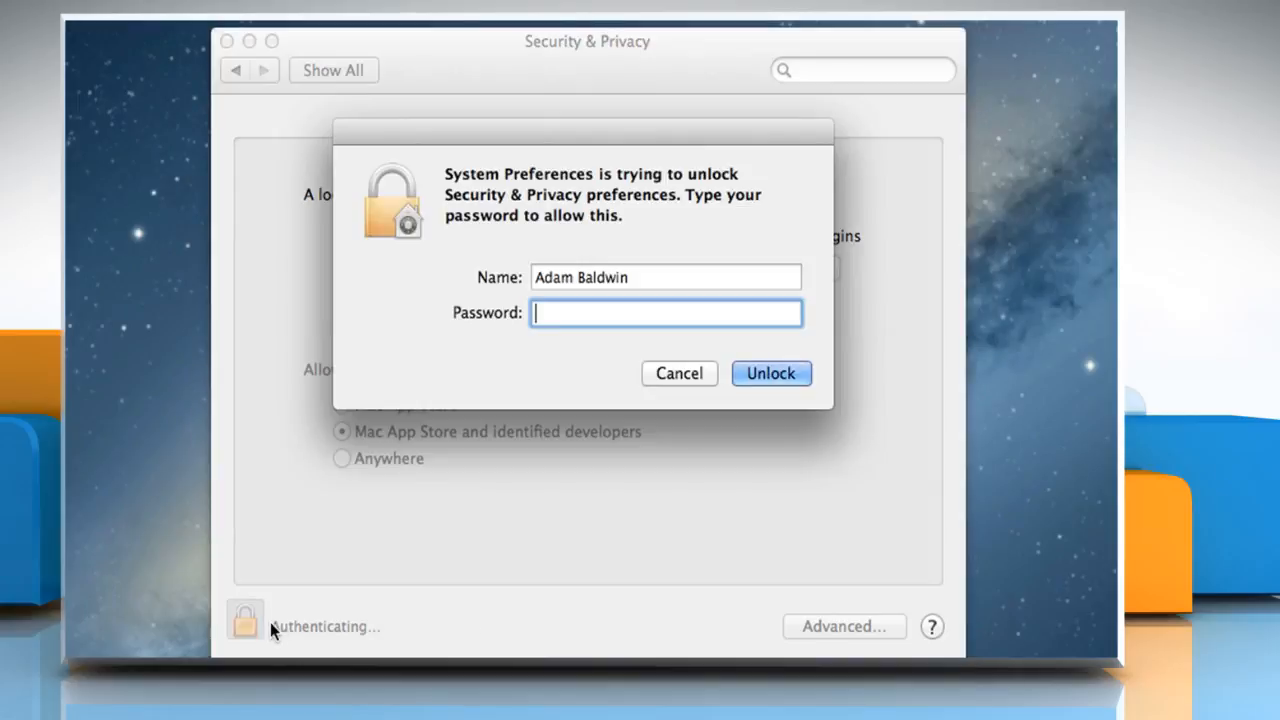
{"action": "type", "text": "•"}
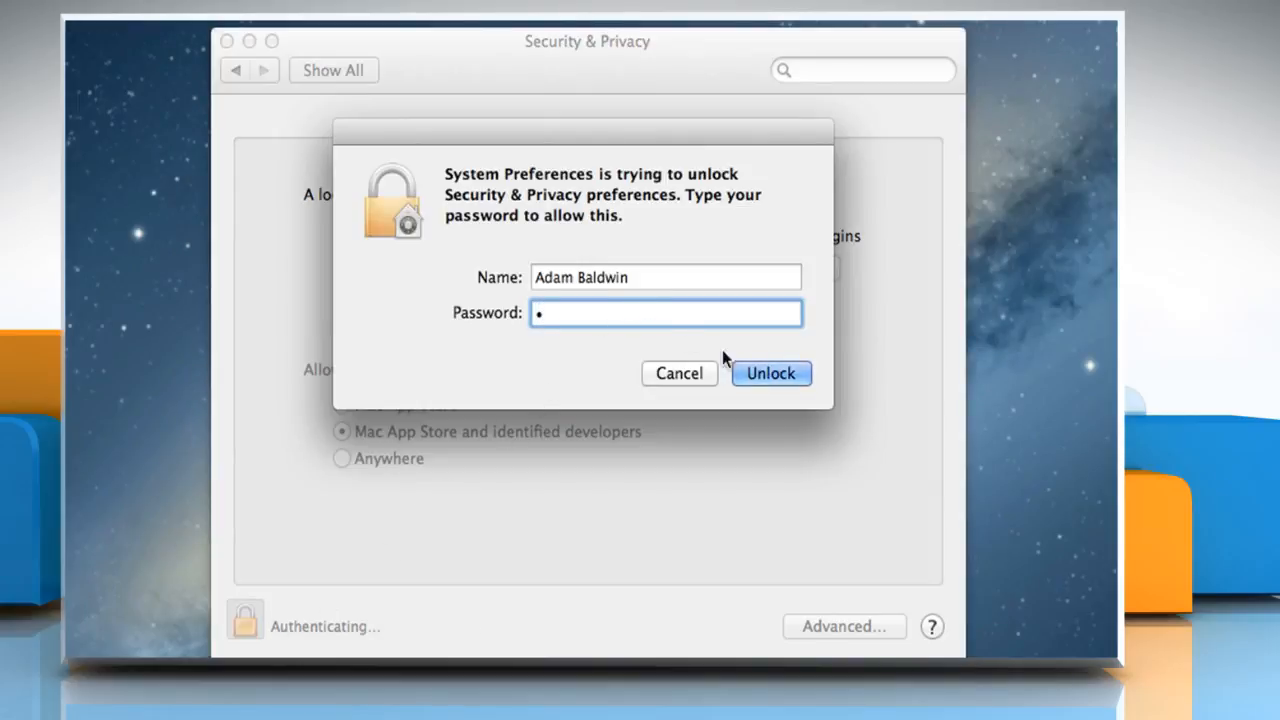
{"action": "left_click", "coordinate": [770, 373]}
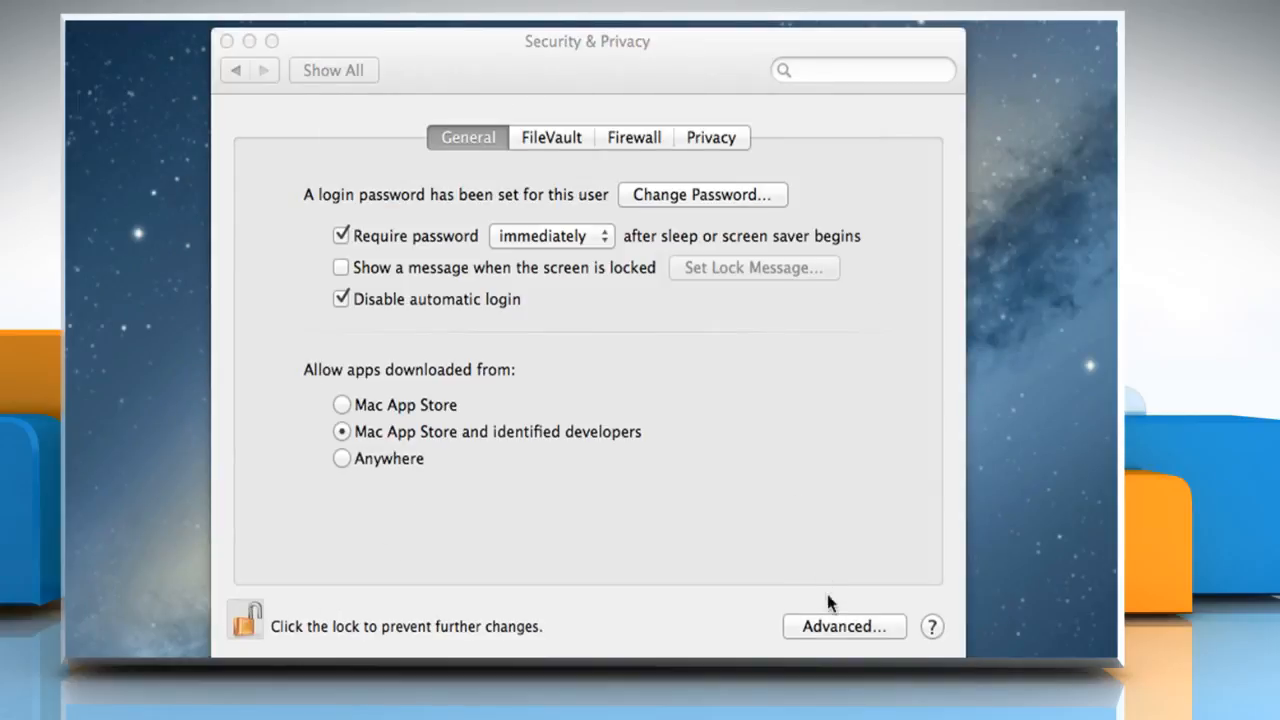
{"action": "left_click", "coordinate": [844, 626]}
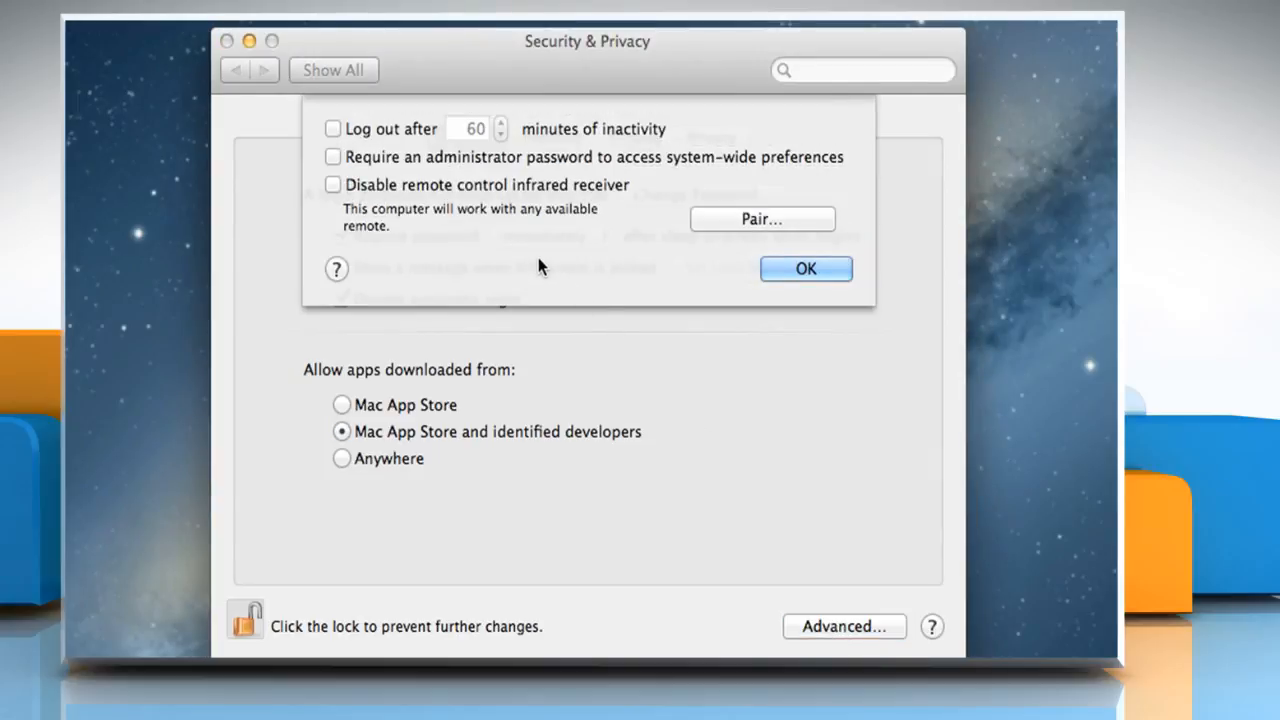
{"action": "mouse_move", "coordinate": [337, 138]}
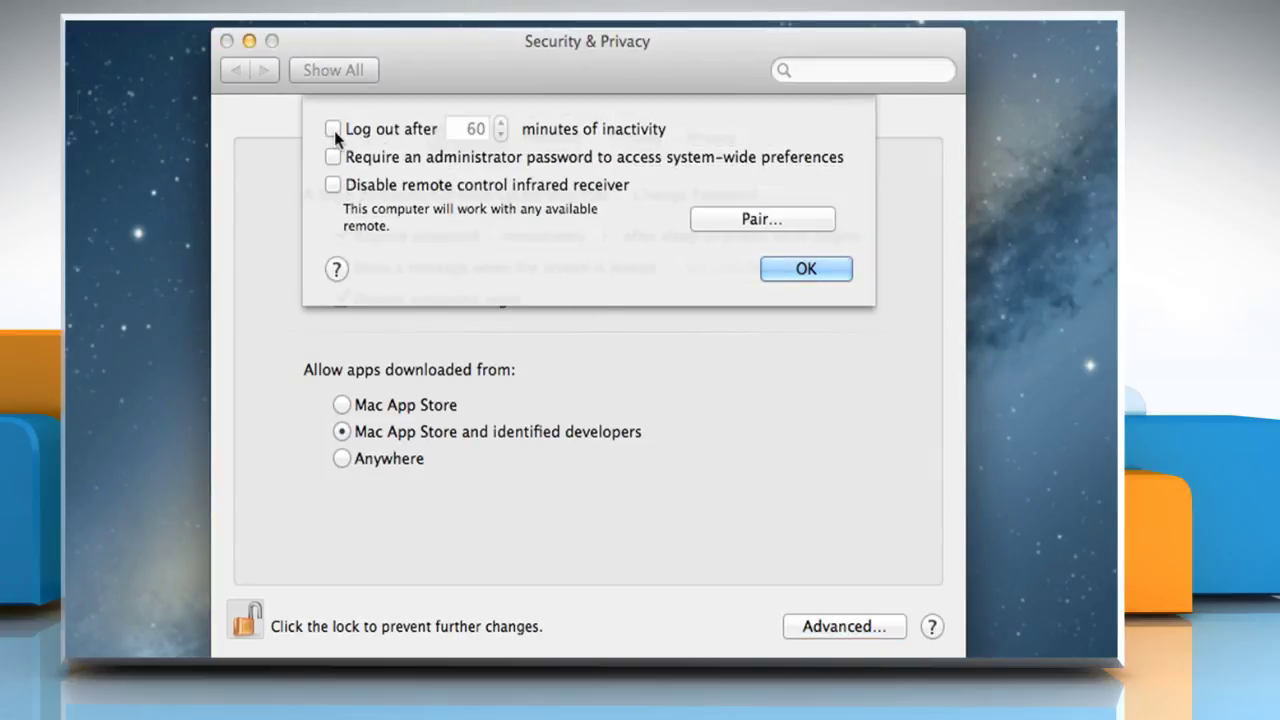
{"action": "mouse_move", "coordinate": [391, 143]}
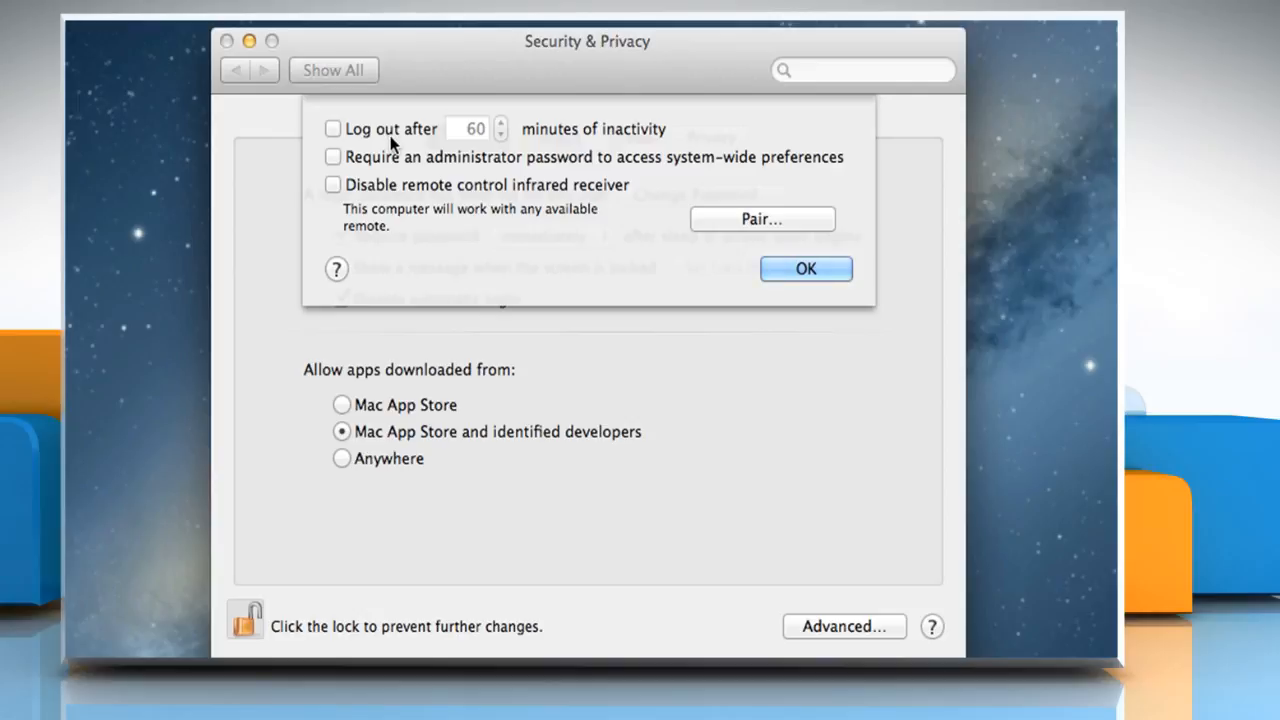
{"action": "mouse_move", "coordinate": [806, 275]}
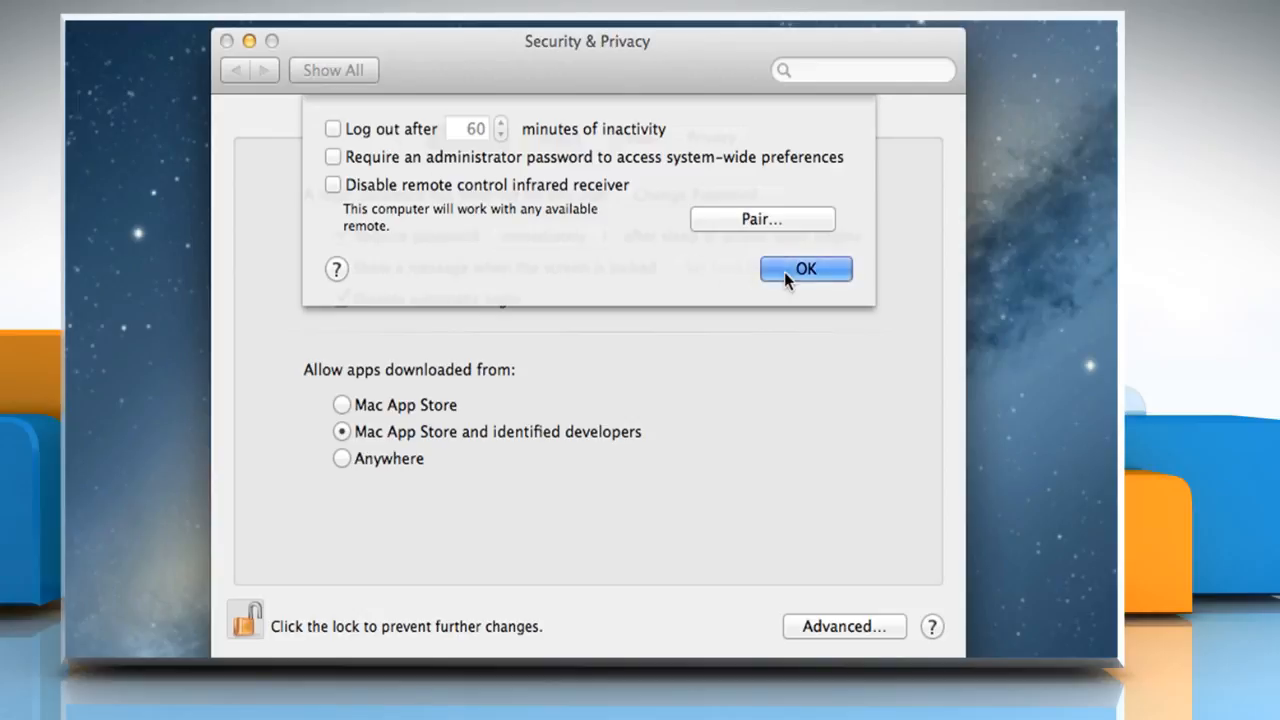
{"action": "left_click", "coordinate": [806, 268]}
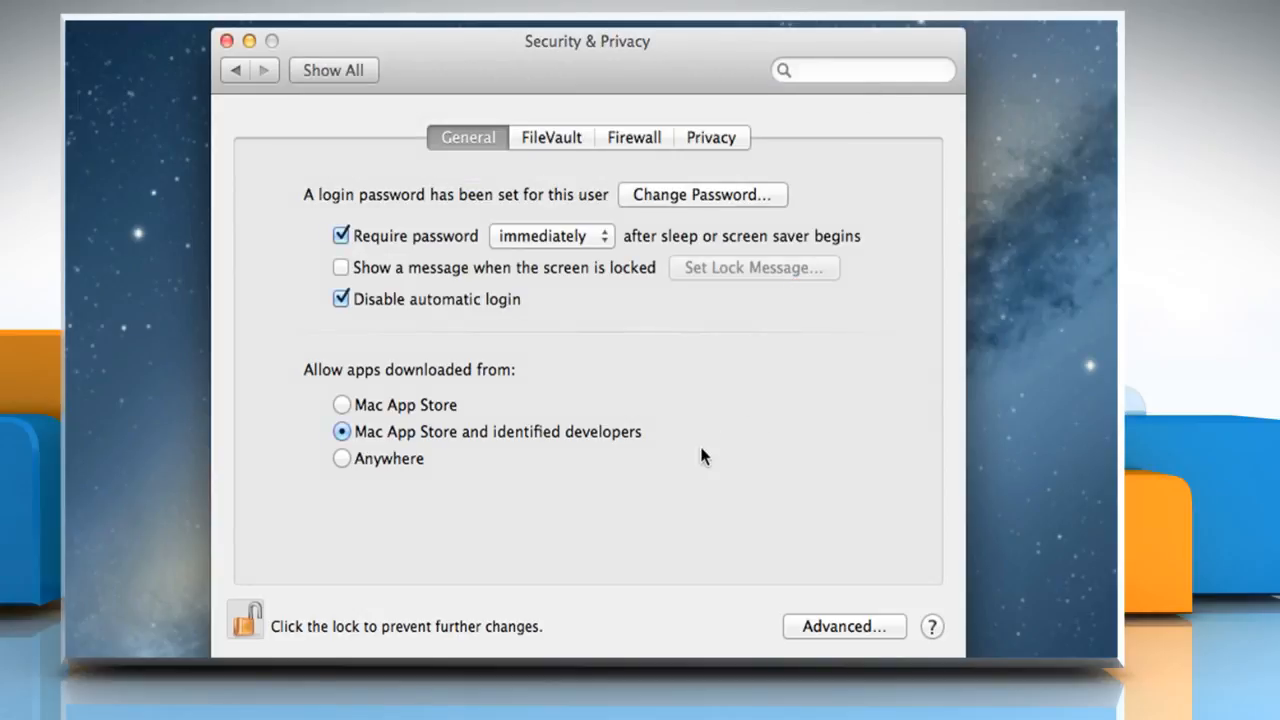
{"action": "mouse_move", "coordinate": [697, 473]}
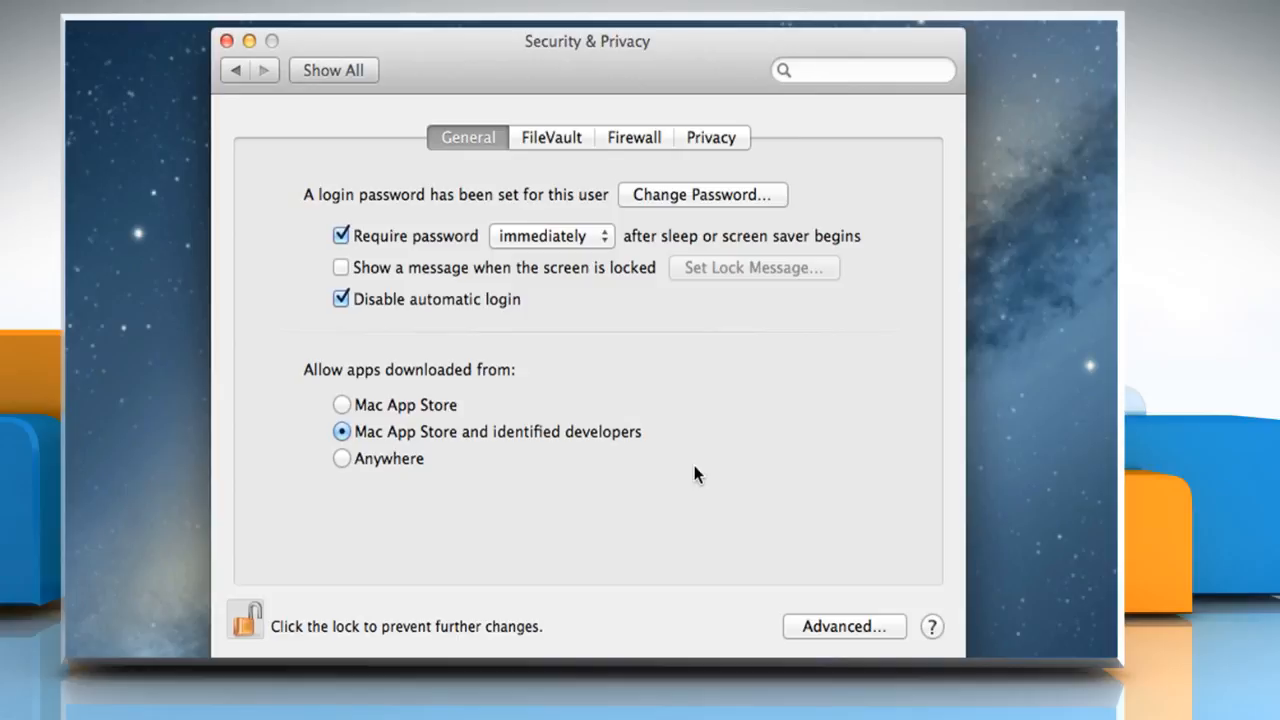
{"action": "mouse_move", "coordinate": [378, 110]}
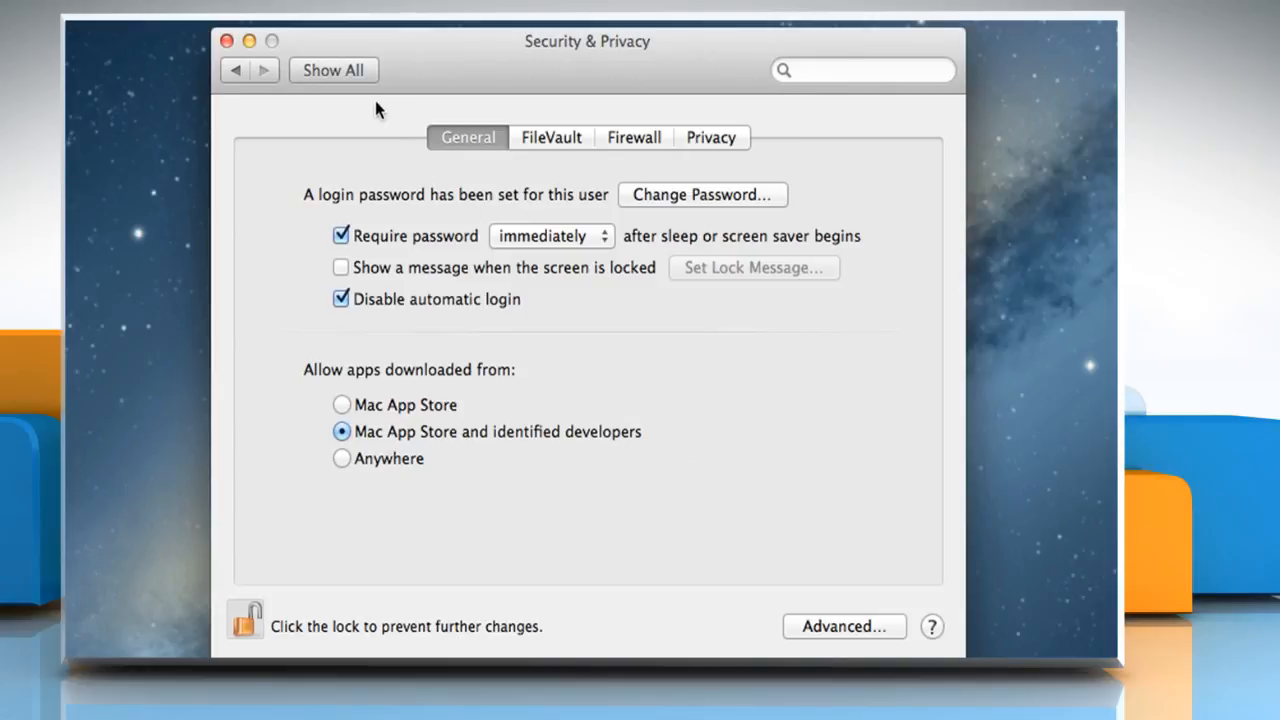
Go back to all preferences and reopen Users & Groups.
{"action": "left_click", "coordinate": [333, 69]}
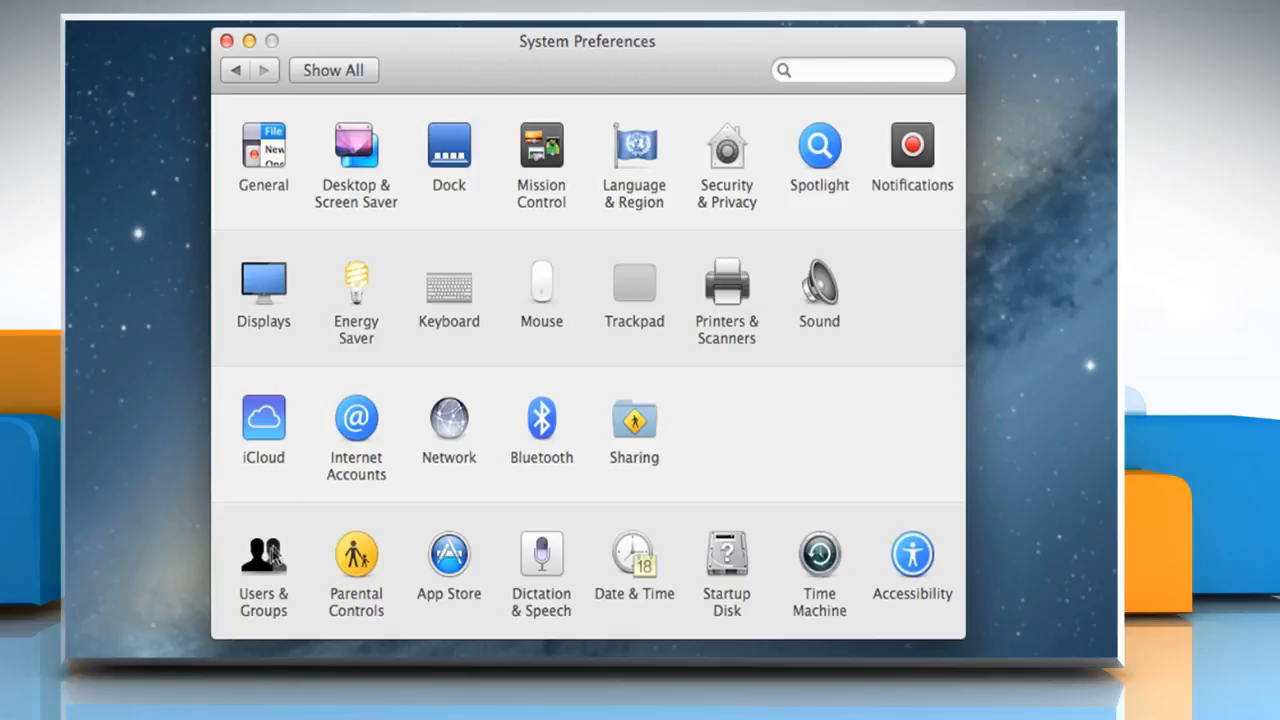
{"action": "left_click", "coordinate": [263, 555]}
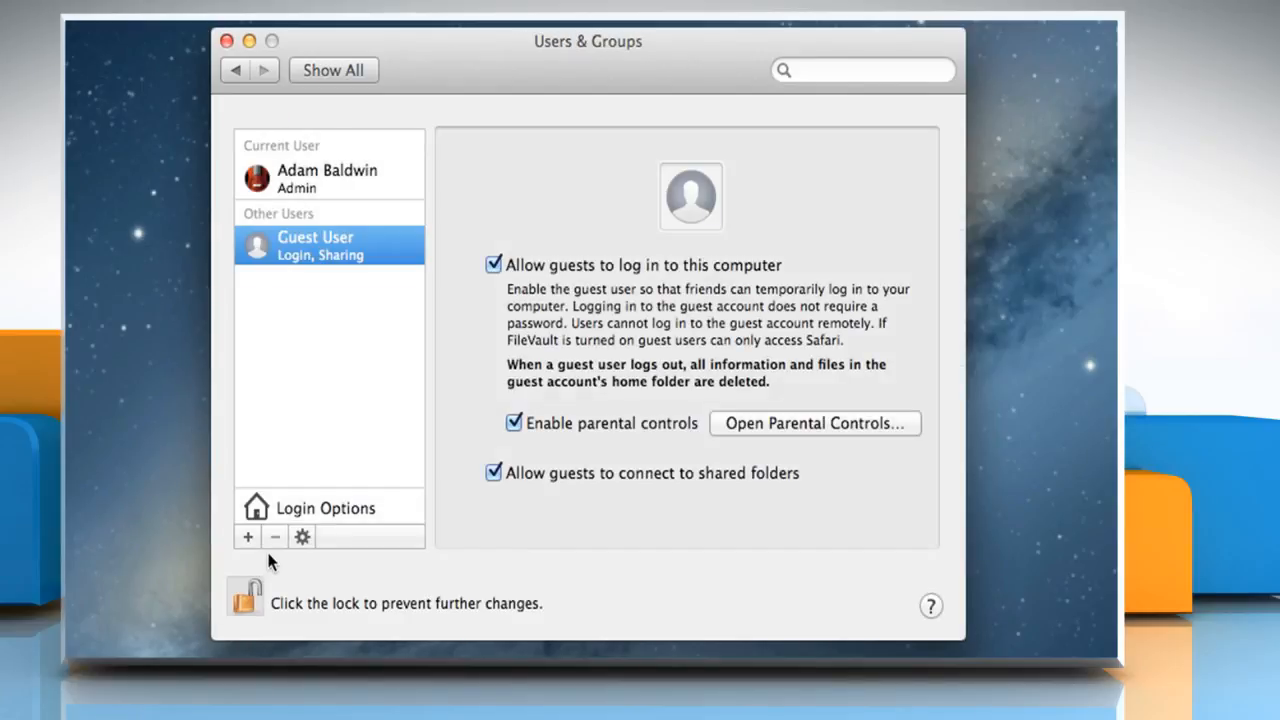
{"action": "mouse_move", "coordinate": [305, 328]}
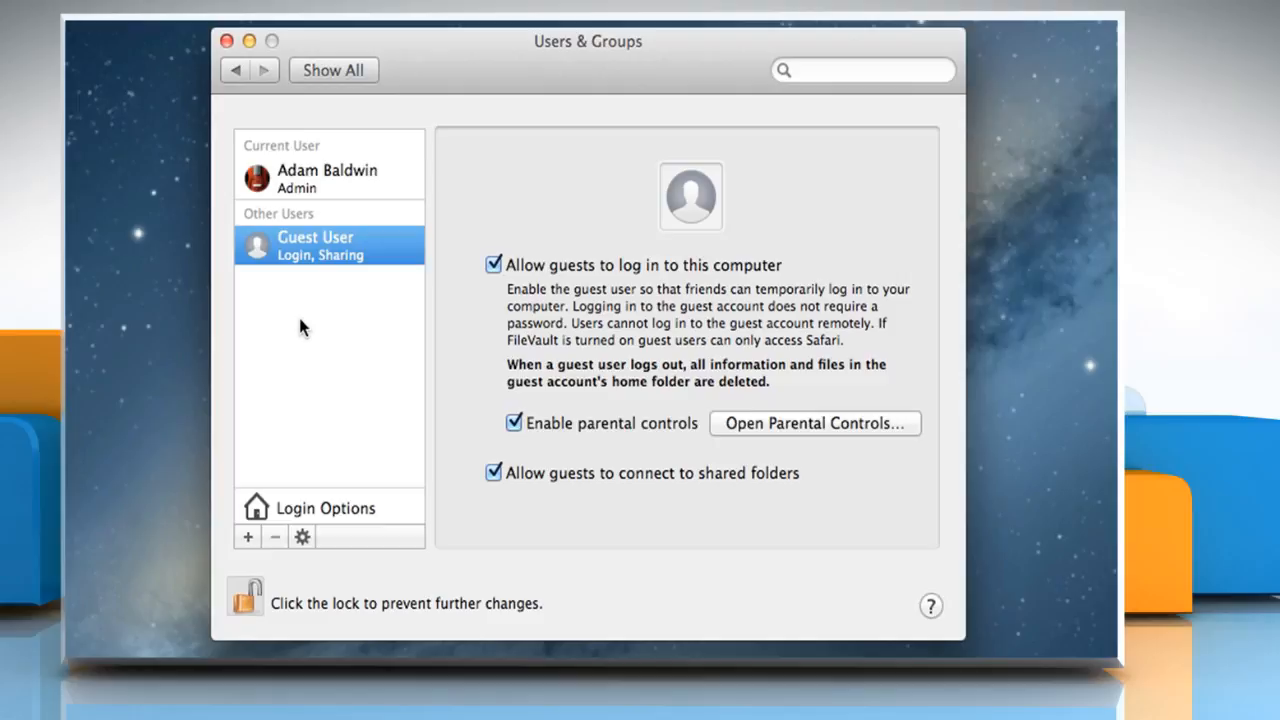
{"action": "mouse_move", "coordinate": [510, 456]}
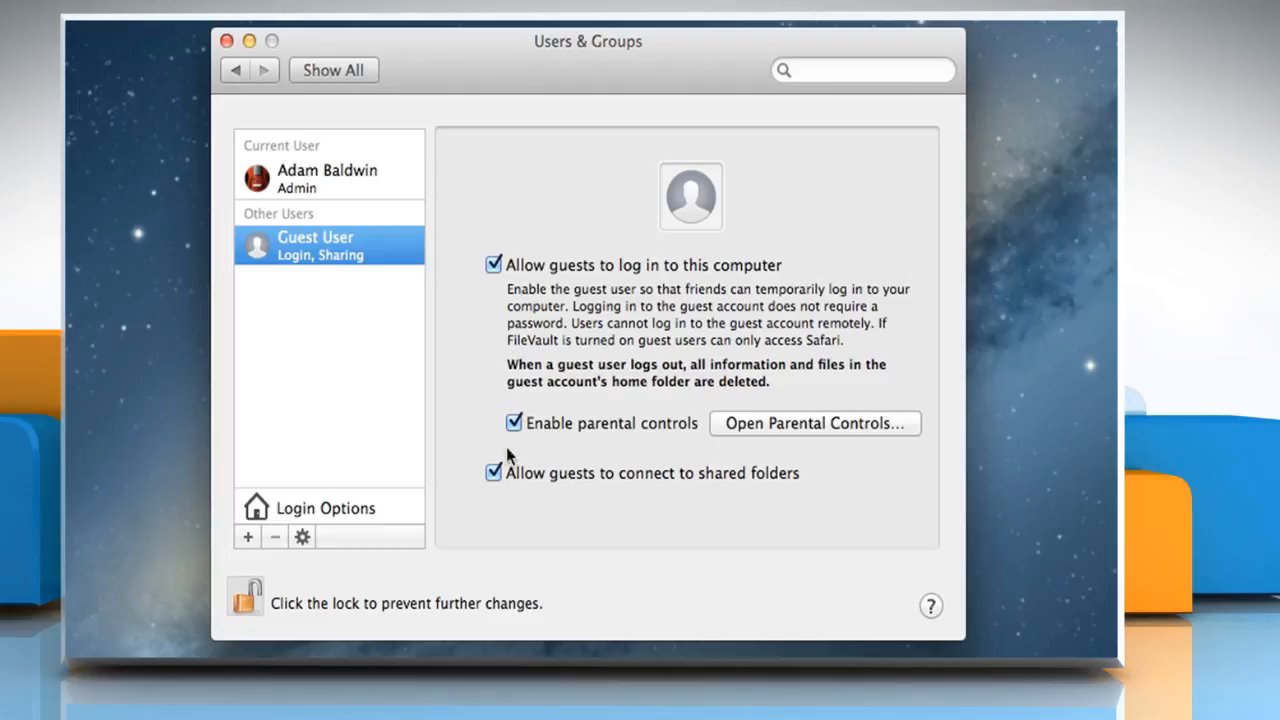
{"action": "mouse_move", "coordinate": [658, 496]}
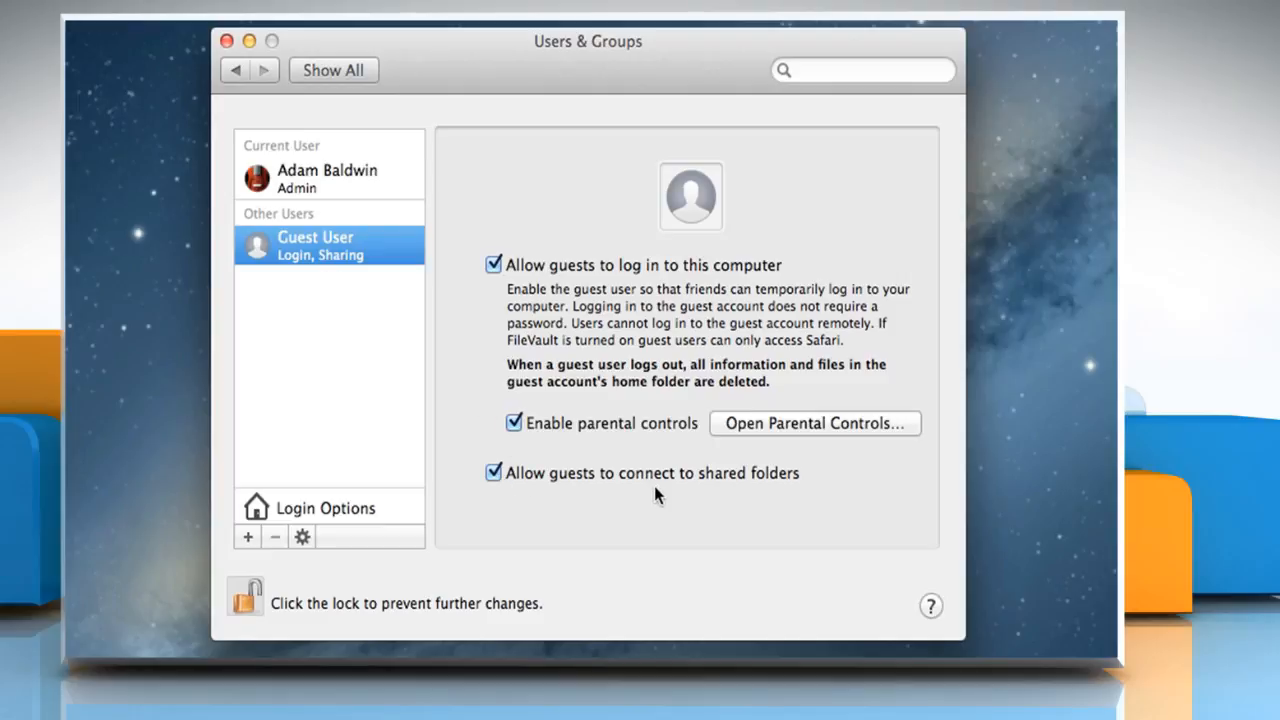
{"action": "mouse_move", "coordinate": [718, 461]}
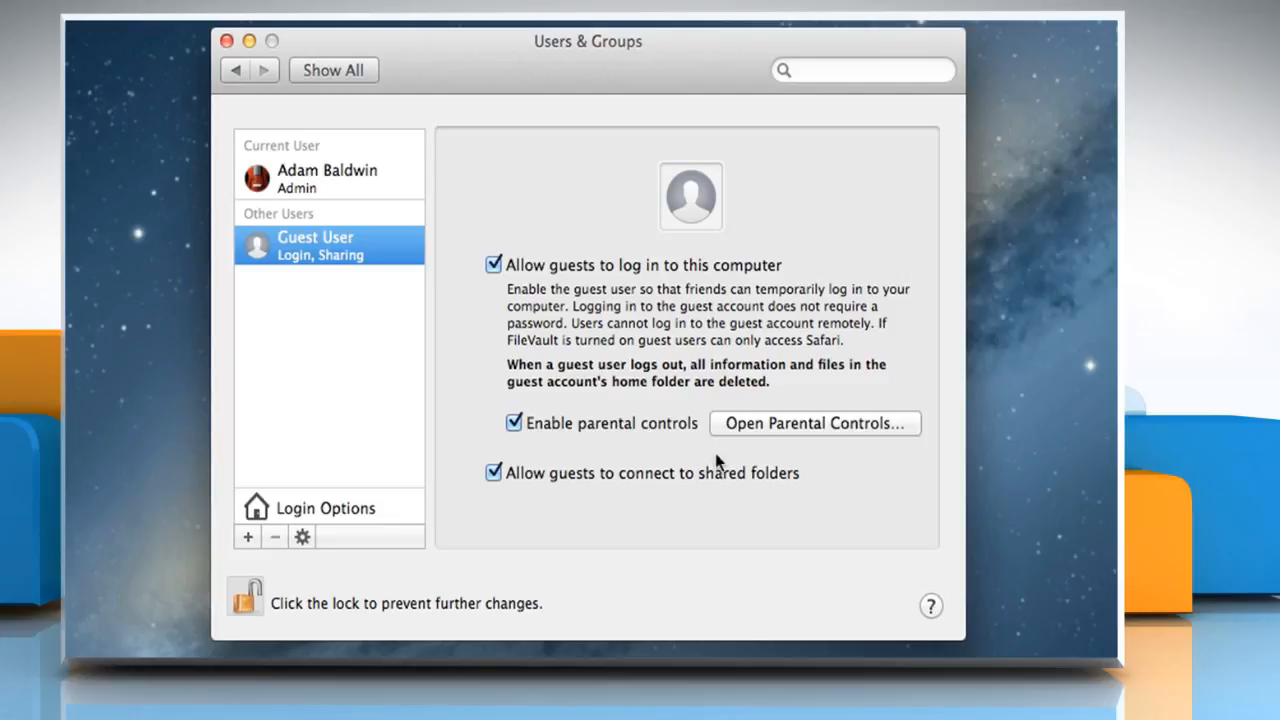
{"action": "mouse_move", "coordinate": [632, 434]}
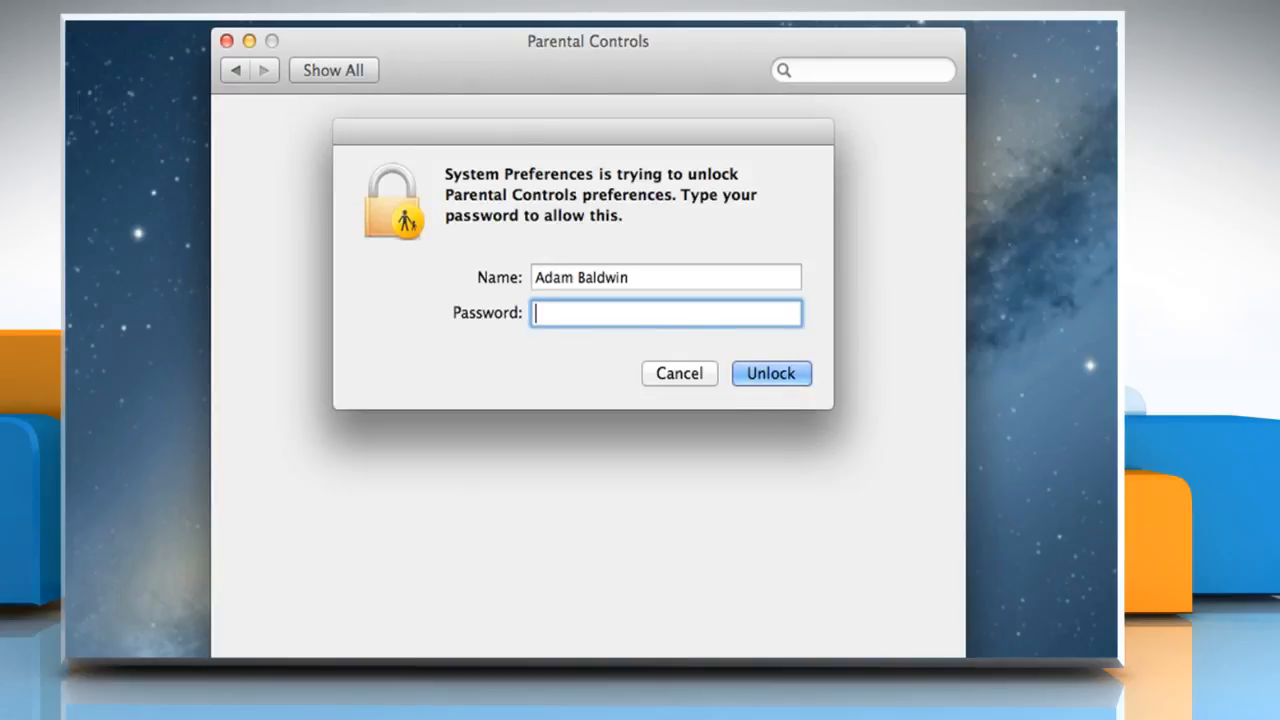
Unlock Parental Controls, limit applications, allow App Store apps up to 9+, and allow Utilities.
{"action": "left_click", "coordinate": [771, 373]}
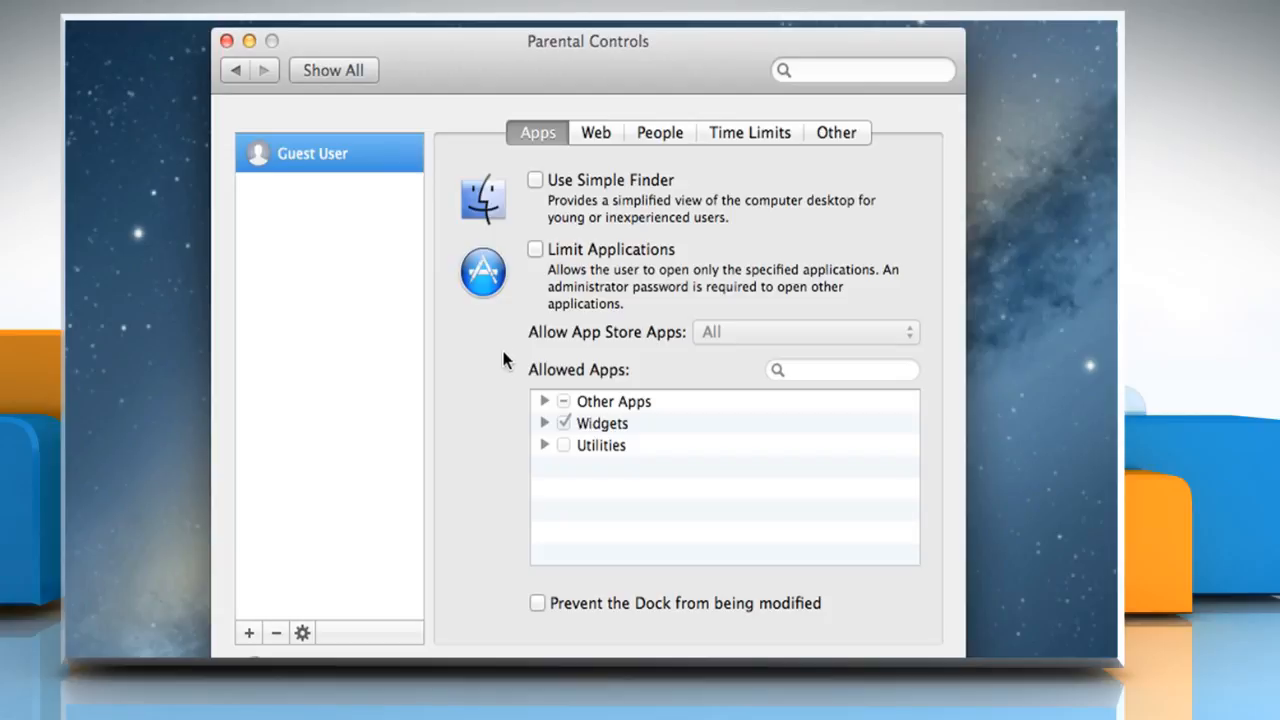
{"action": "mouse_move", "coordinate": [518, 348]}
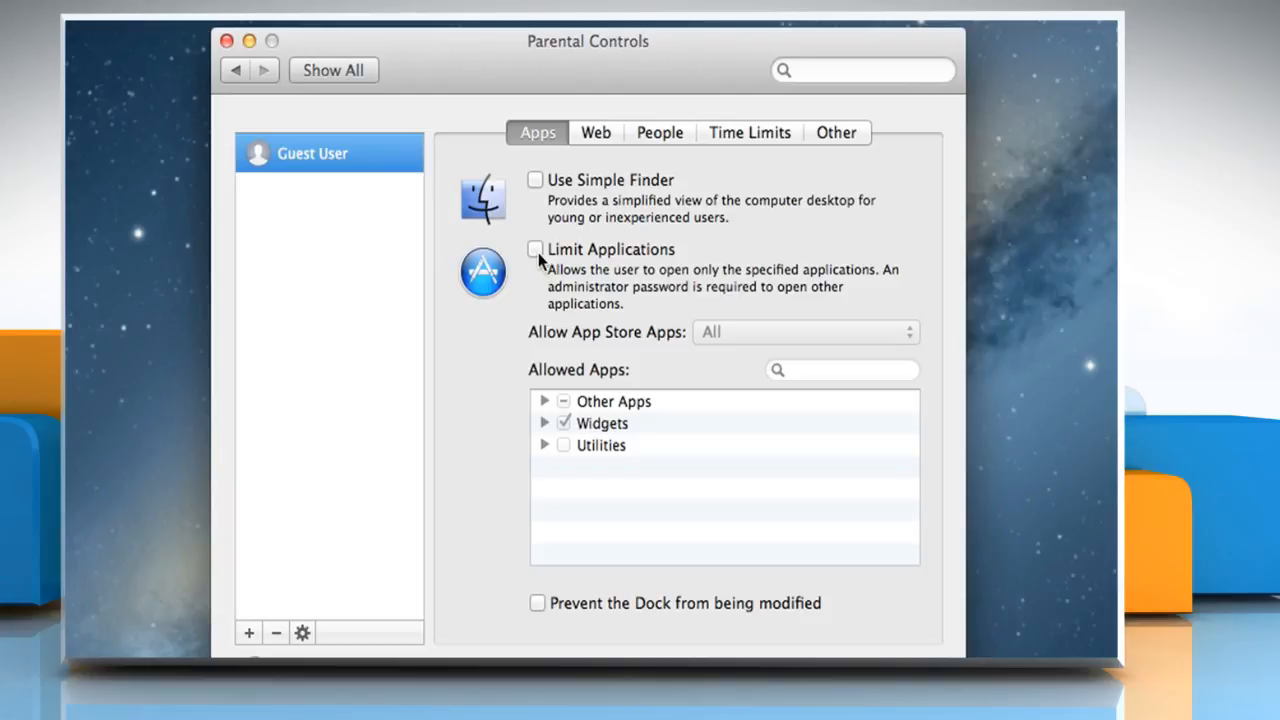
{"action": "left_click", "coordinate": [535, 249]}
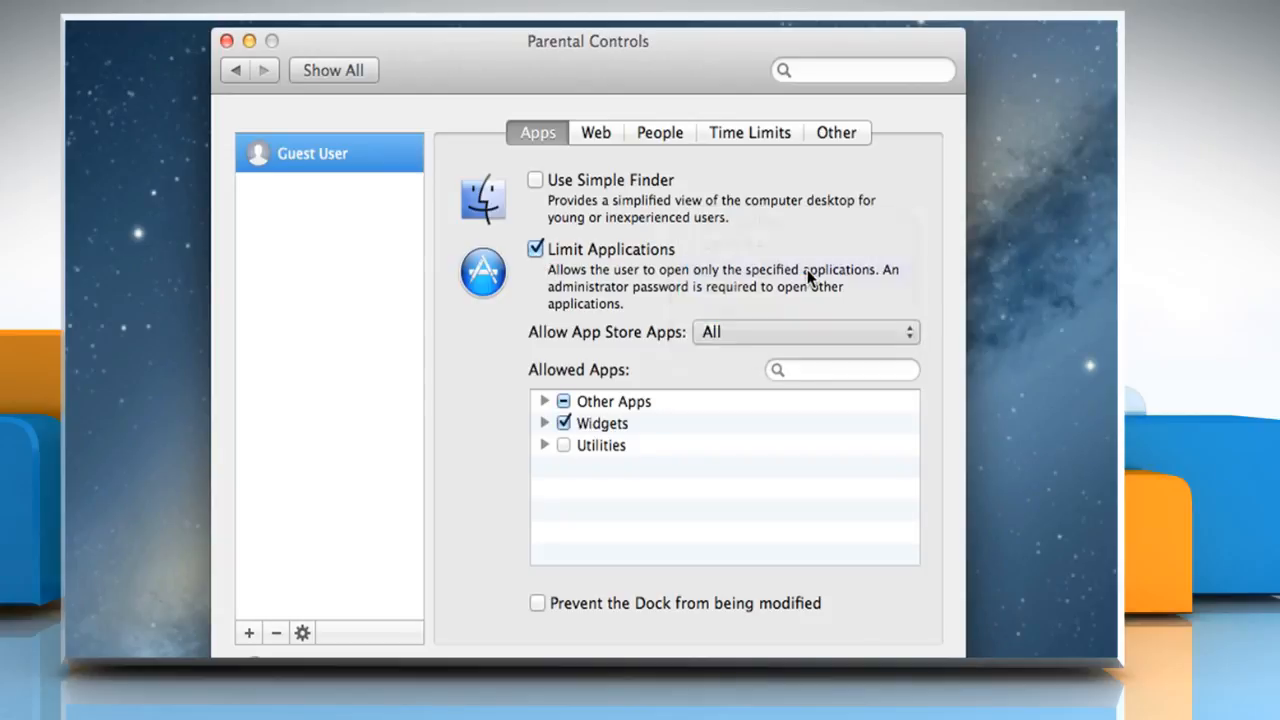
{"action": "left_click", "coordinate": [805, 332]}
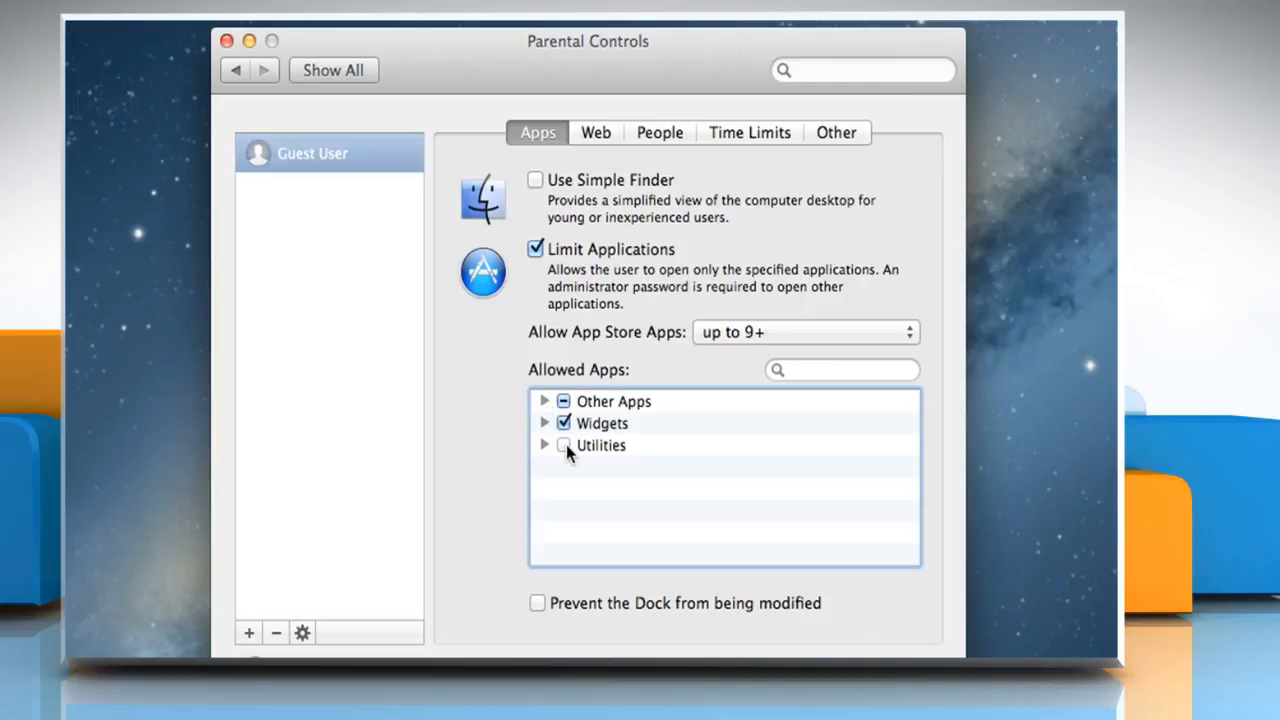
{"action": "left_click", "coordinate": [564, 445]}
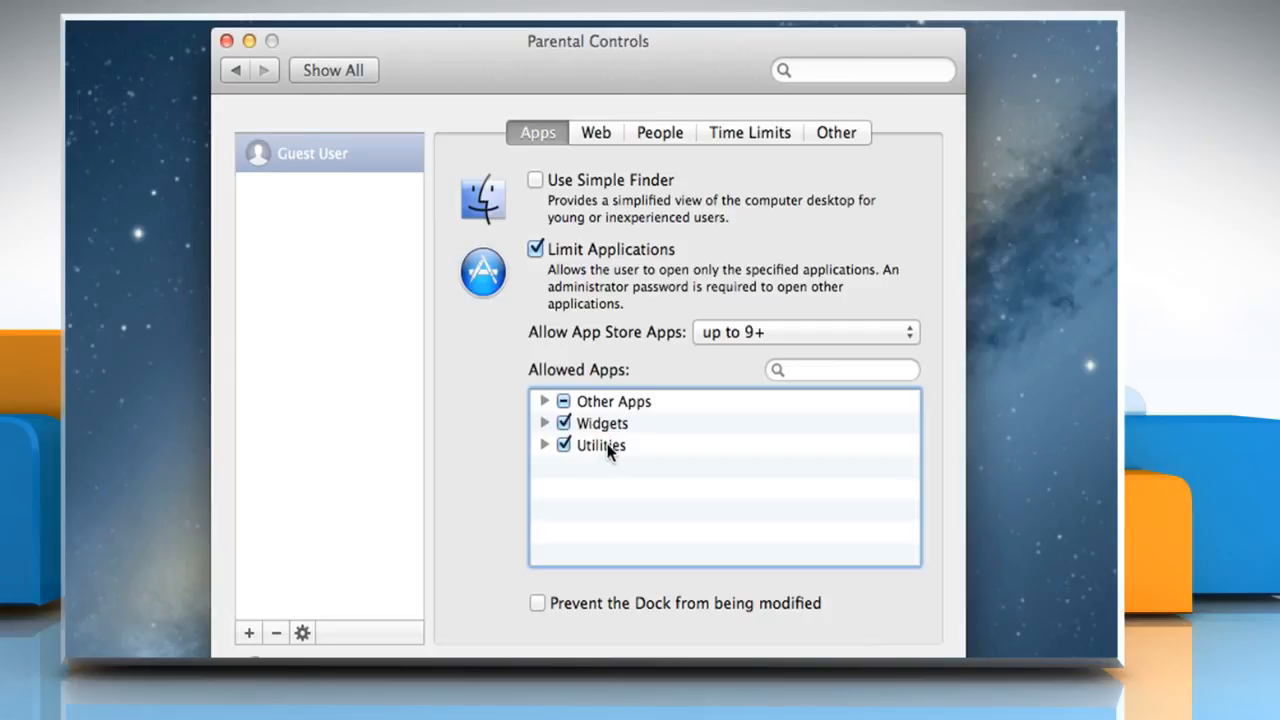
{"action": "mouse_move", "coordinate": [620, 313]}
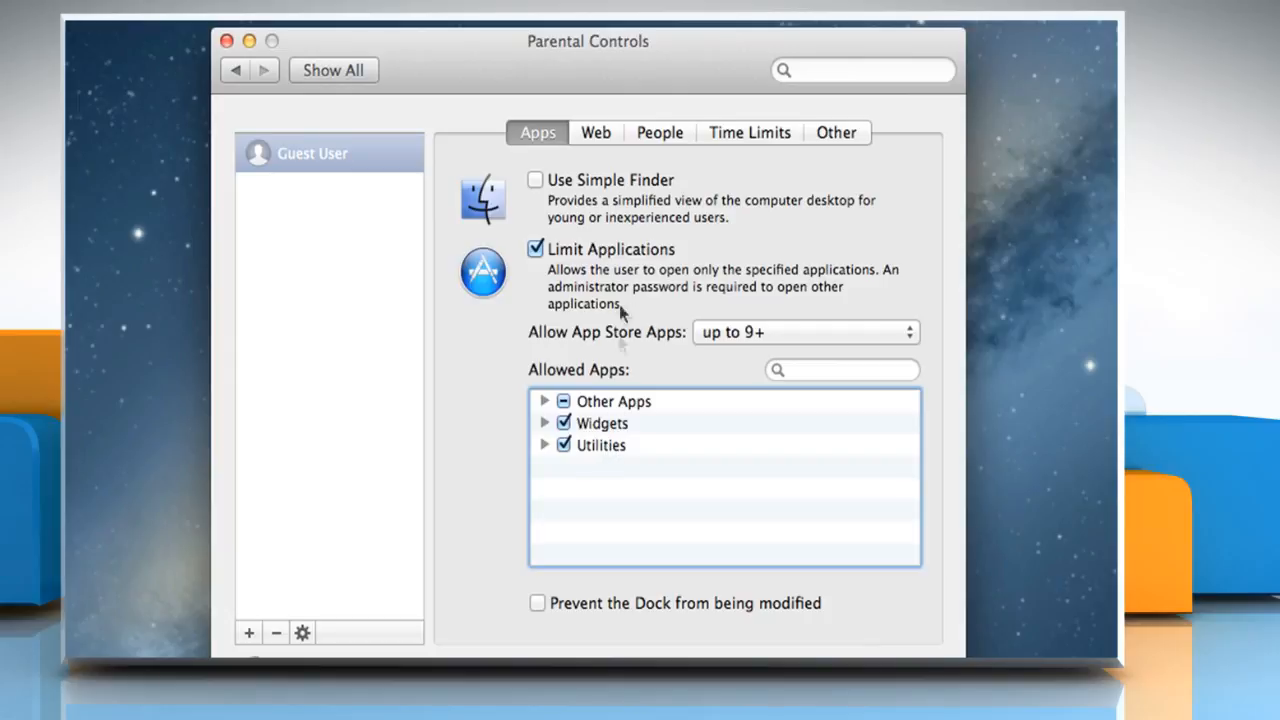
In the Web settings, allow access only to the listed websites.
{"action": "left_click", "coordinate": [595, 132]}
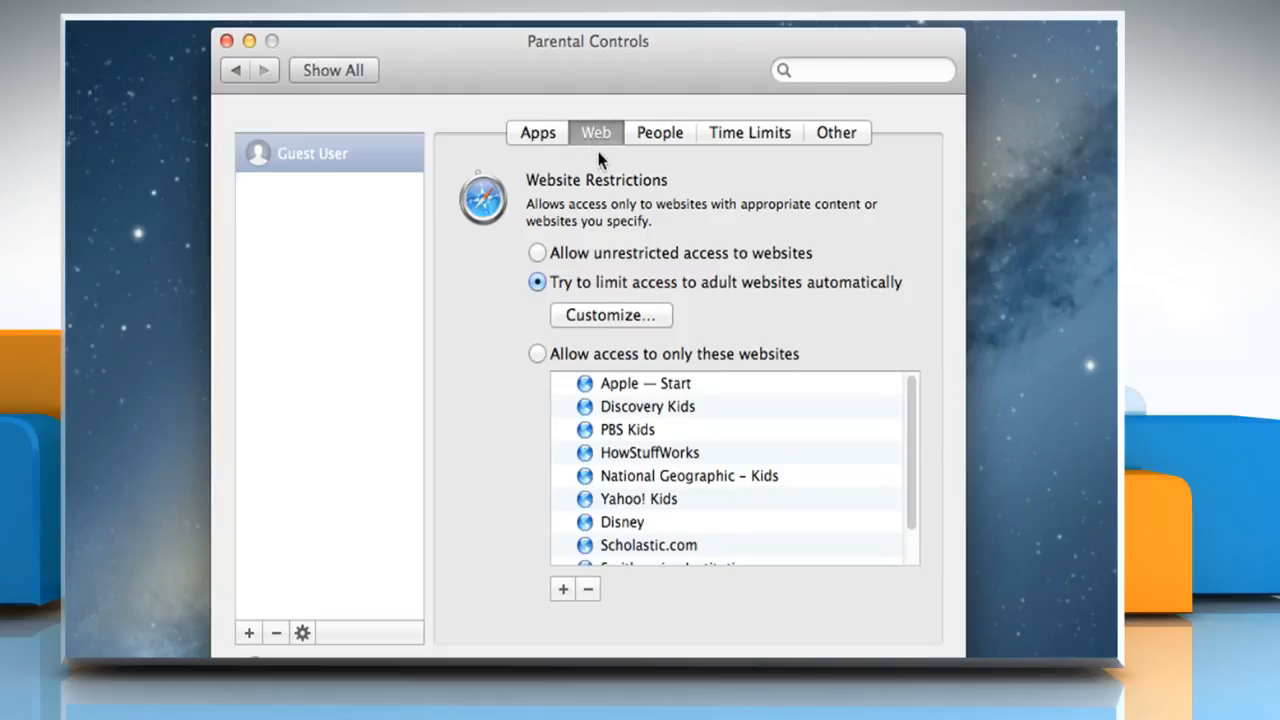
{"action": "mouse_move", "coordinate": [596, 265]}
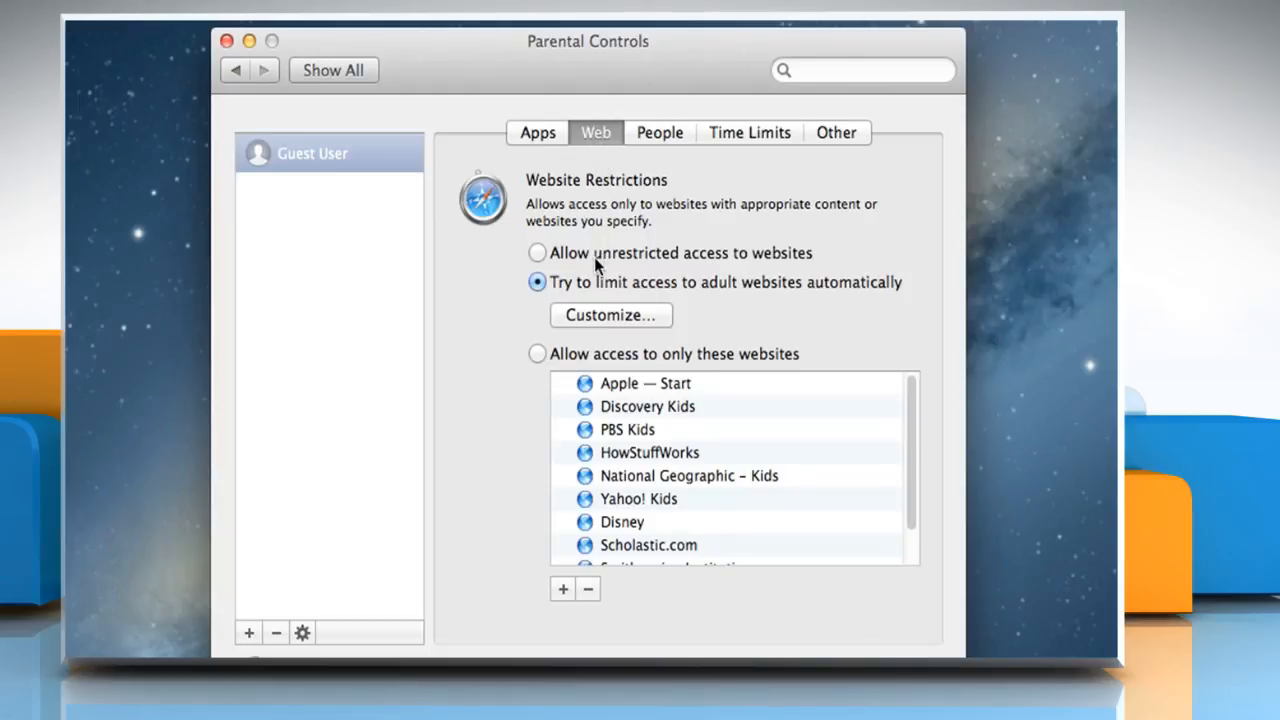
{"action": "mouse_move", "coordinate": [570, 291]}
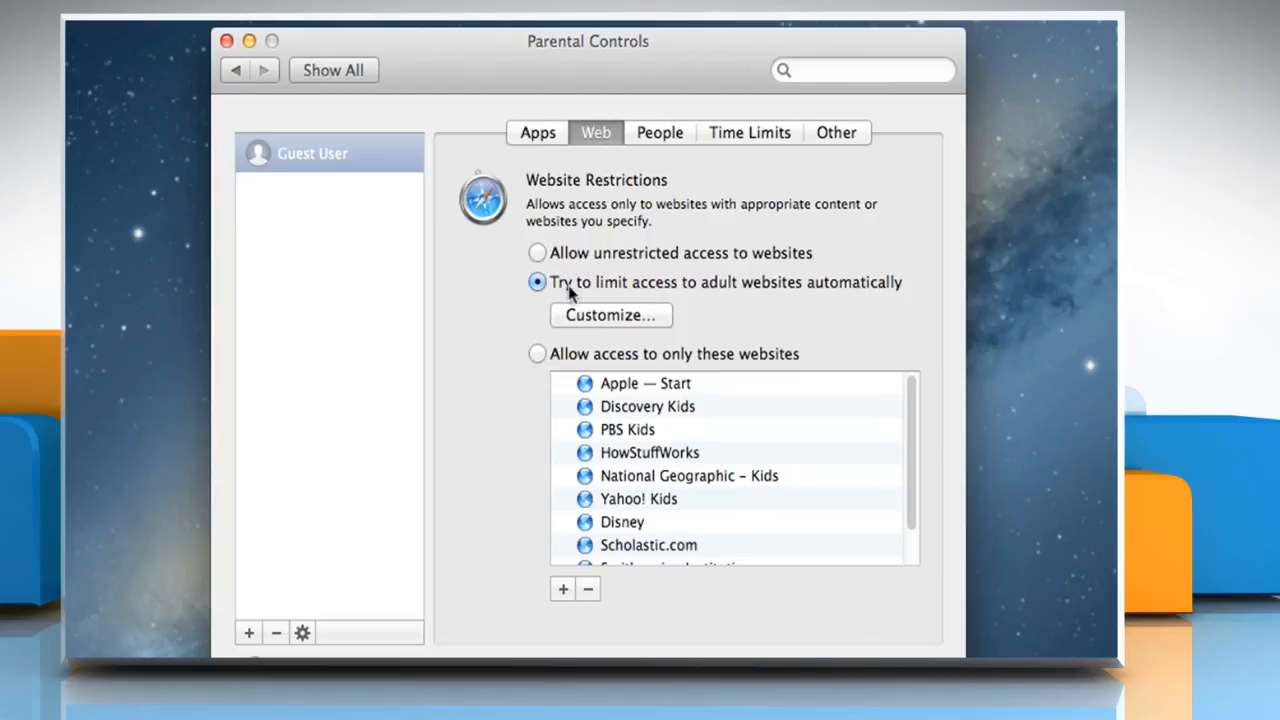
{"action": "mouse_move", "coordinate": [700, 291]}
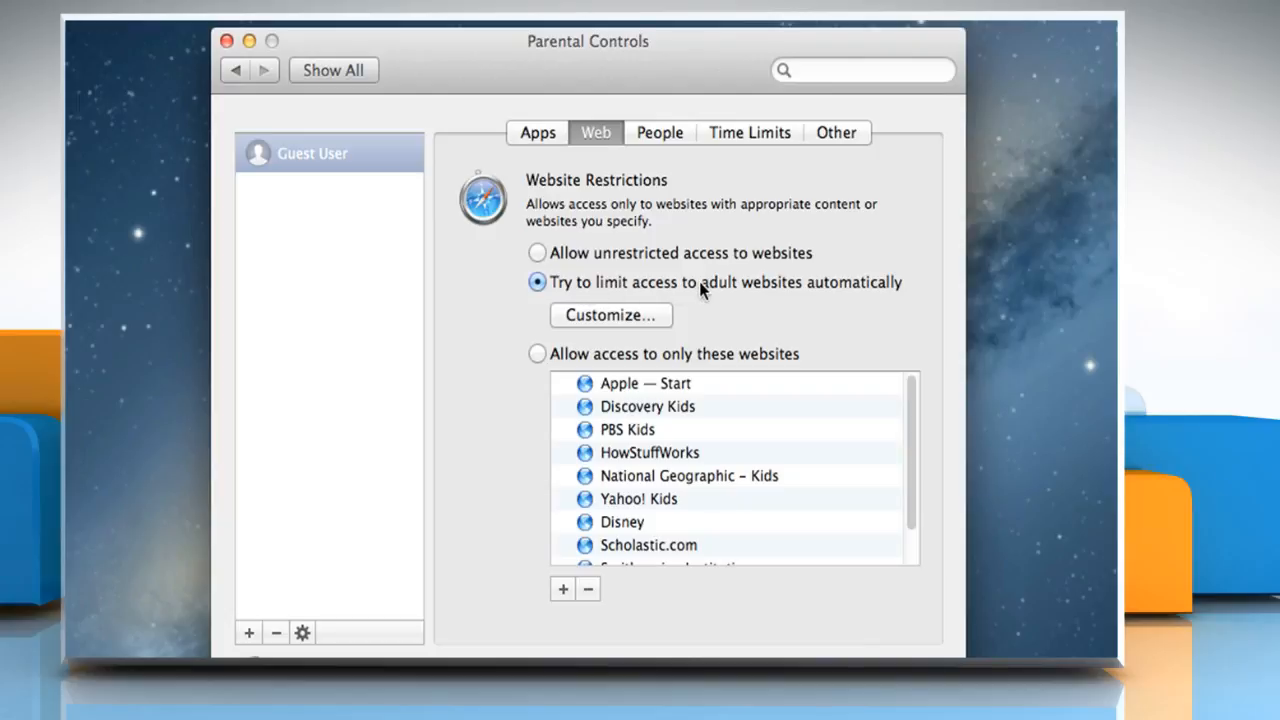
{"action": "mouse_move", "coordinate": [584, 348]}
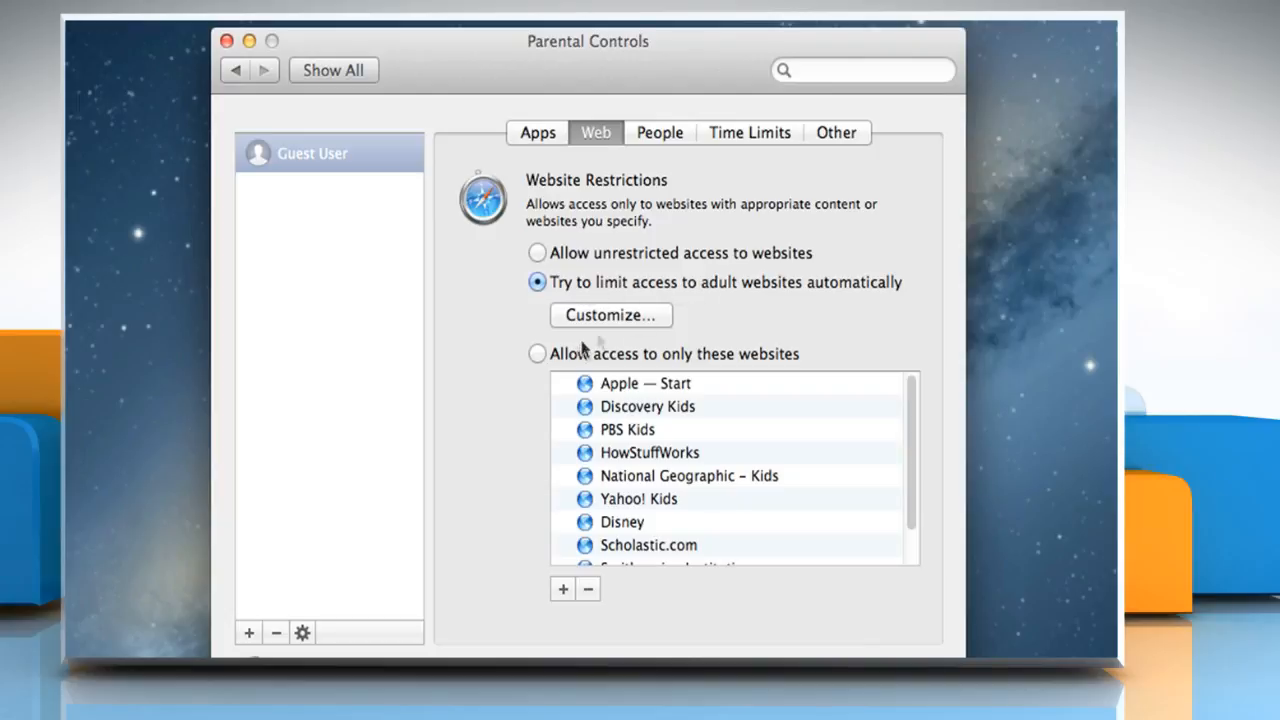
{"action": "left_click", "coordinate": [537, 353]}
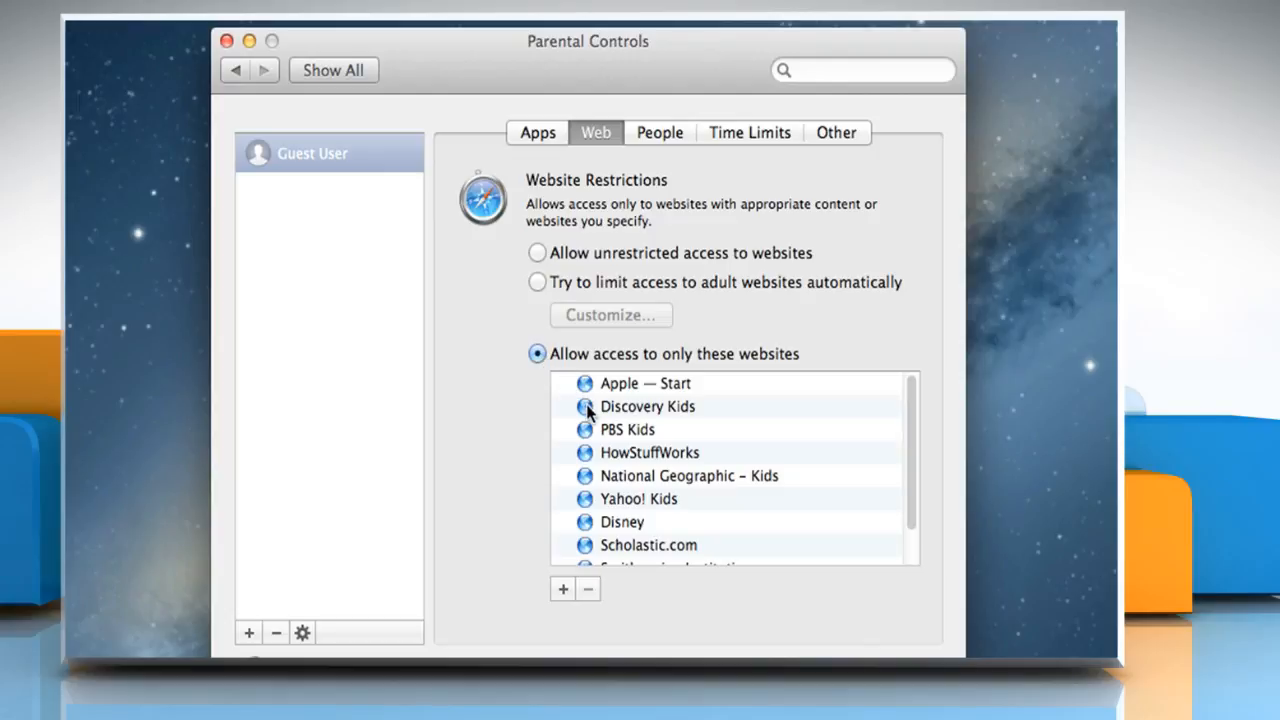
{"action": "mouse_move", "coordinate": [592, 431]}
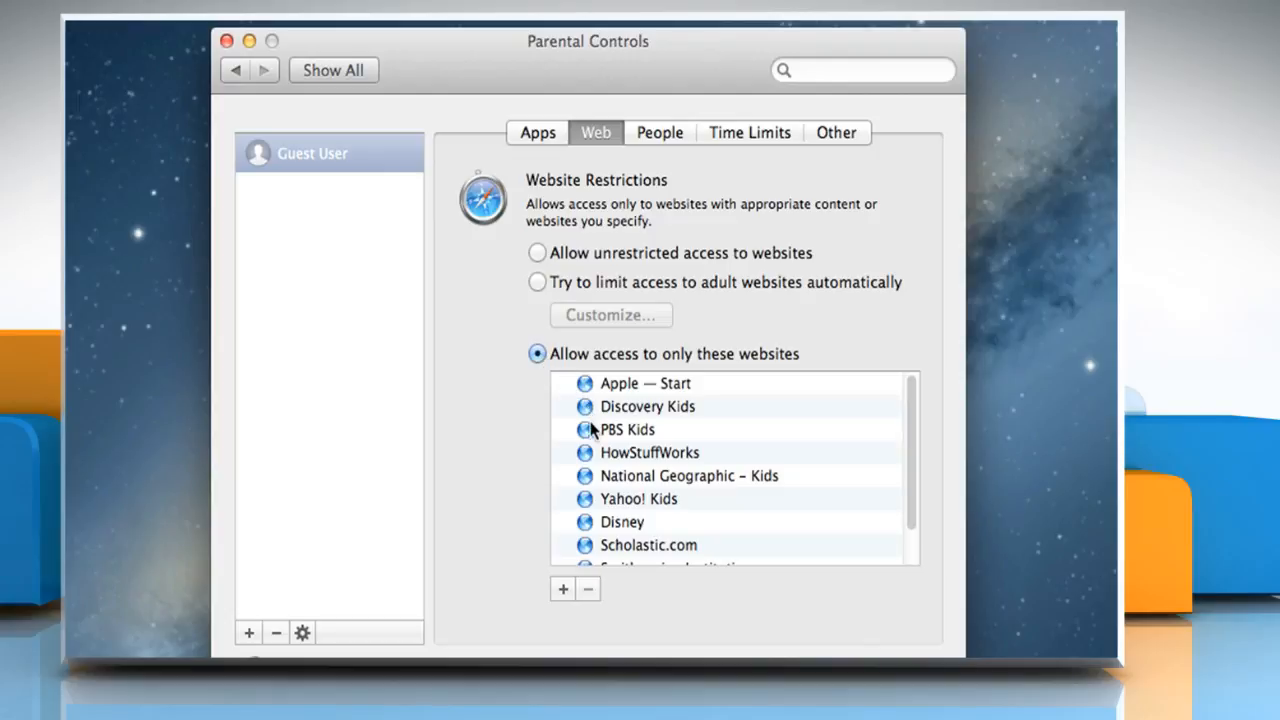
{"action": "mouse_move", "coordinate": [590, 468]}
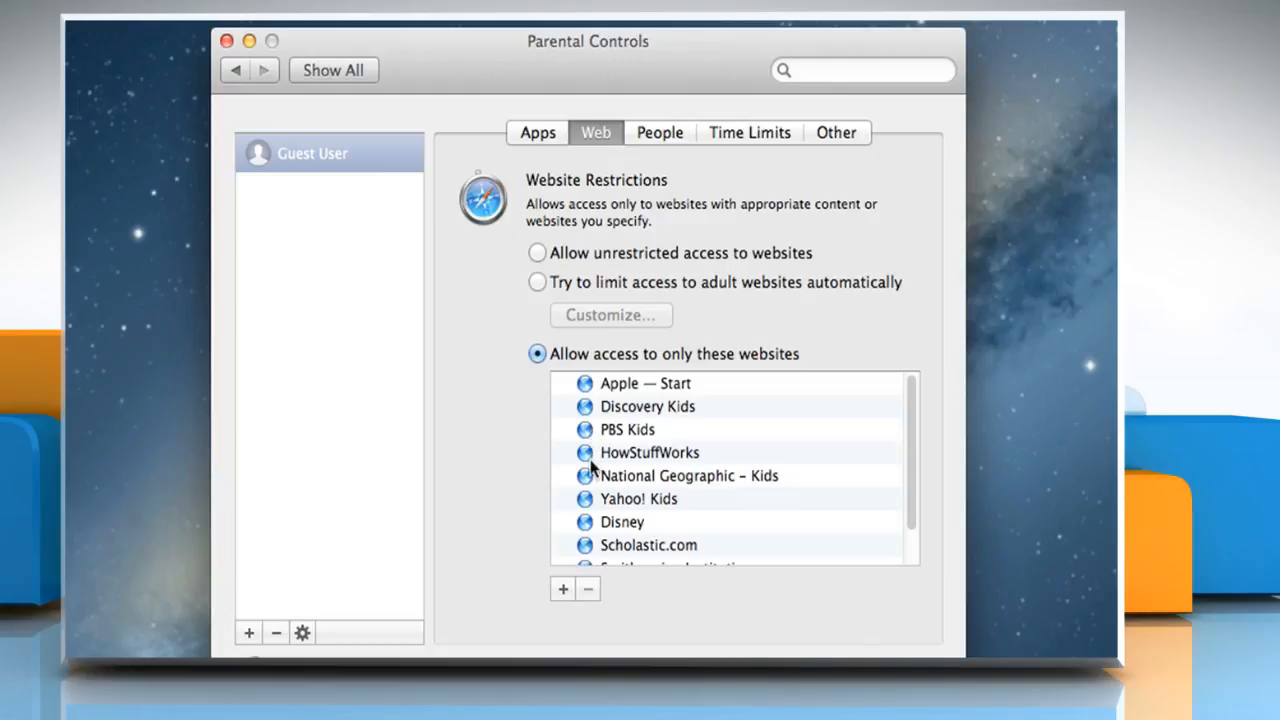
In People, block Game Center multiplayer games and limit Messages to allowed contacts.
{"action": "left_click", "coordinate": [659, 132]}
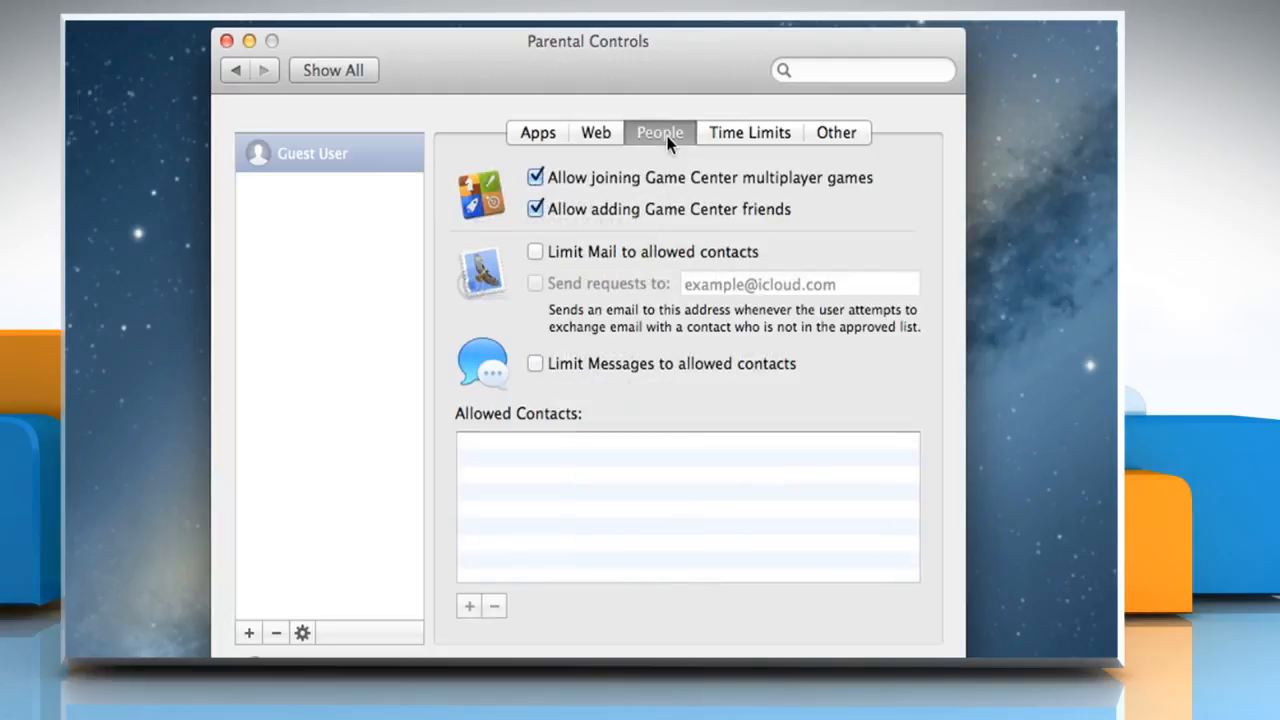
{"action": "mouse_move", "coordinate": [650, 200]}
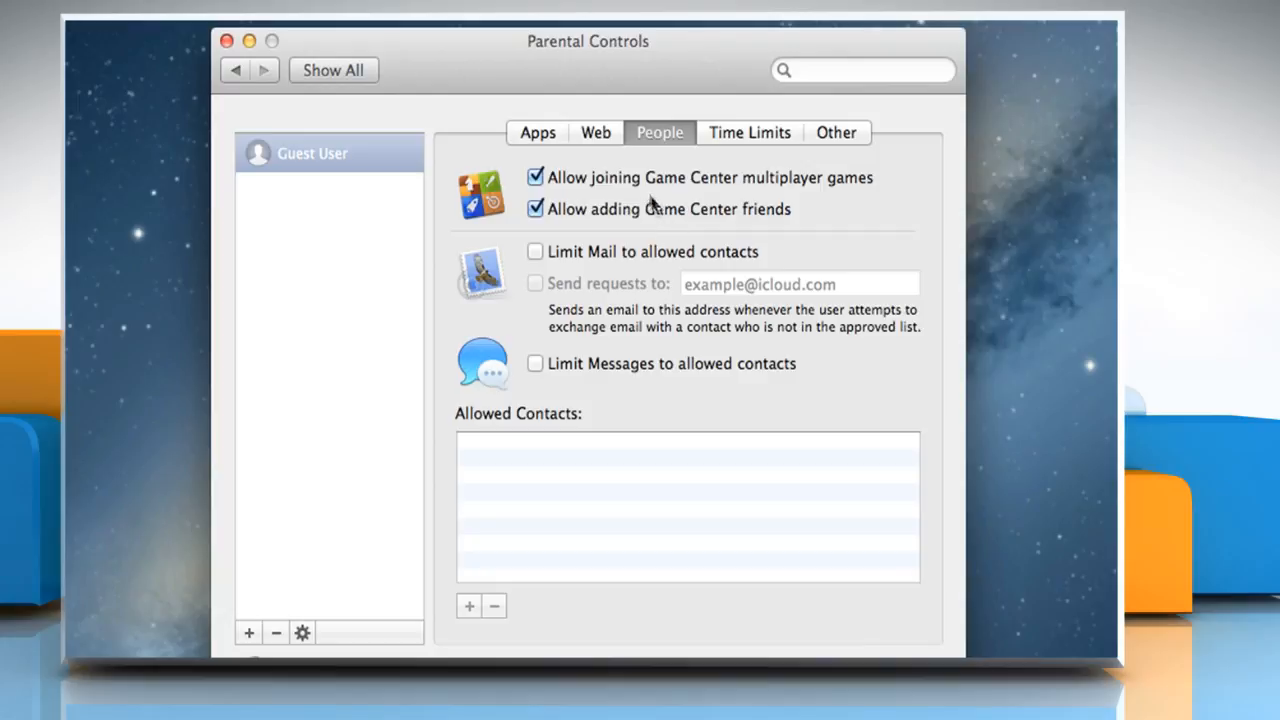
{"action": "mouse_move", "coordinate": [575, 185]}
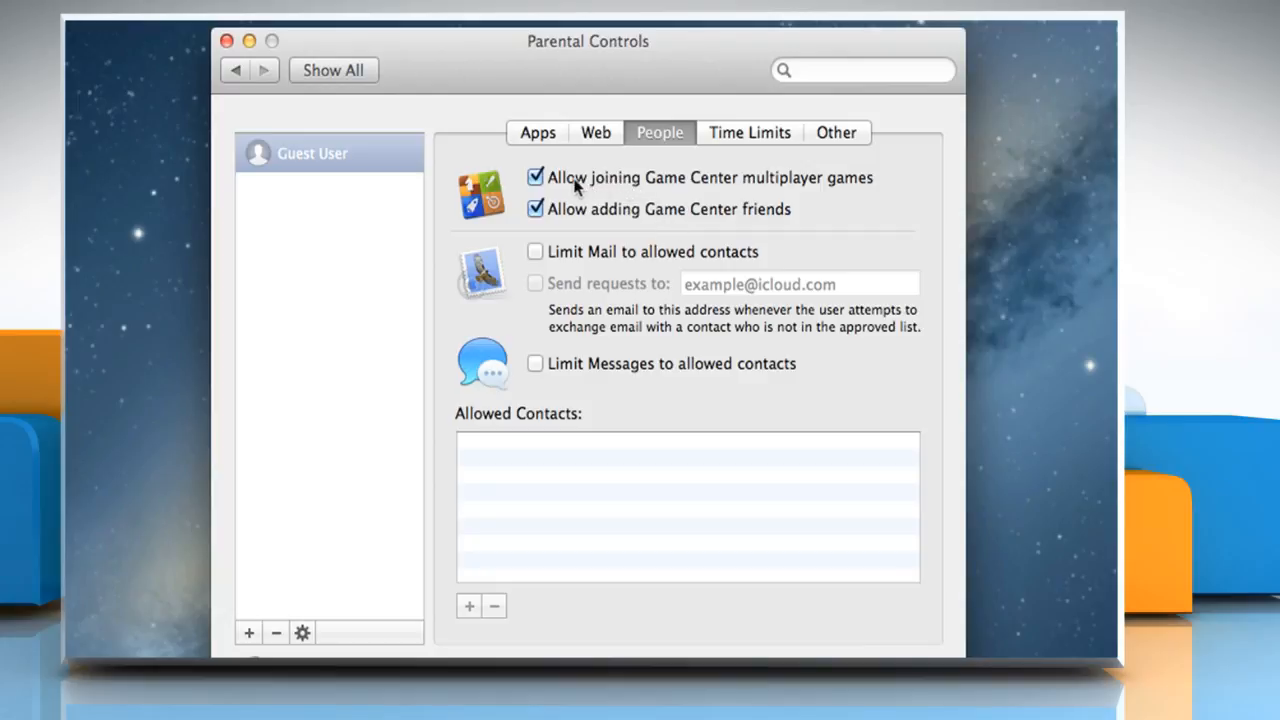
{"action": "left_click", "coordinate": [535, 177]}
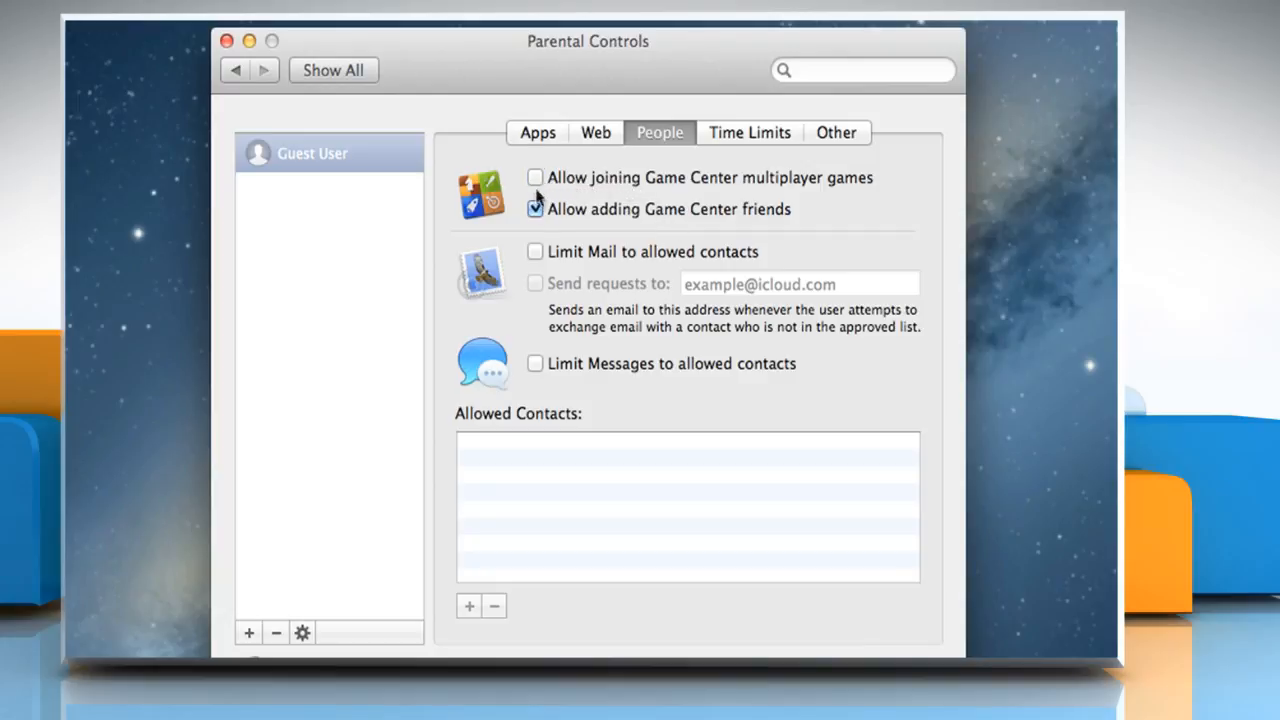
{"action": "left_click", "coordinate": [535, 363]}
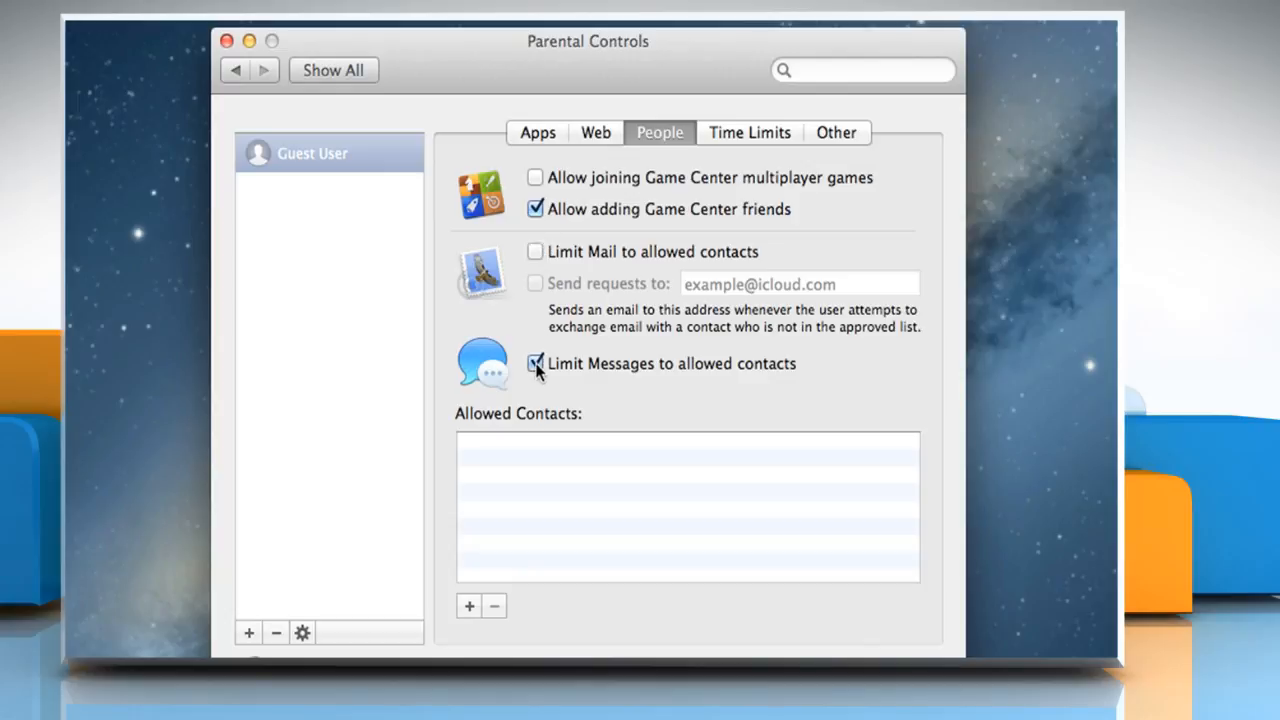
{"action": "mouse_move", "coordinate": [536, 375]}
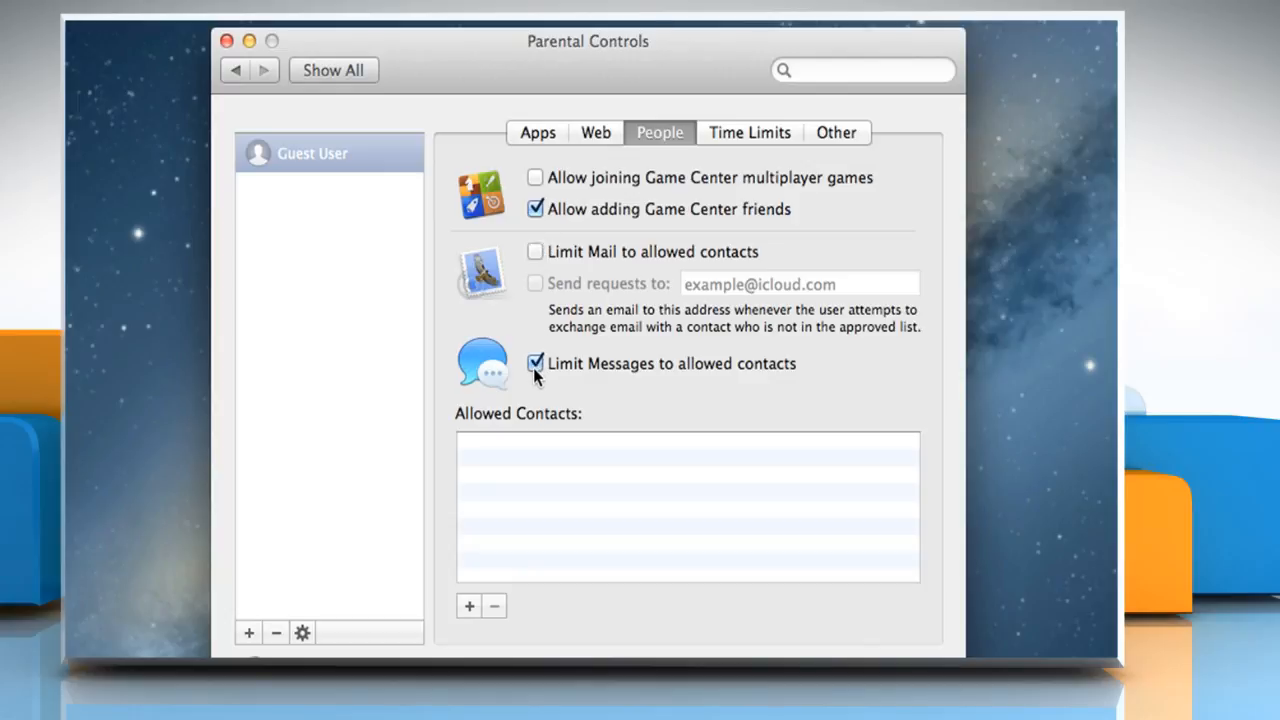
Enable bedtimes ending 9:00 PM on school nights and 10:00 PM on weekends.
{"action": "left_click", "coordinate": [749, 132]}
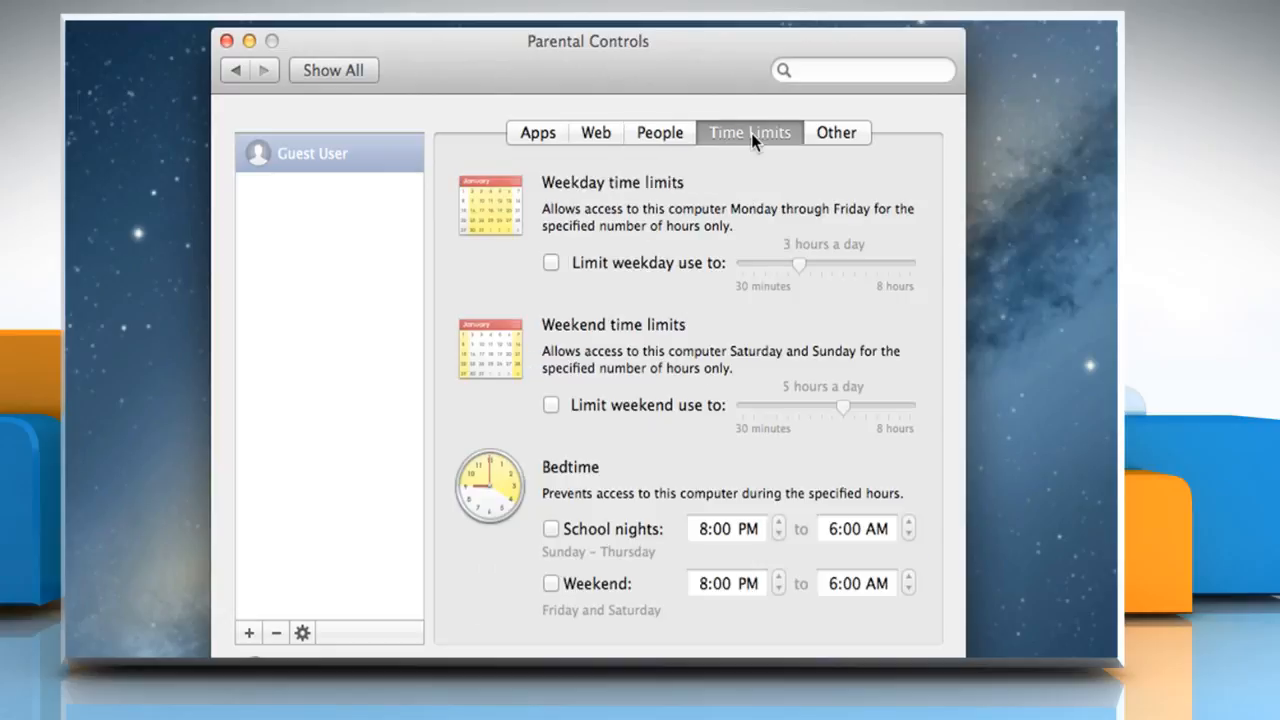
{"action": "mouse_move", "coordinate": [613, 373]}
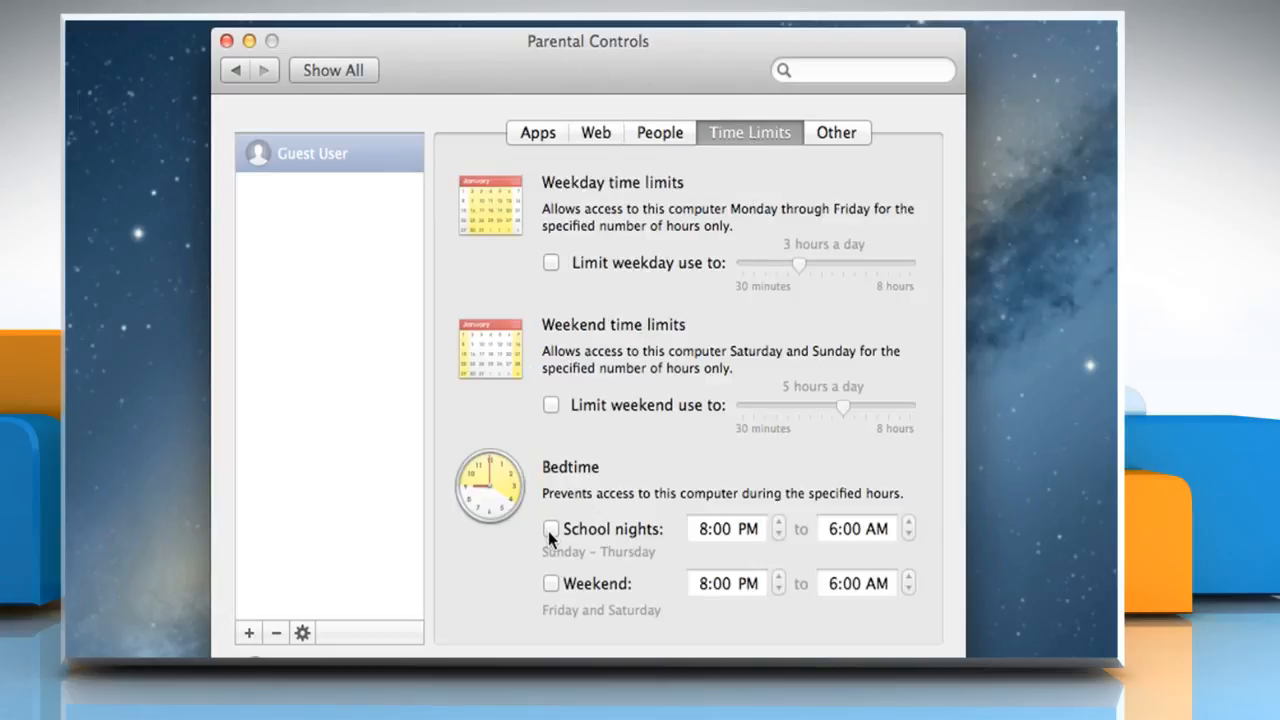
{"action": "left_click", "coordinate": [551, 528]}
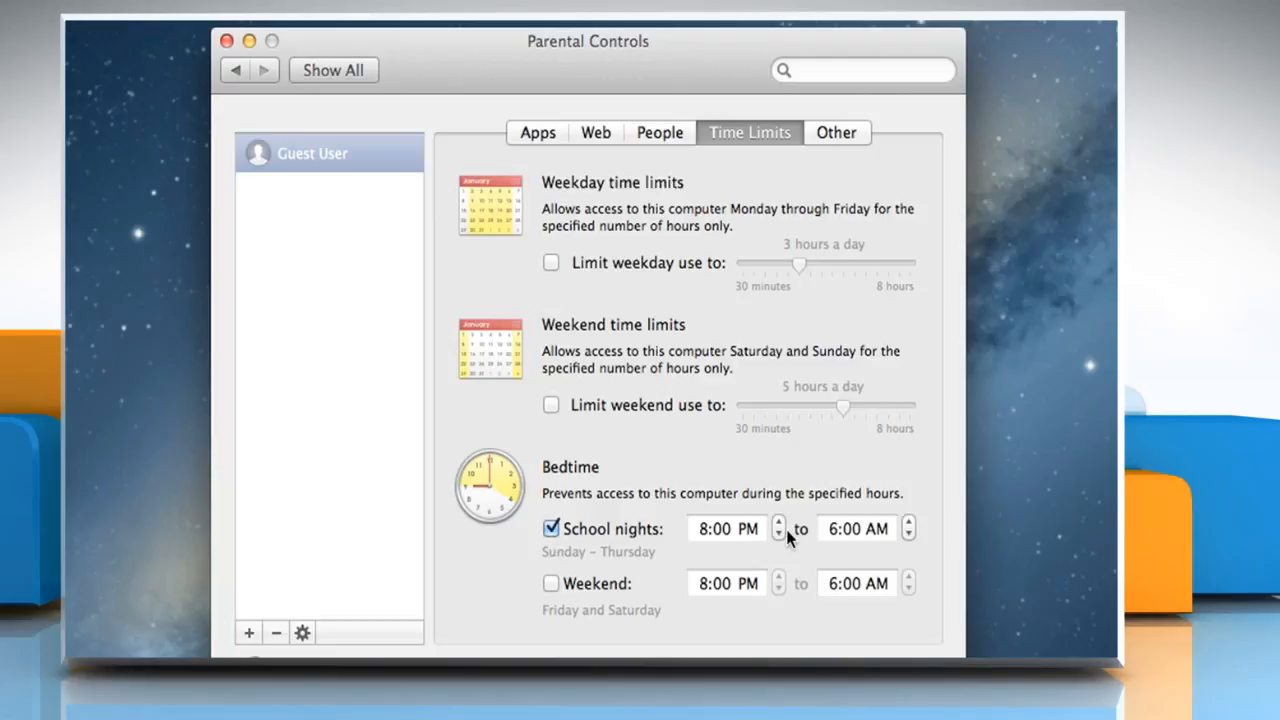
{"action": "left_click", "coordinate": [857, 528]}
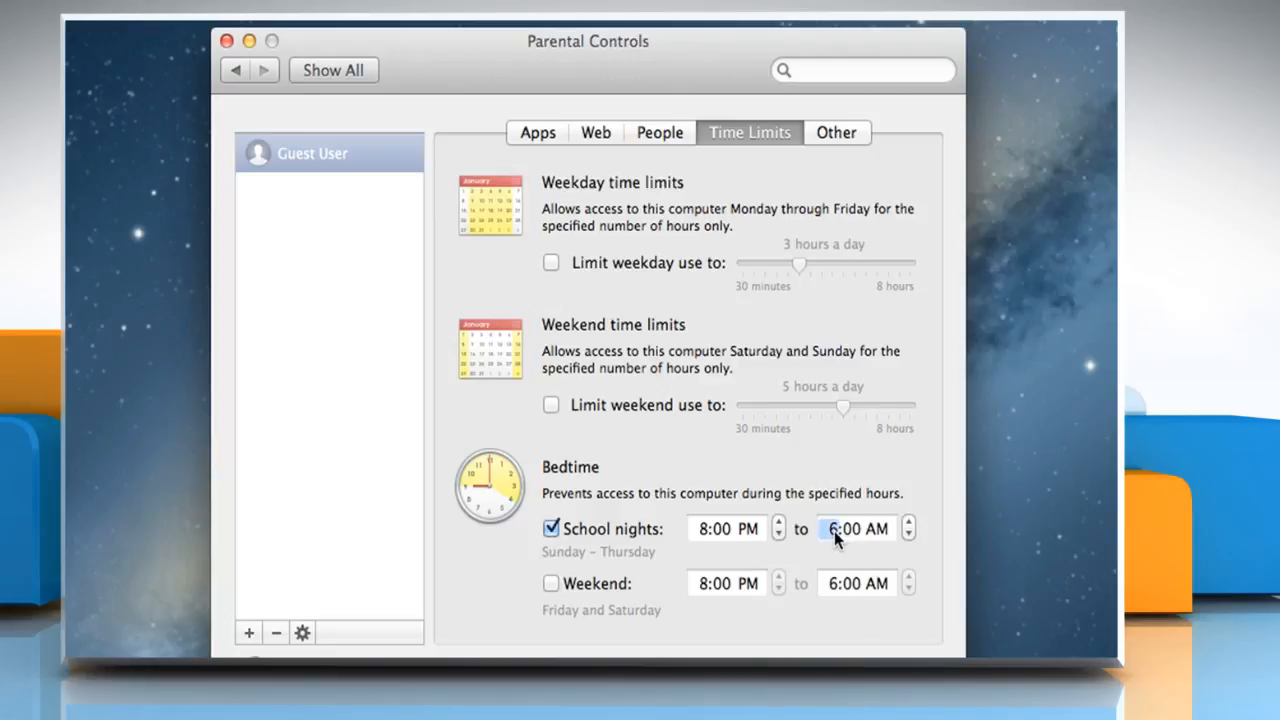
{"action": "left_click", "coordinate": [908, 522]}
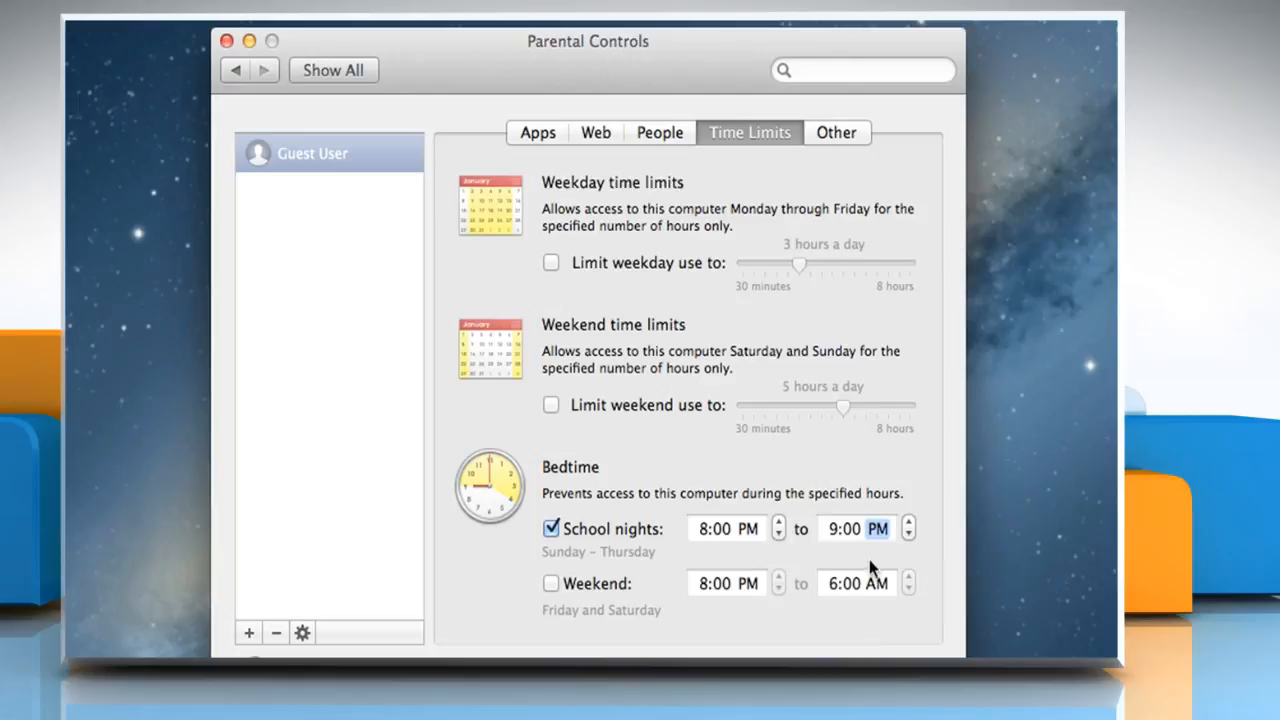
{"action": "left_click", "coordinate": [551, 583]}
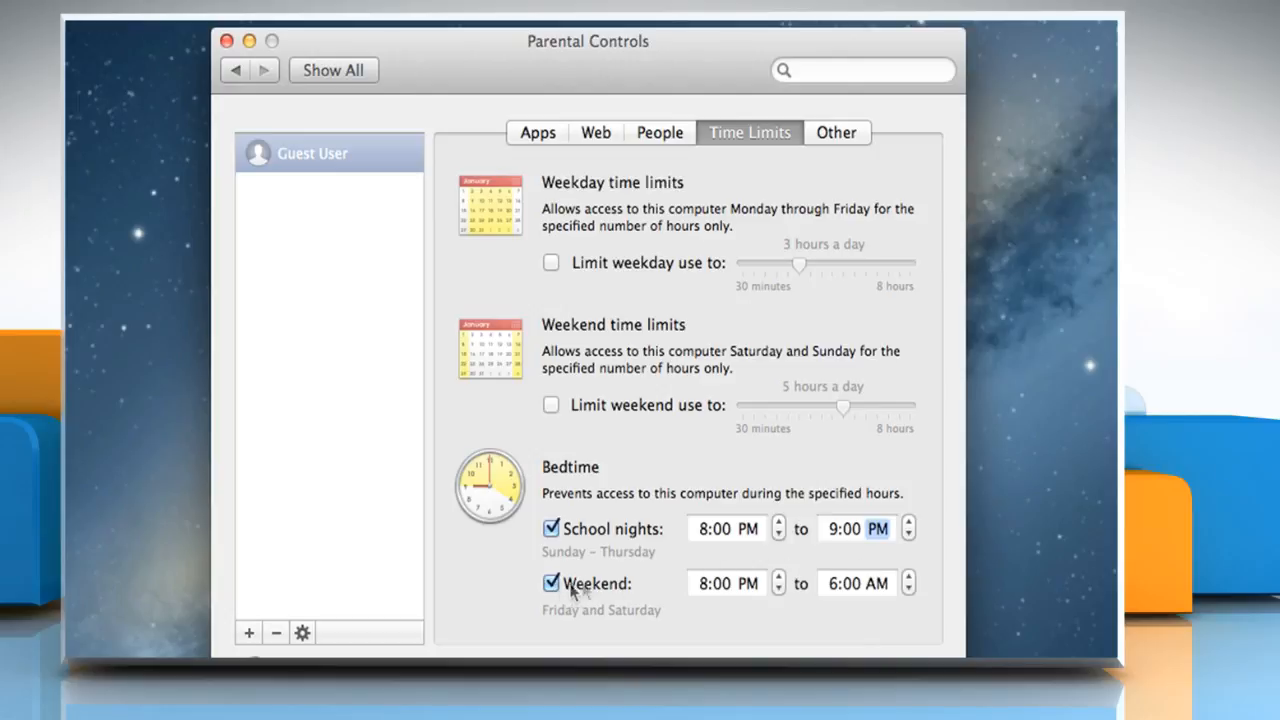
{"action": "left_click", "coordinate": [857, 583]}
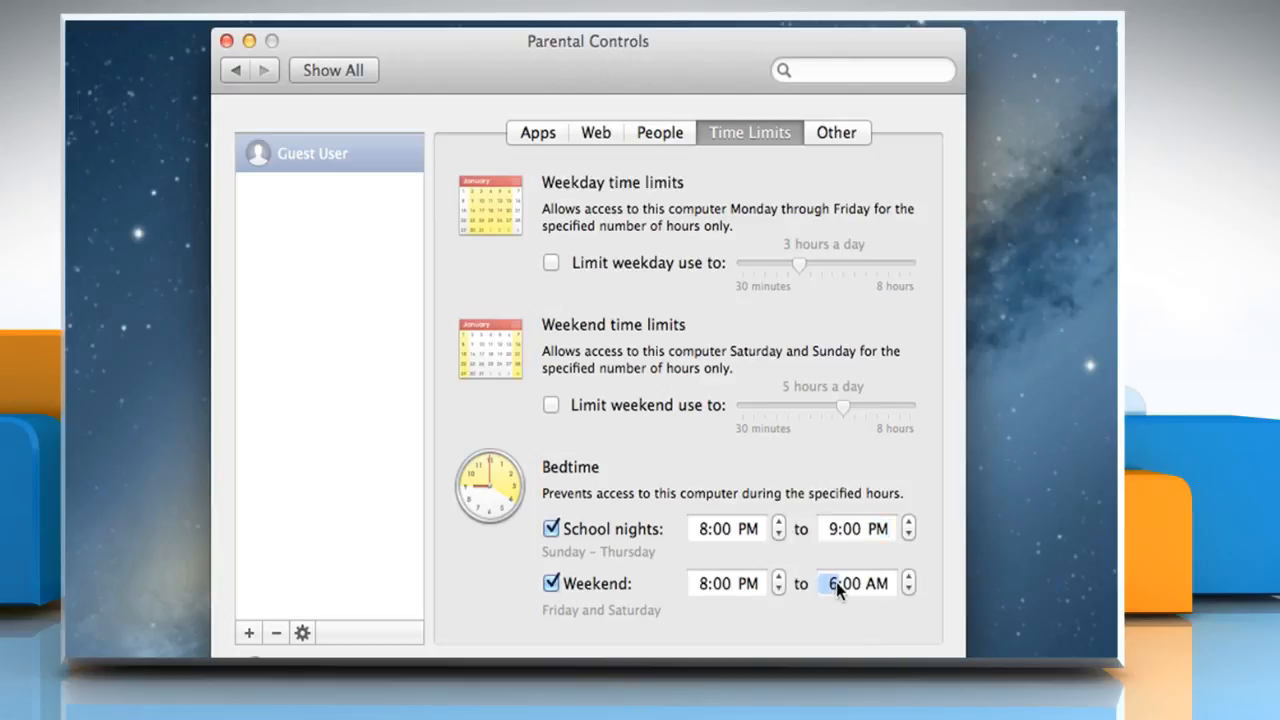
{"action": "left_click", "coordinate": [908, 578]}
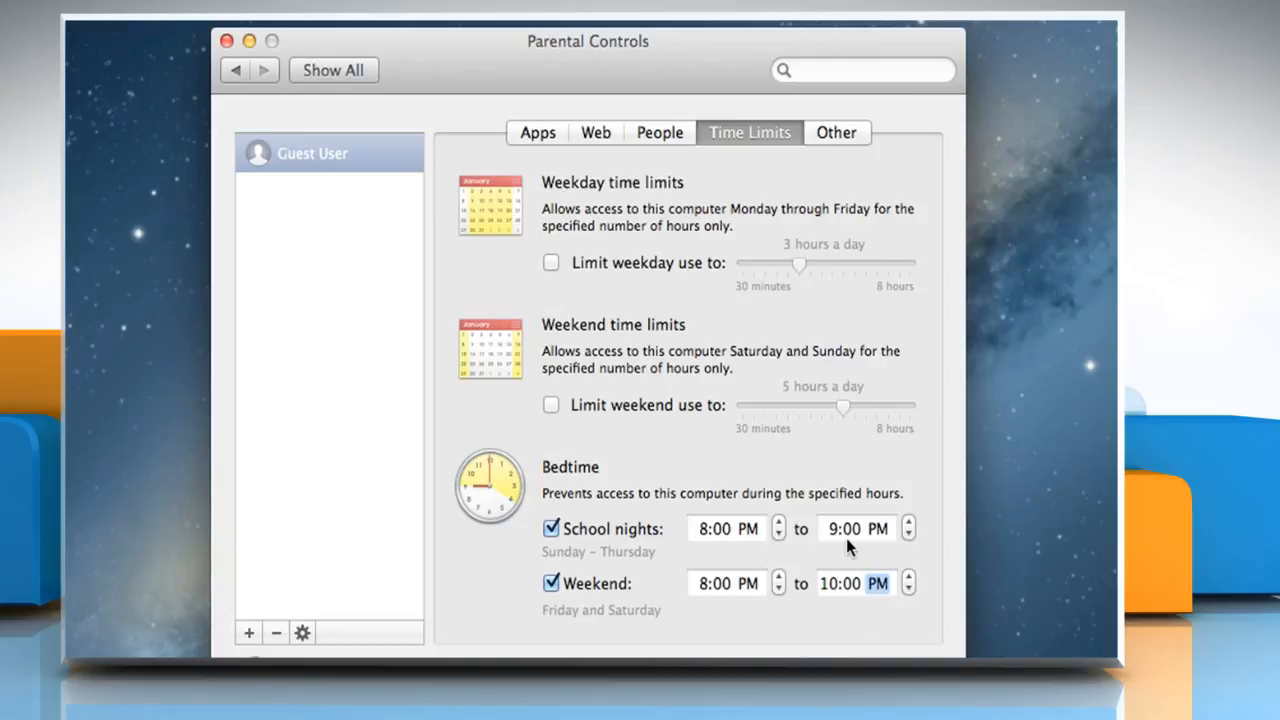
In the Other settings, turn on Limit CD and DVD burning.
{"action": "left_click", "coordinate": [836, 132]}
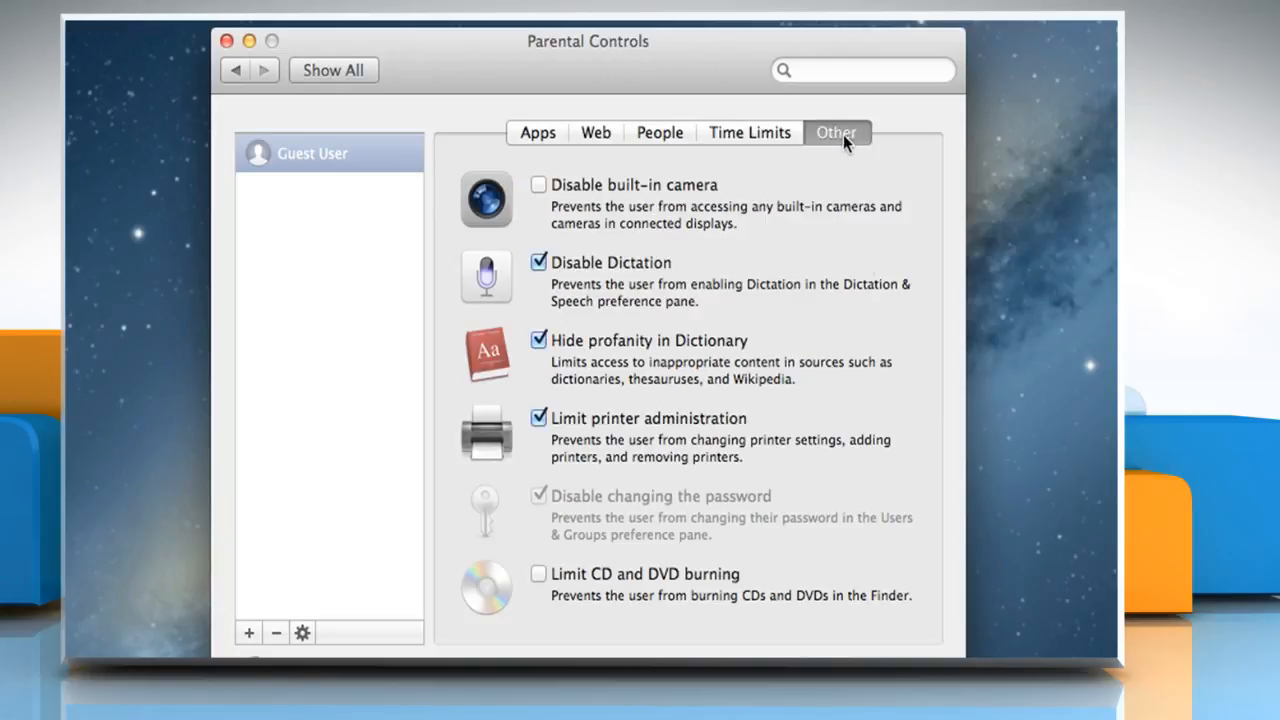
{"action": "mouse_move", "coordinate": [800, 245]}
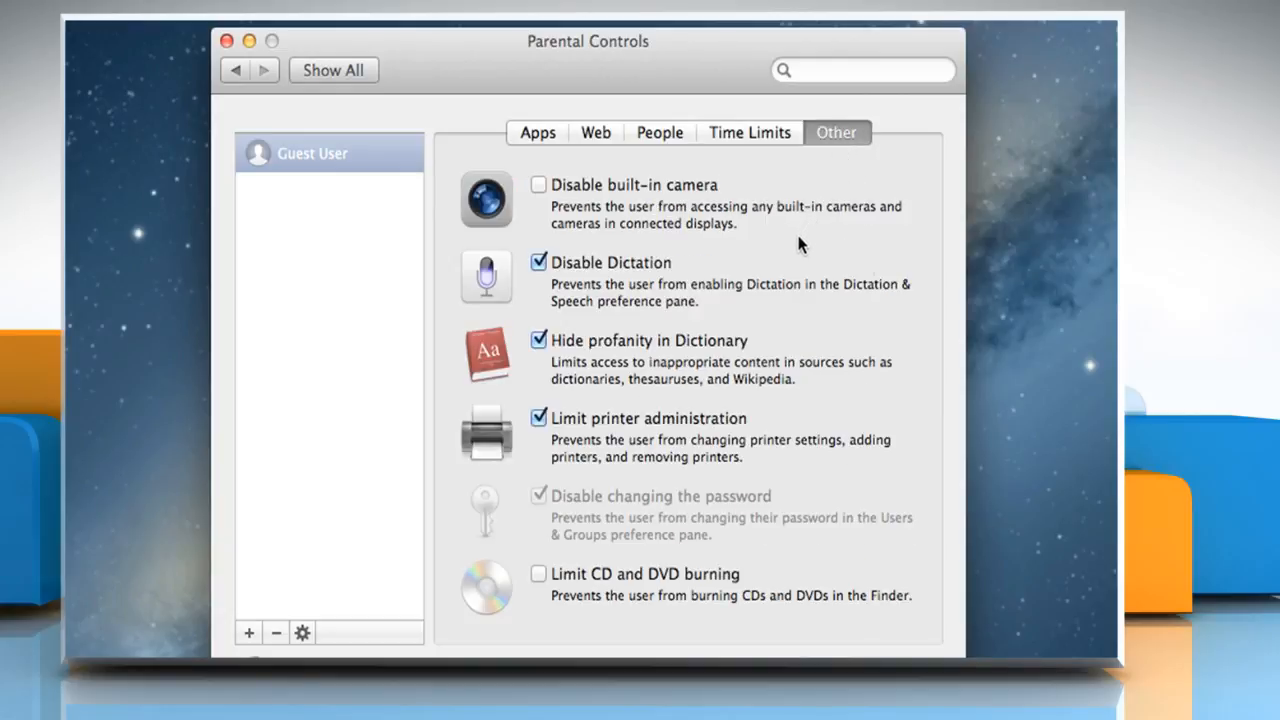
{"action": "mouse_move", "coordinate": [705, 373]}
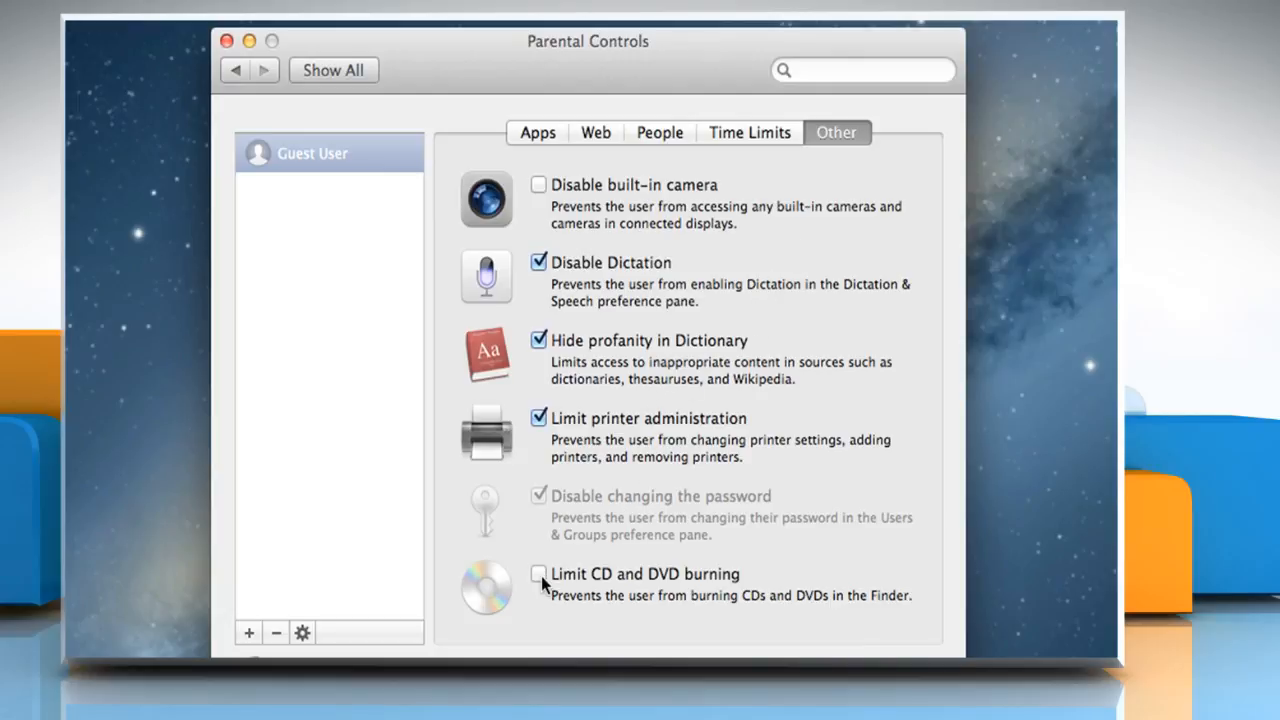
{"action": "left_click", "coordinate": [539, 574]}
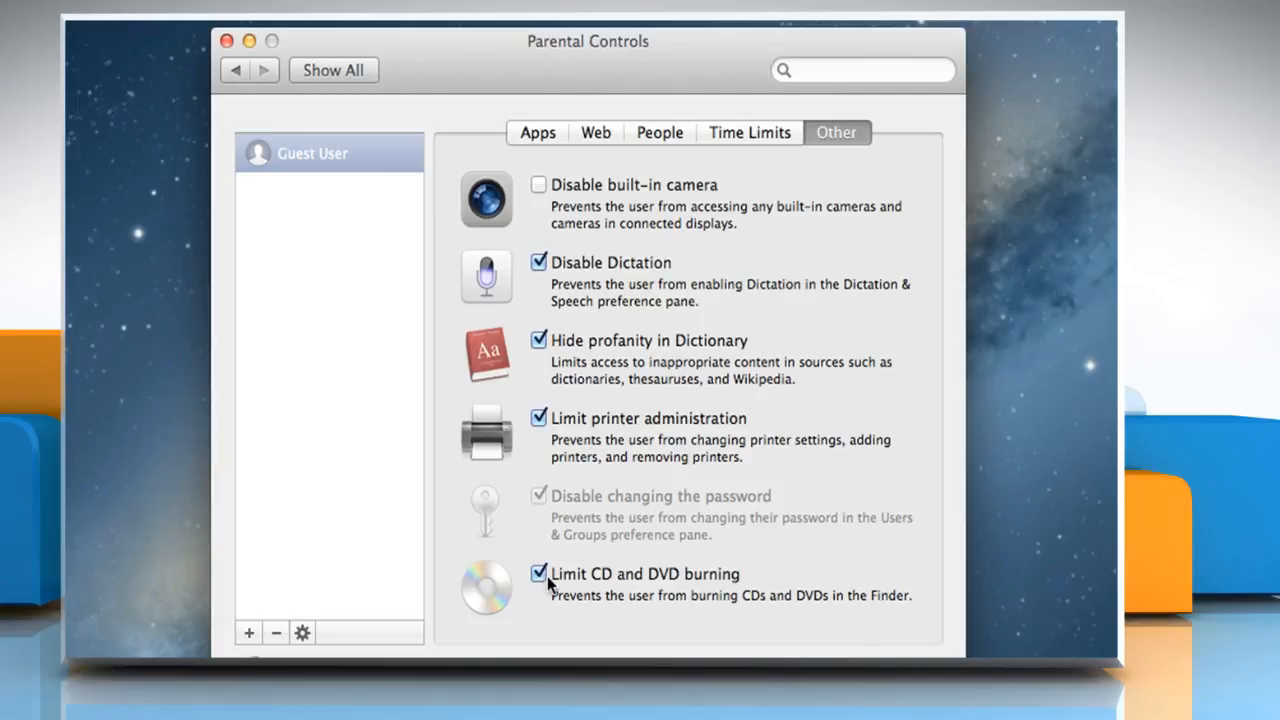
{"action": "mouse_move", "coordinate": [557, 547]}
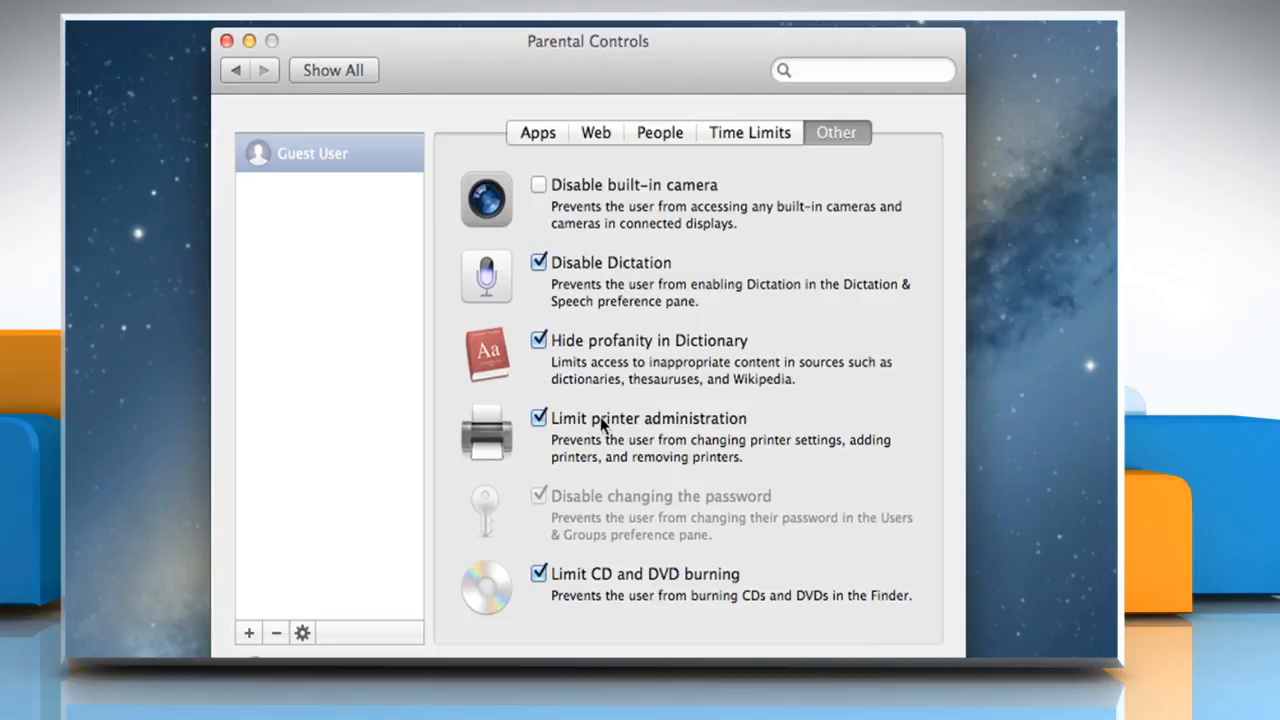
{"action": "mouse_move", "coordinate": [627, 578]}
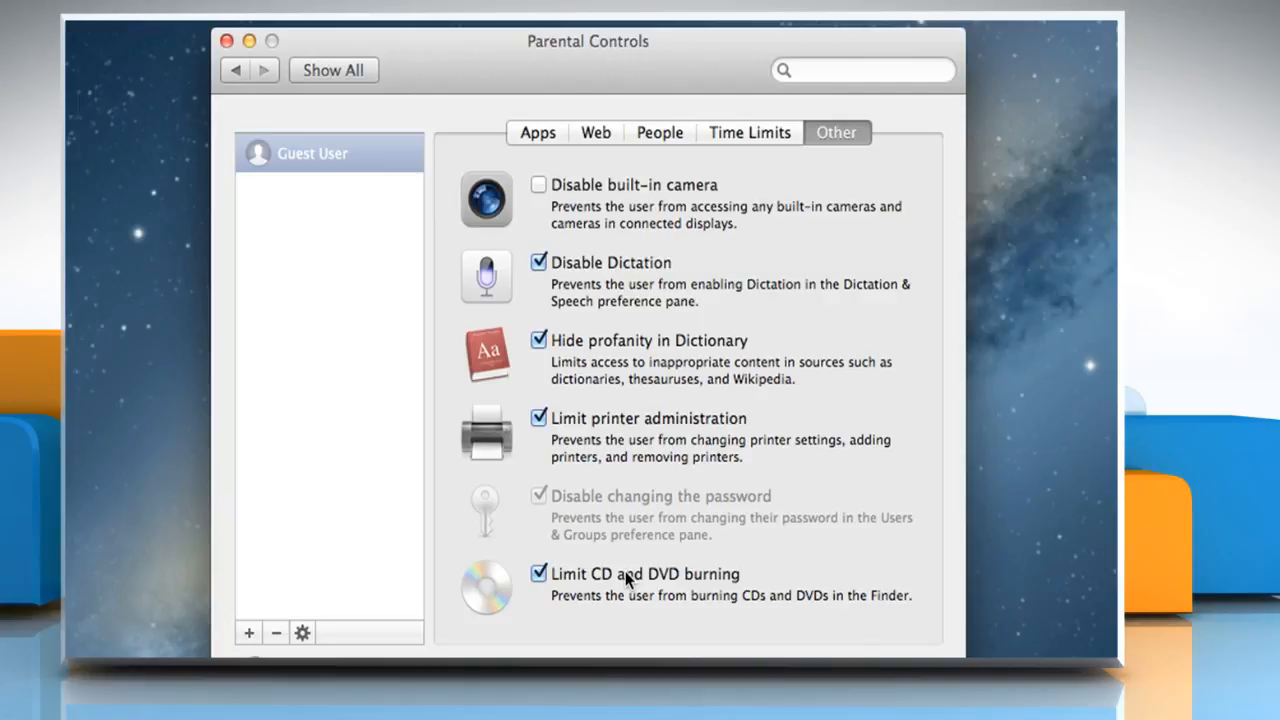
{"action": "mouse_move", "coordinate": [617, 548]}
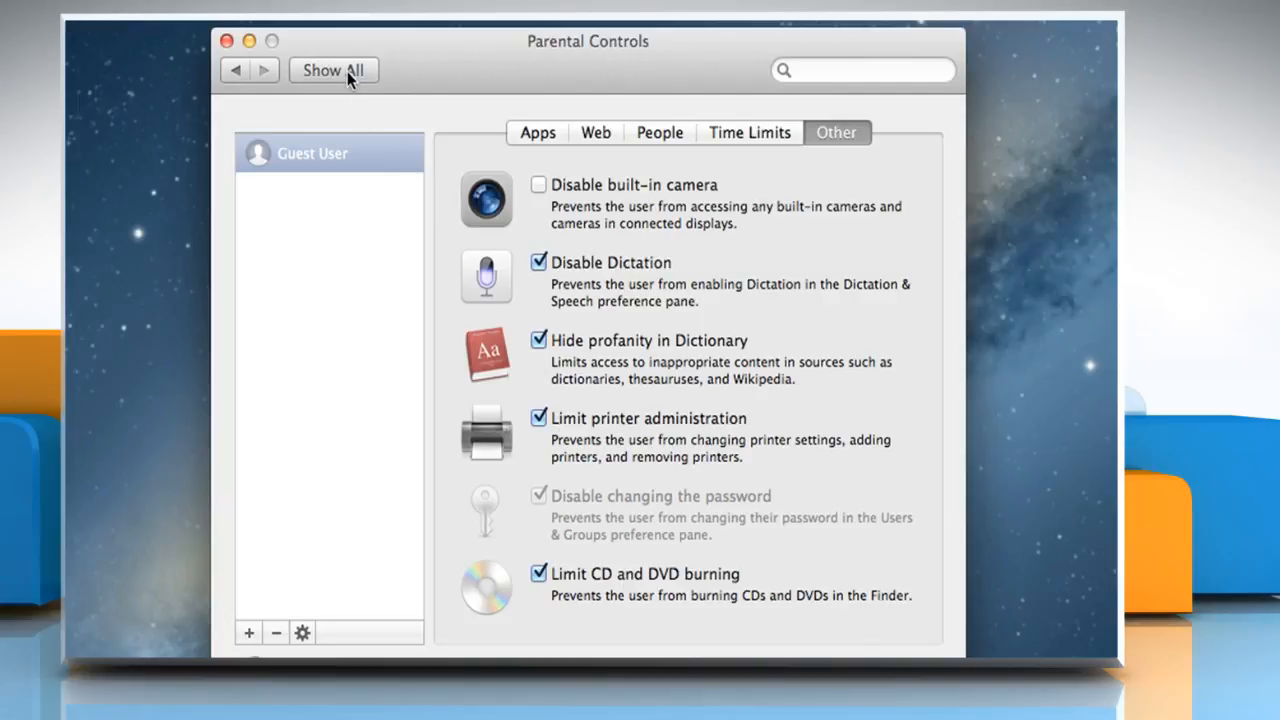
Reopen Users & Groups and right-click Guest User to show Advanced Options.
{"action": "left_click", "coordinate": [333, 70]}
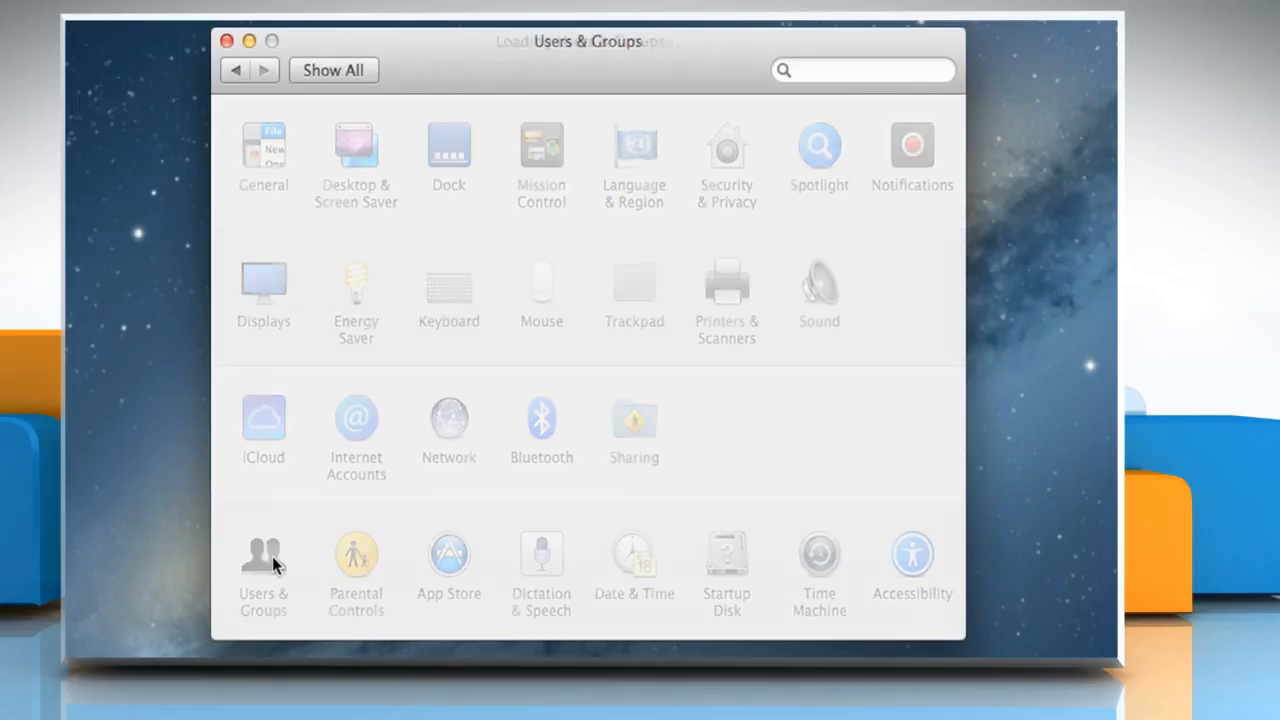
{"action": "left_click", "coordinate": [263, 560]}
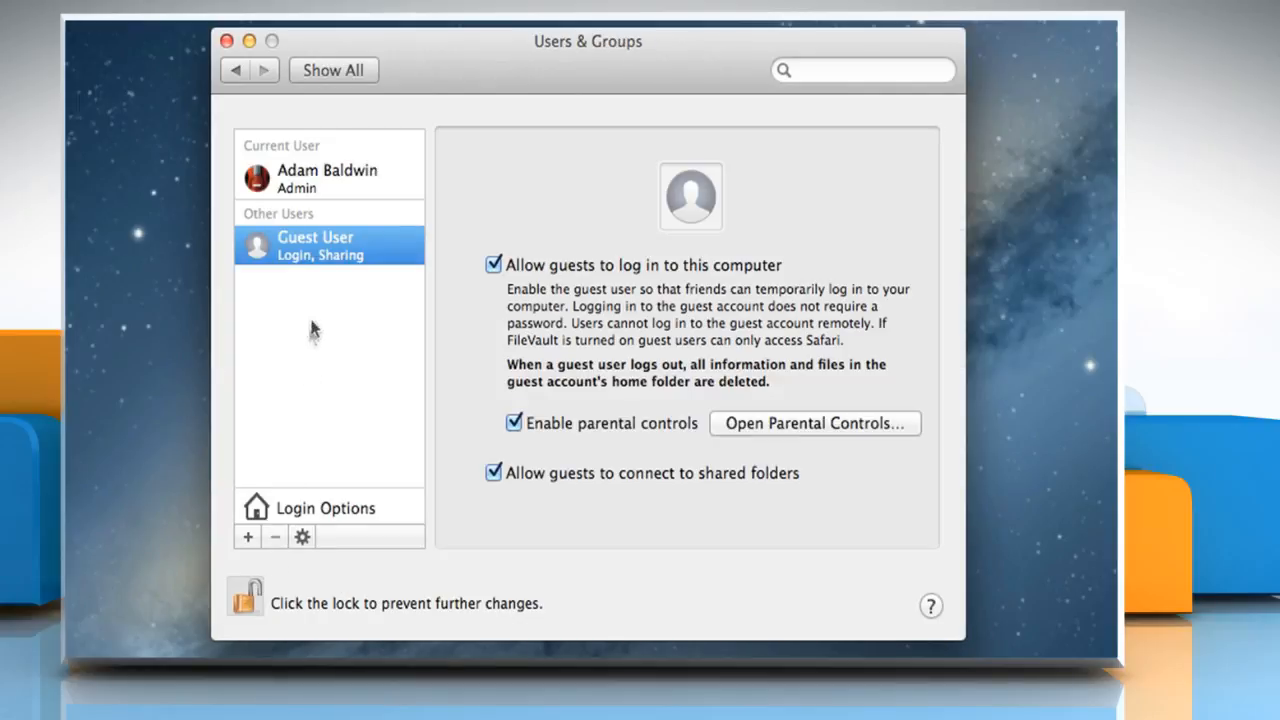
{"action": "right_click", "coordinate": [315, 245]}
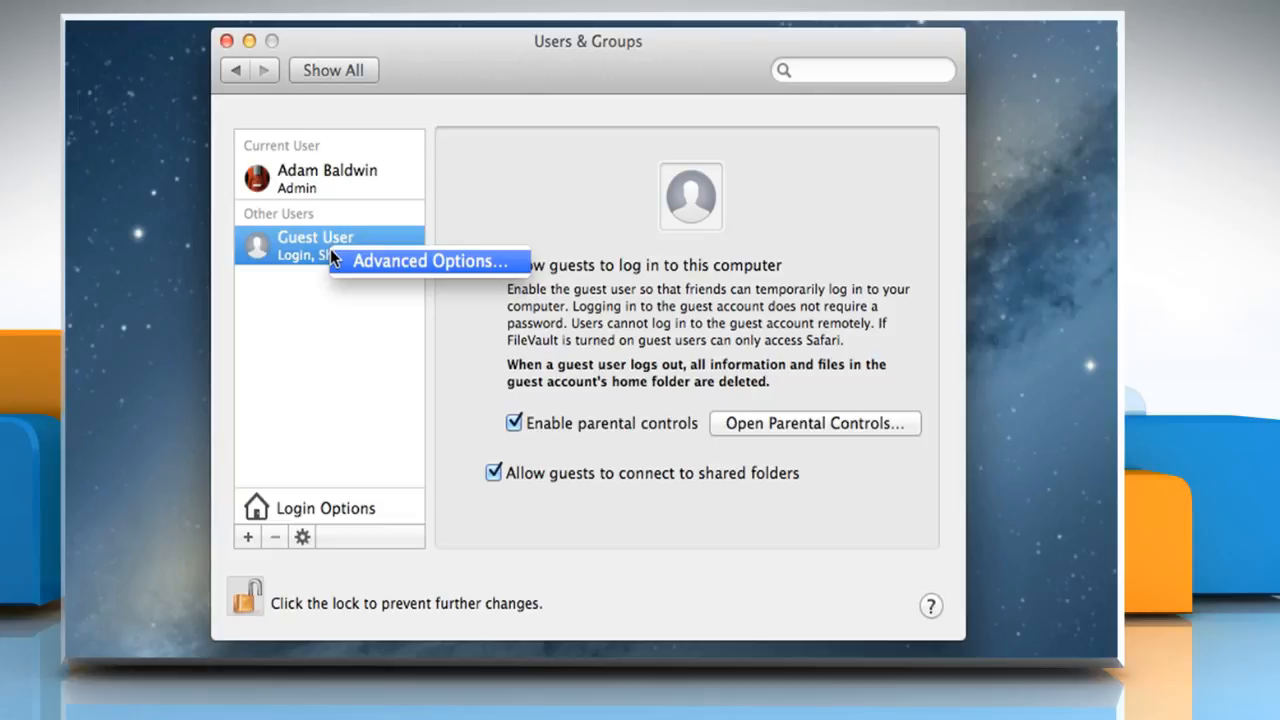
{"action": "mouse_move", "coordinate": [349, 261]}
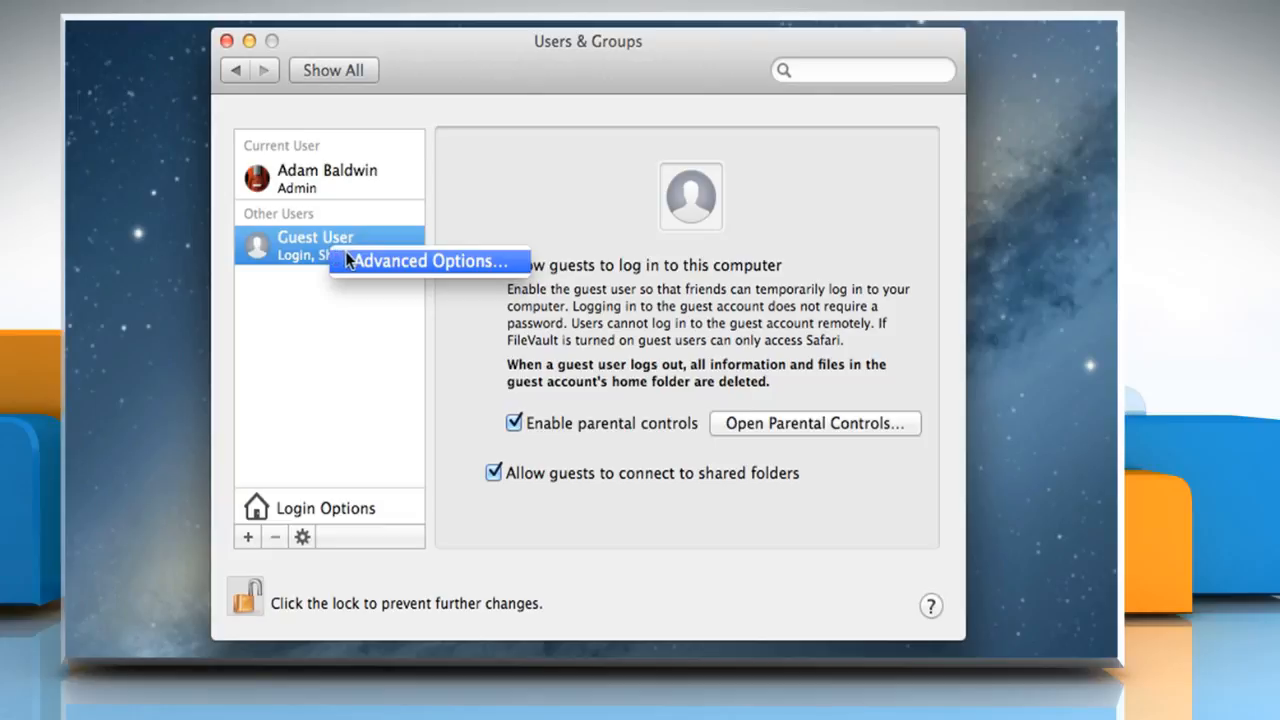
Review the Guest User's User ID, group, shell, home directory and UUID, then close System Preferences.
{"action": "left_click", "coordinate": [428, 261]}
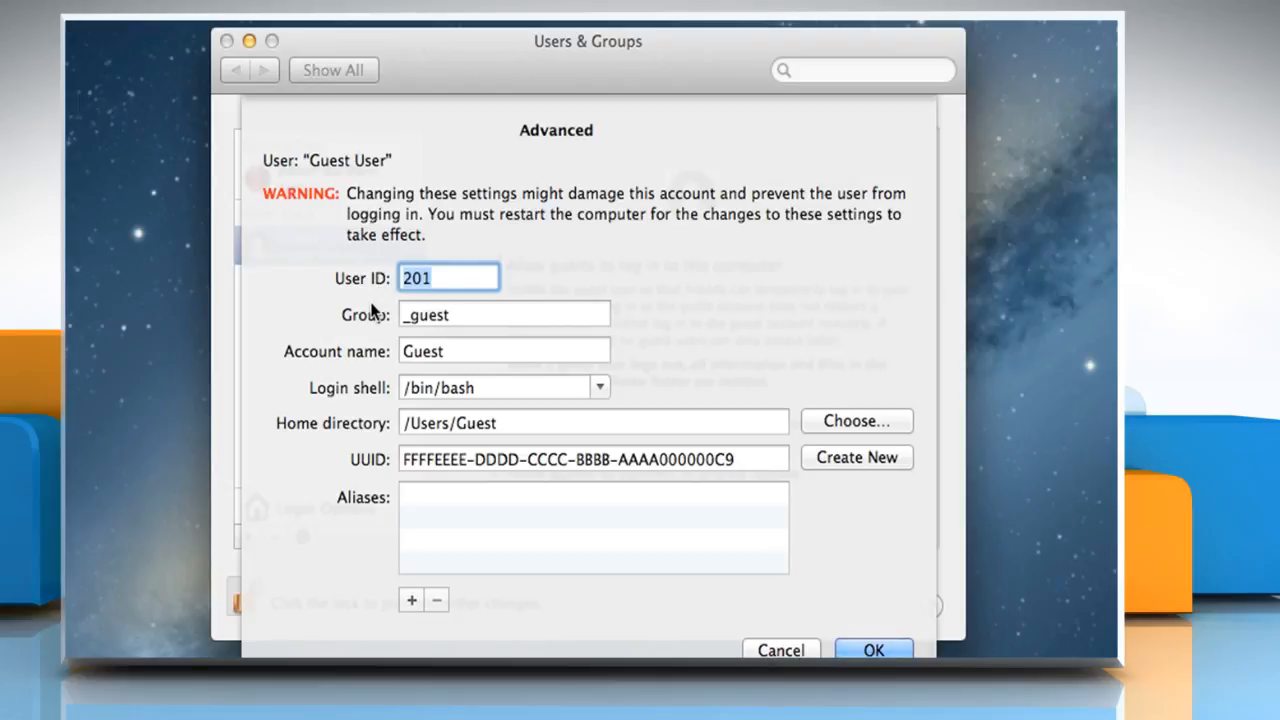
{"action": "mouse_move", "coordinate": [368, 328]}
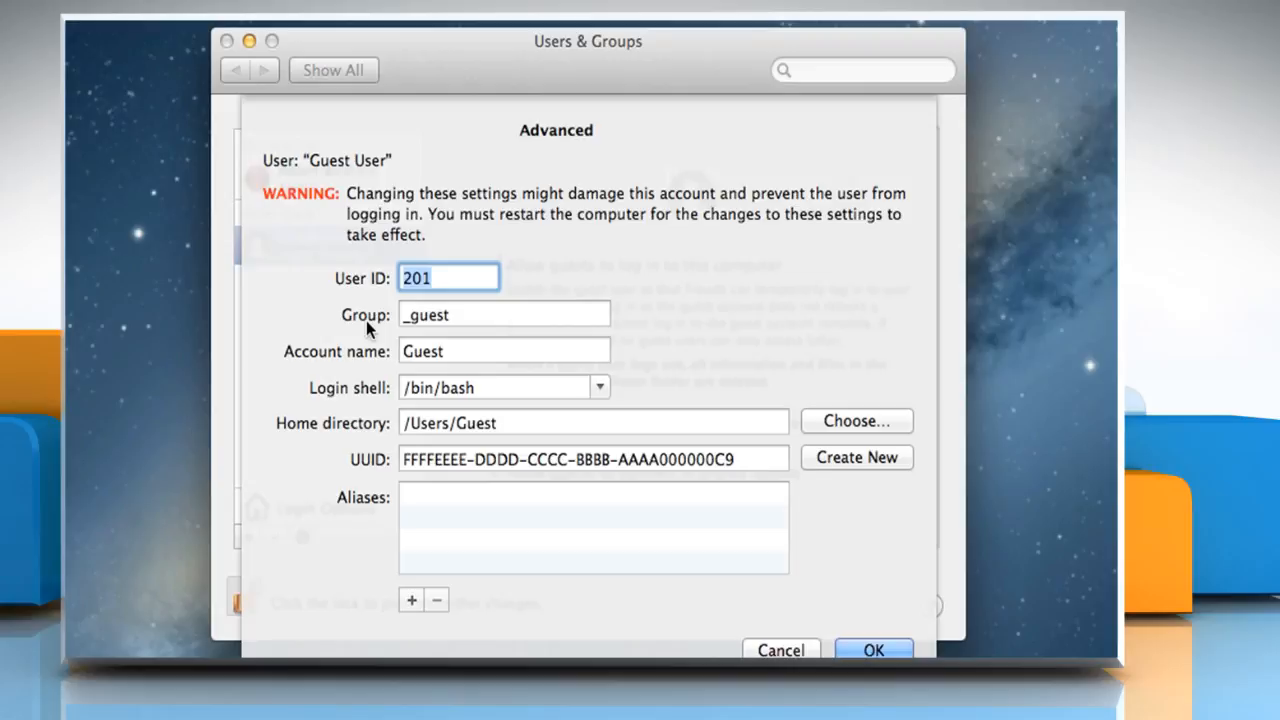
{"action": "mouse_move", "coordinate": [393, 290]}
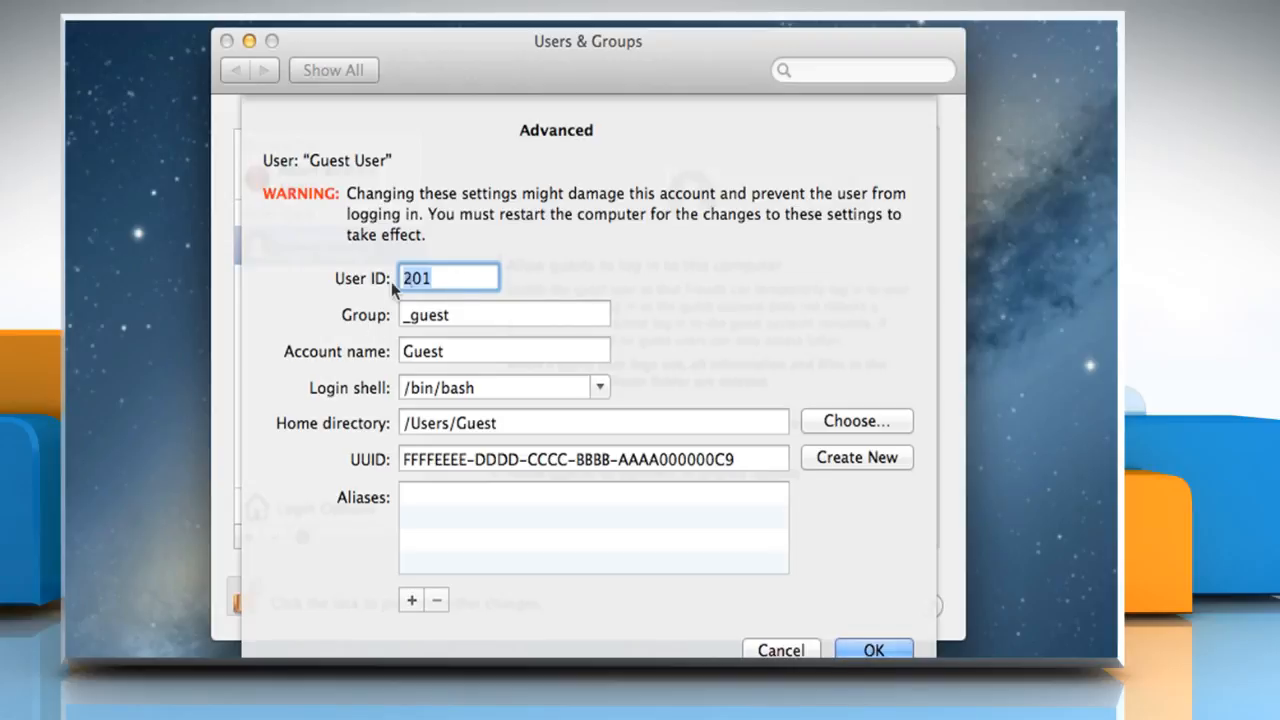
{"action": "mouse_move", "coordinate": [393, 347]}
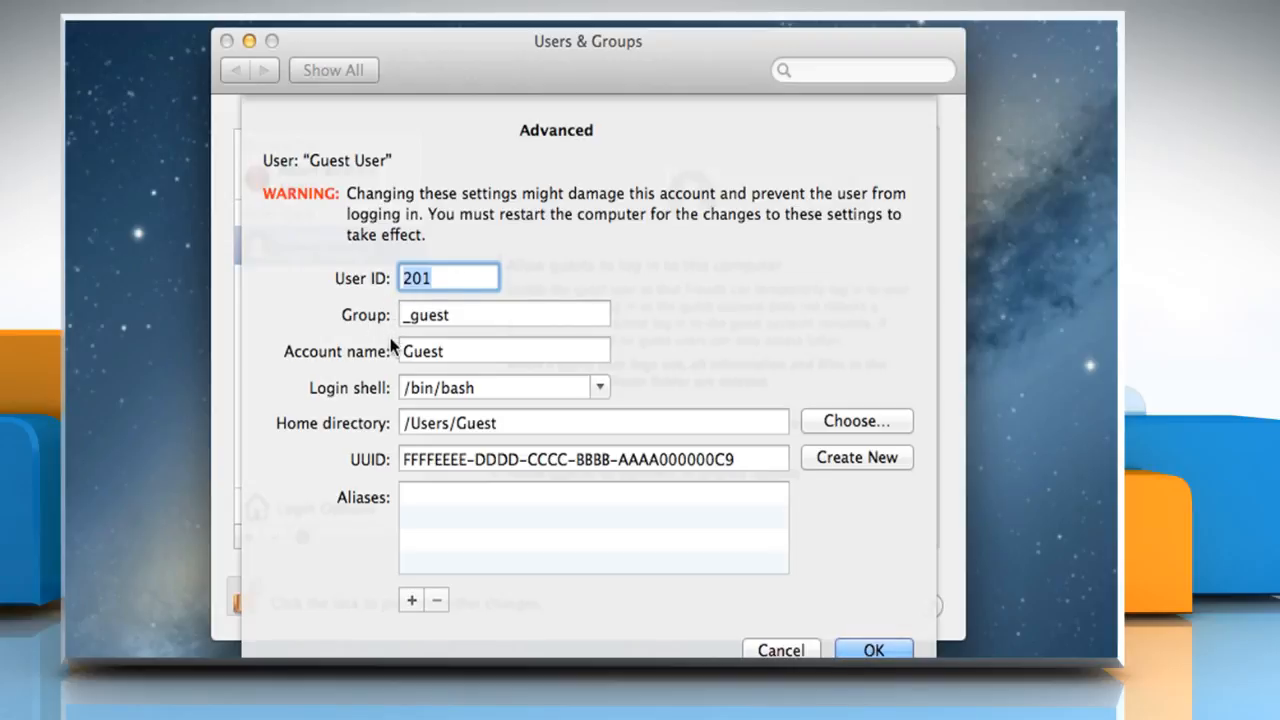
{"action": "mouse_move", "coordinate": [382, 393]}
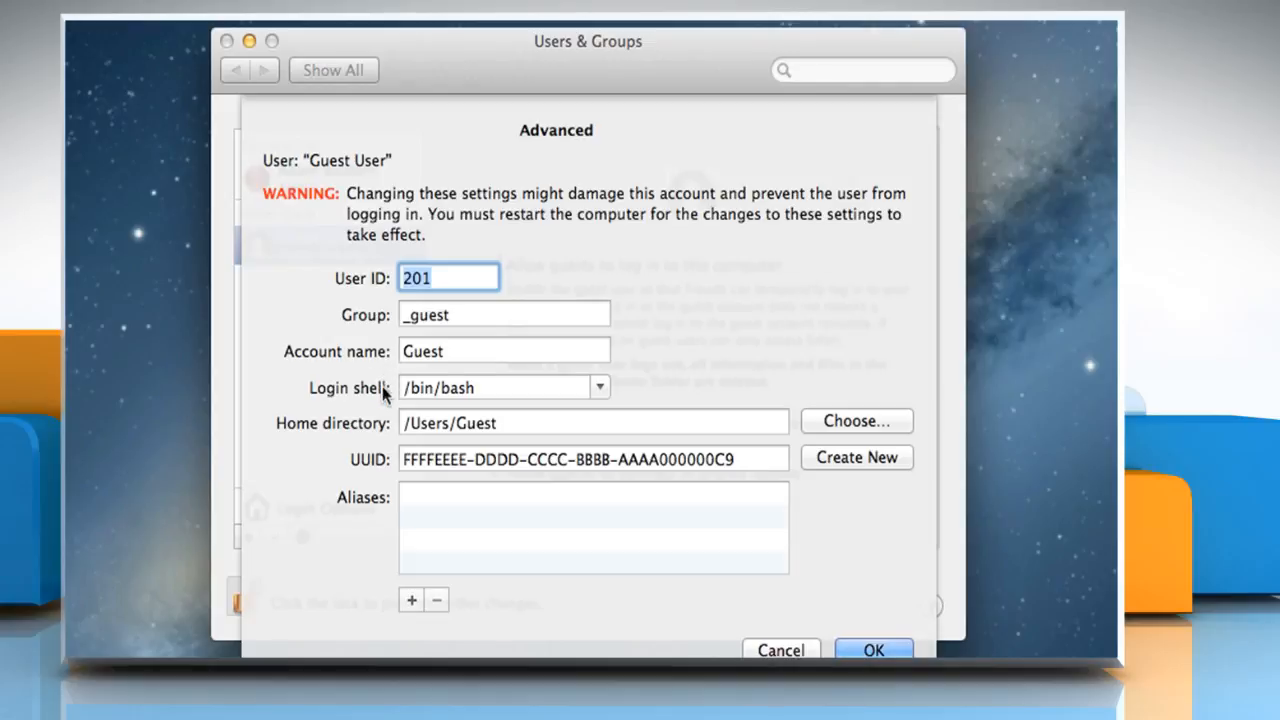
{"action": "mouse_move", "coordinate": [378, 468]}
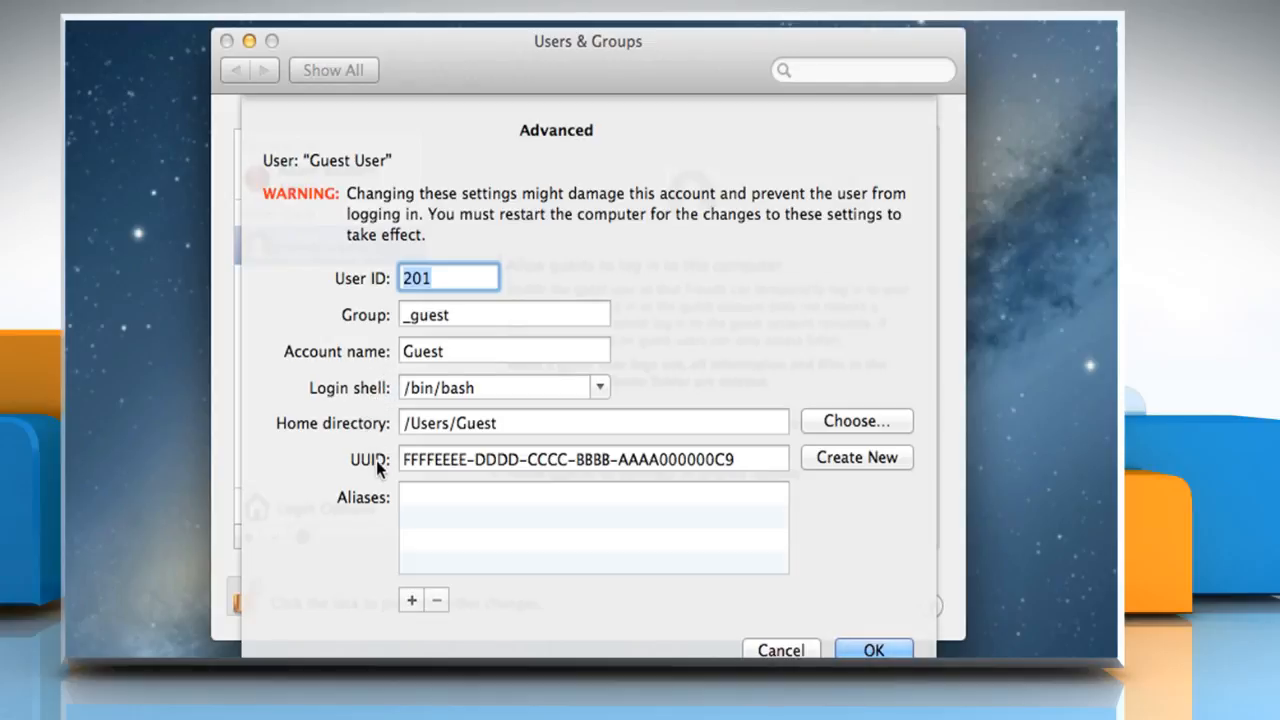
{"action": "mouse_move", "coordinate": [385, 510]}
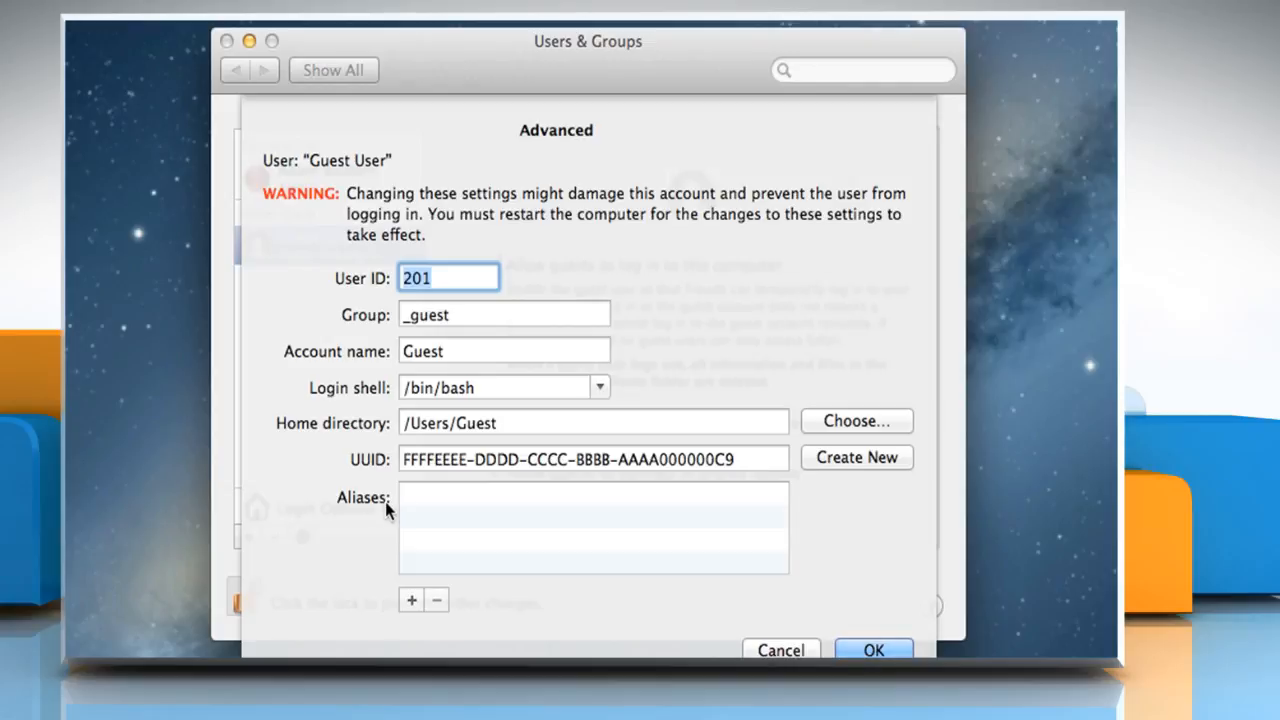
{"action": "mouse_move", "coordinate": [398, 510]}
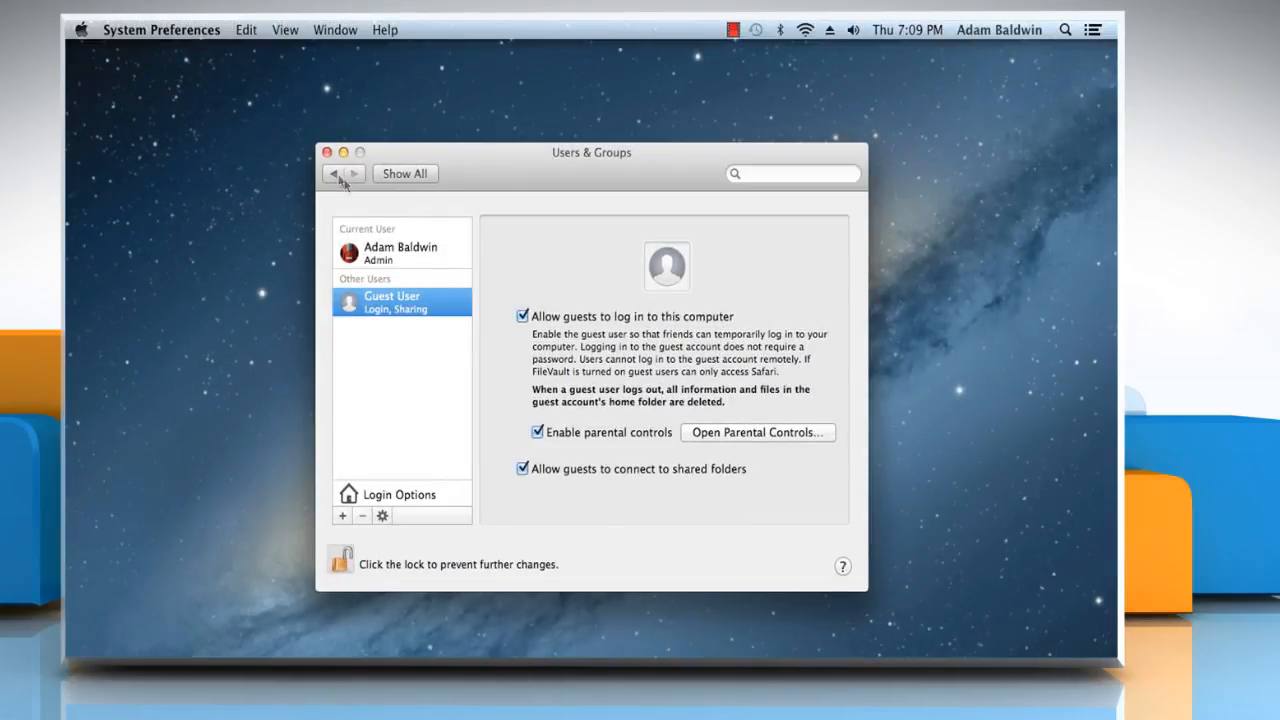
{"action": "left_click", "coordinate": [326, 152]}
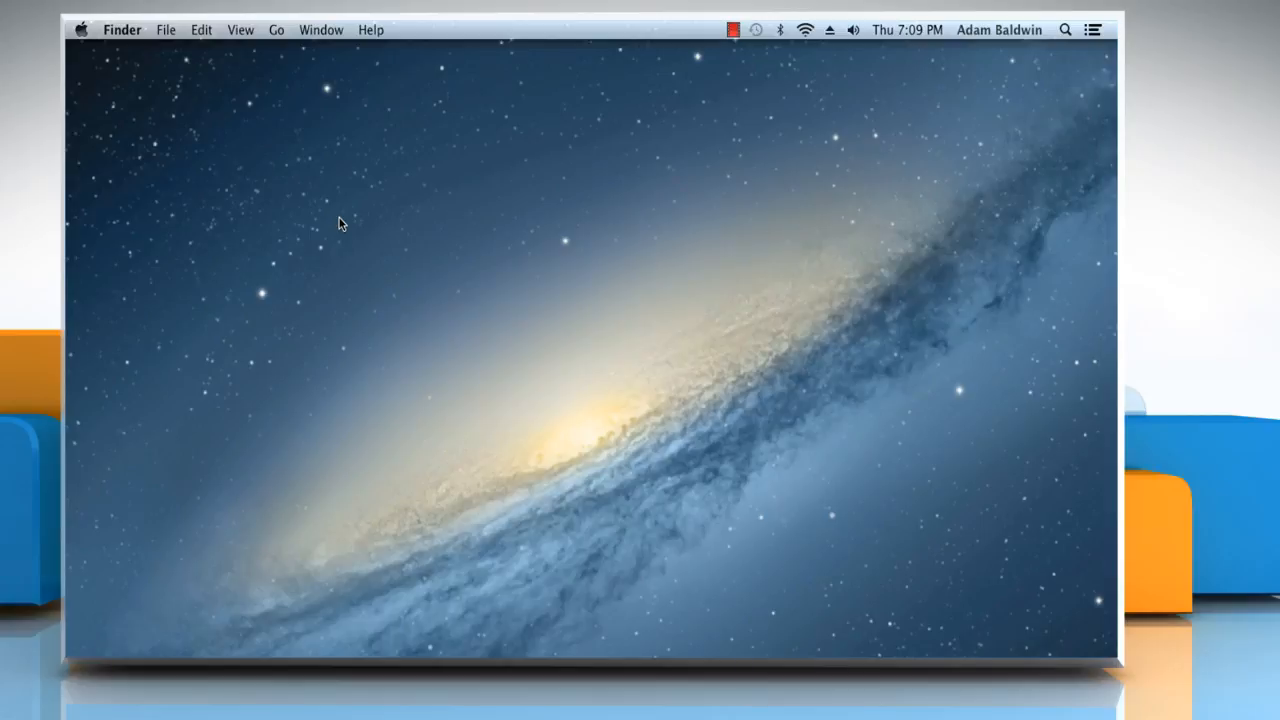